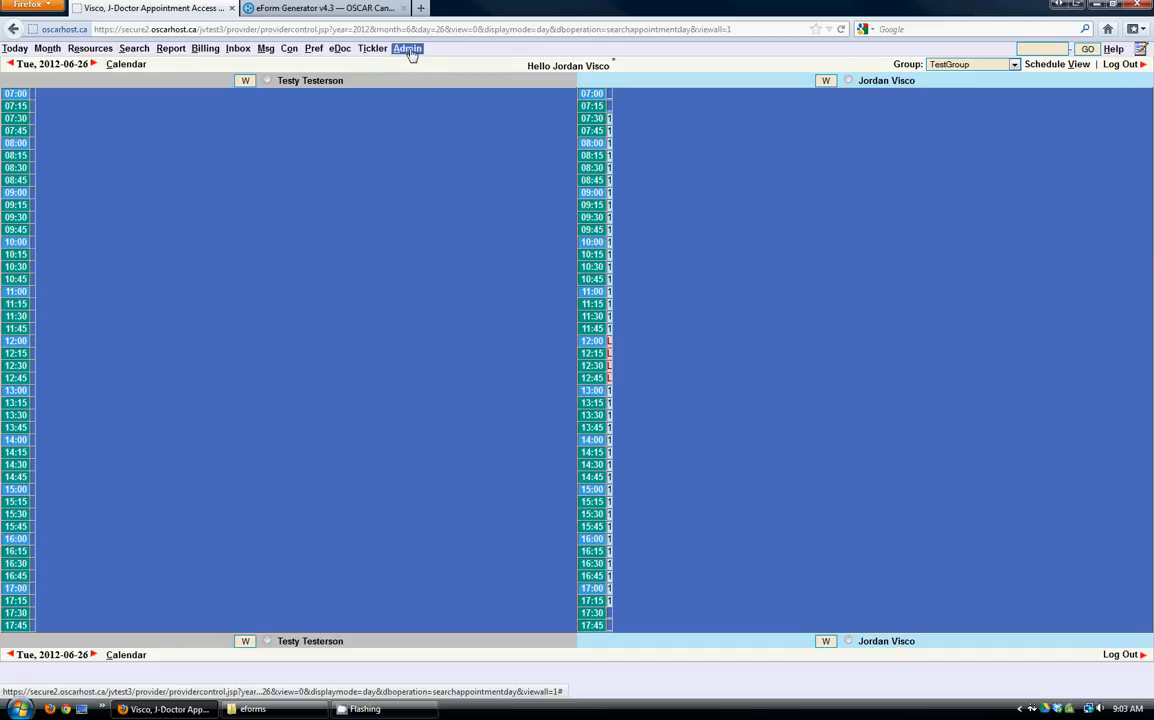
- Reach the eForm upload page from Admin and launch the built-in eForm Generator
left_click(408, 48)
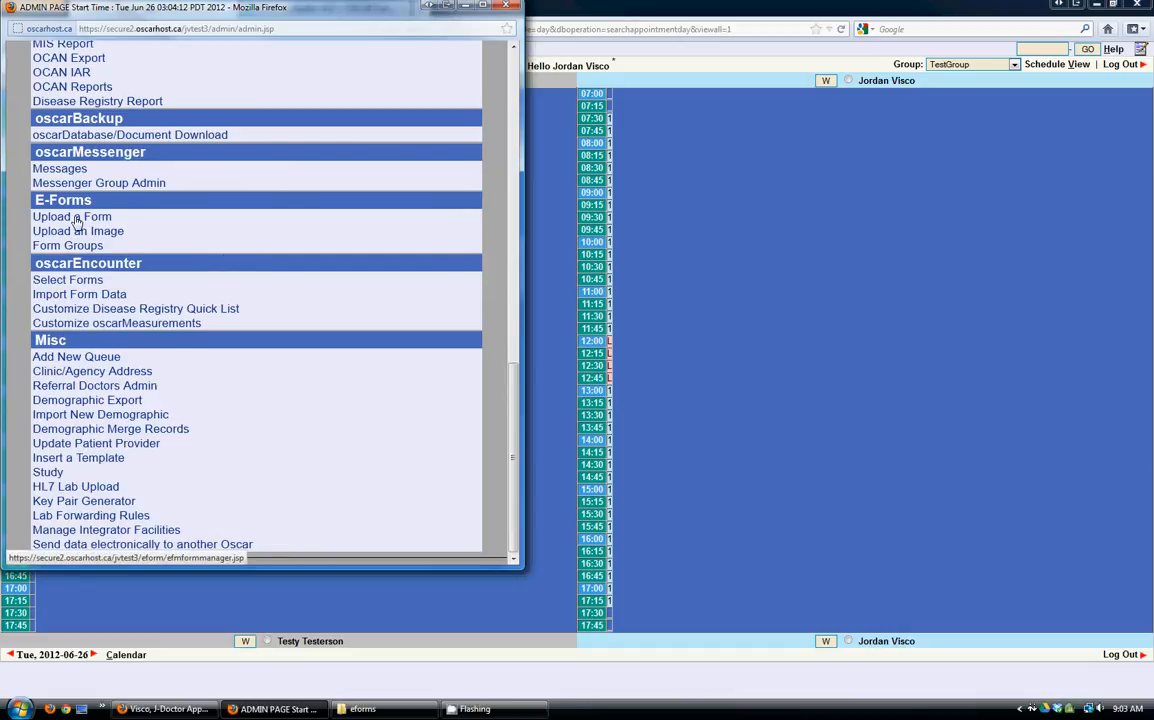
left_click(72, 216)
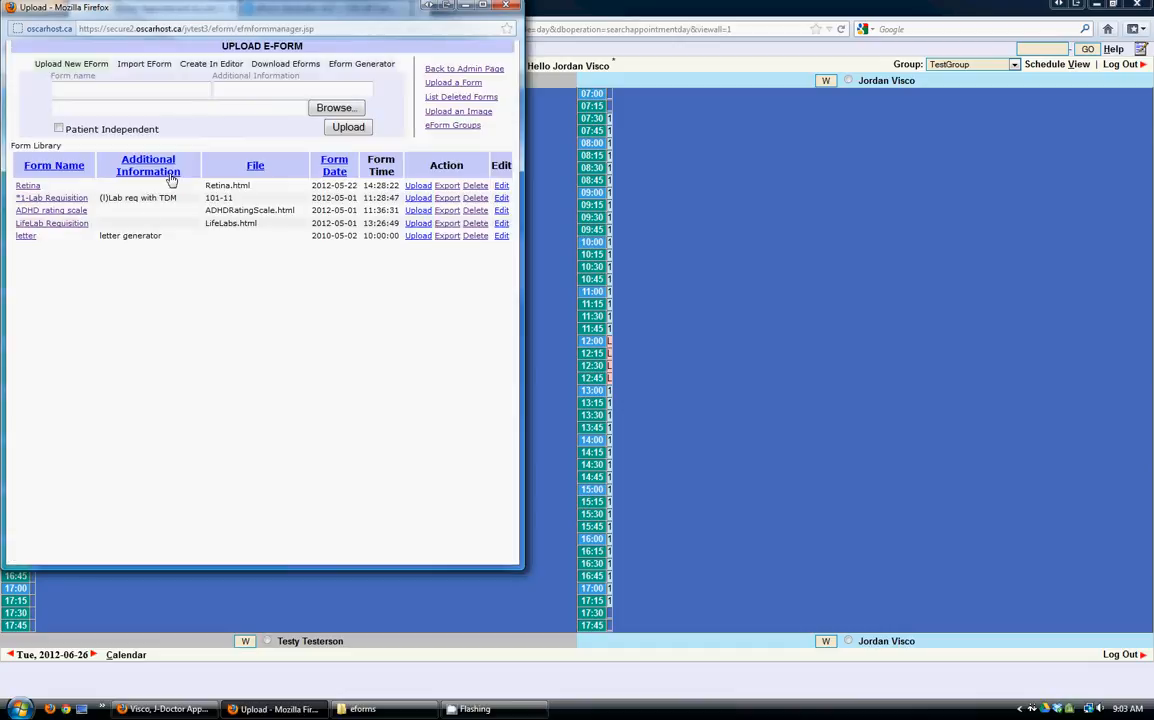
left_click(362, 62)
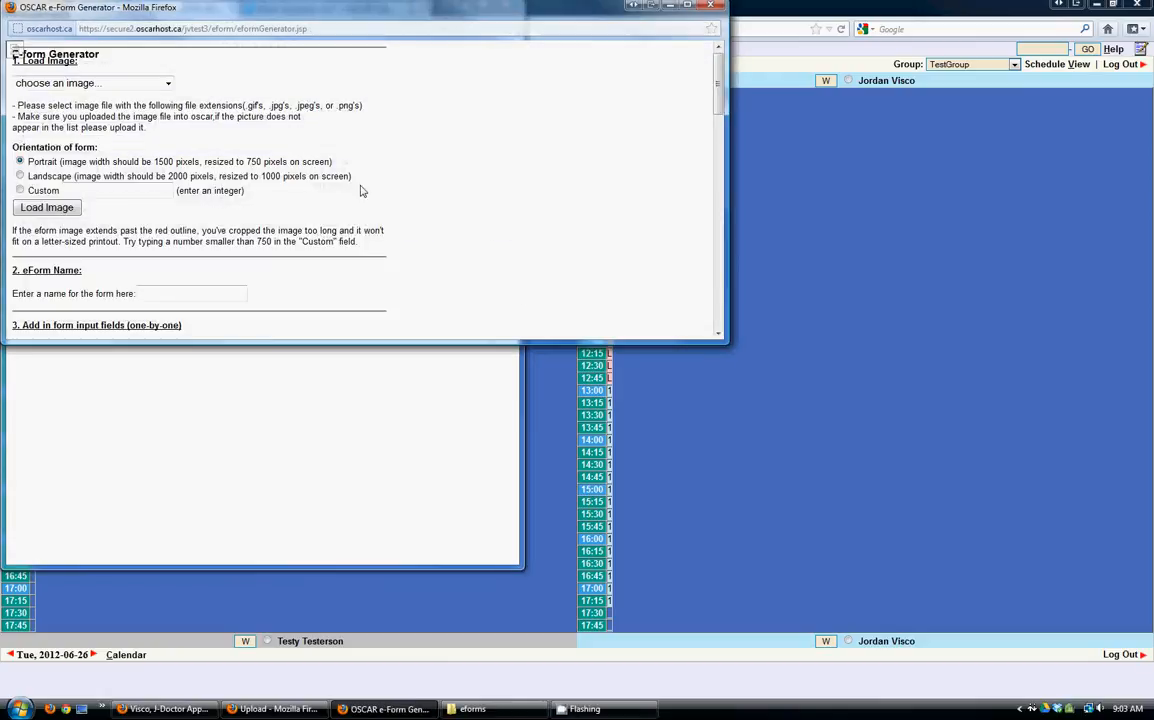
- Look over the generator's options and close its window
scroll("down", 3)
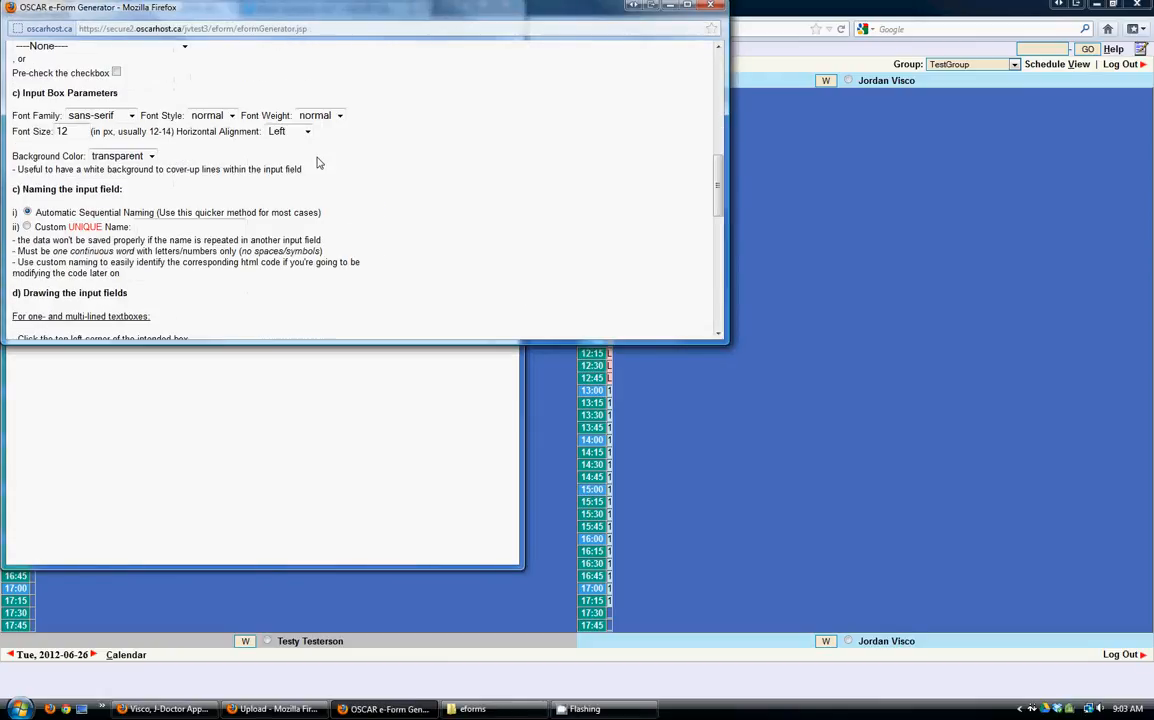
scroll("down", 3)
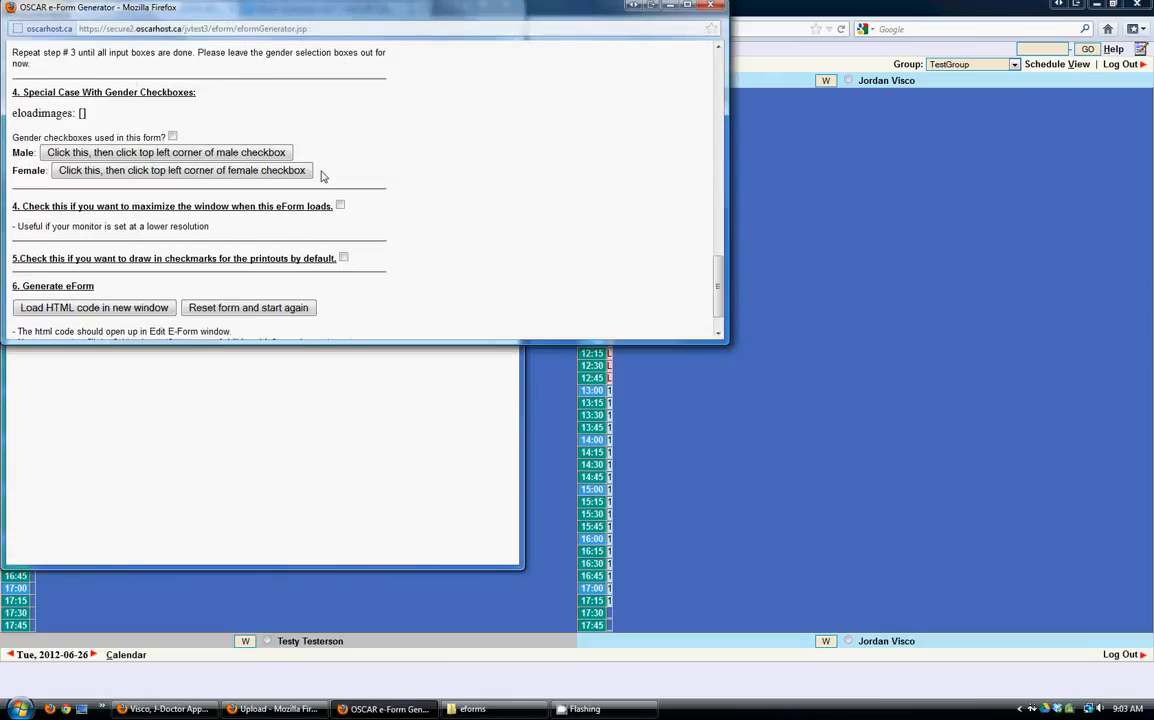
scroll("up", 3)
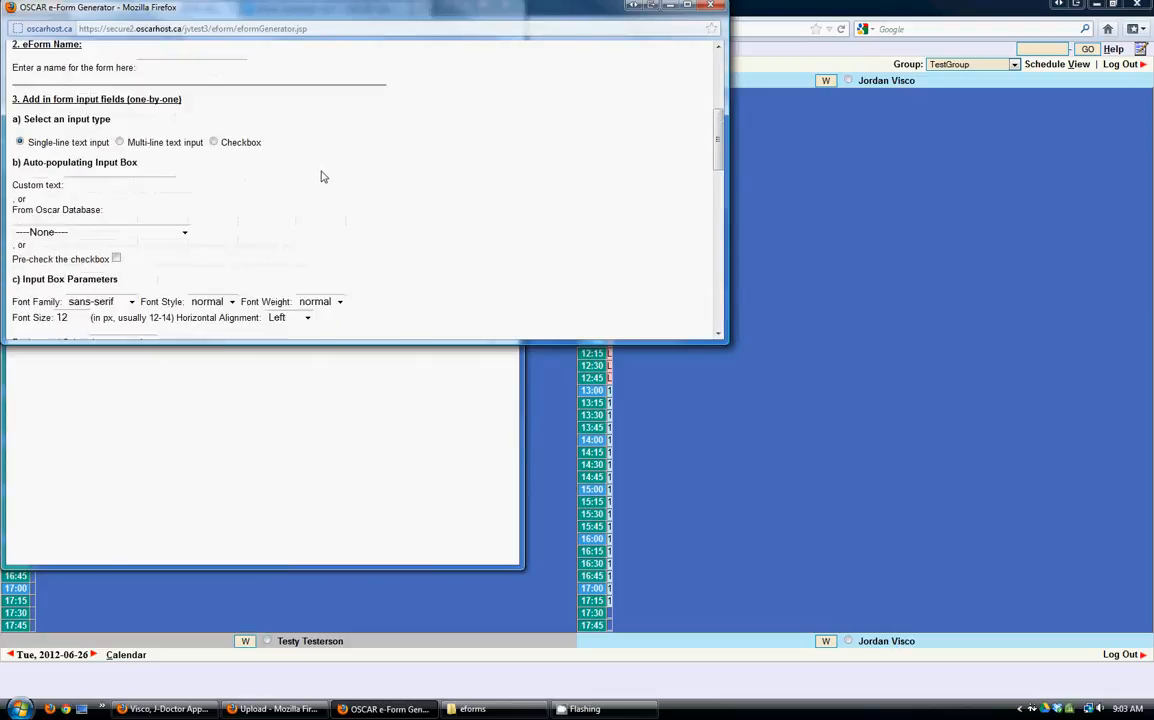
scroll("up", 3)
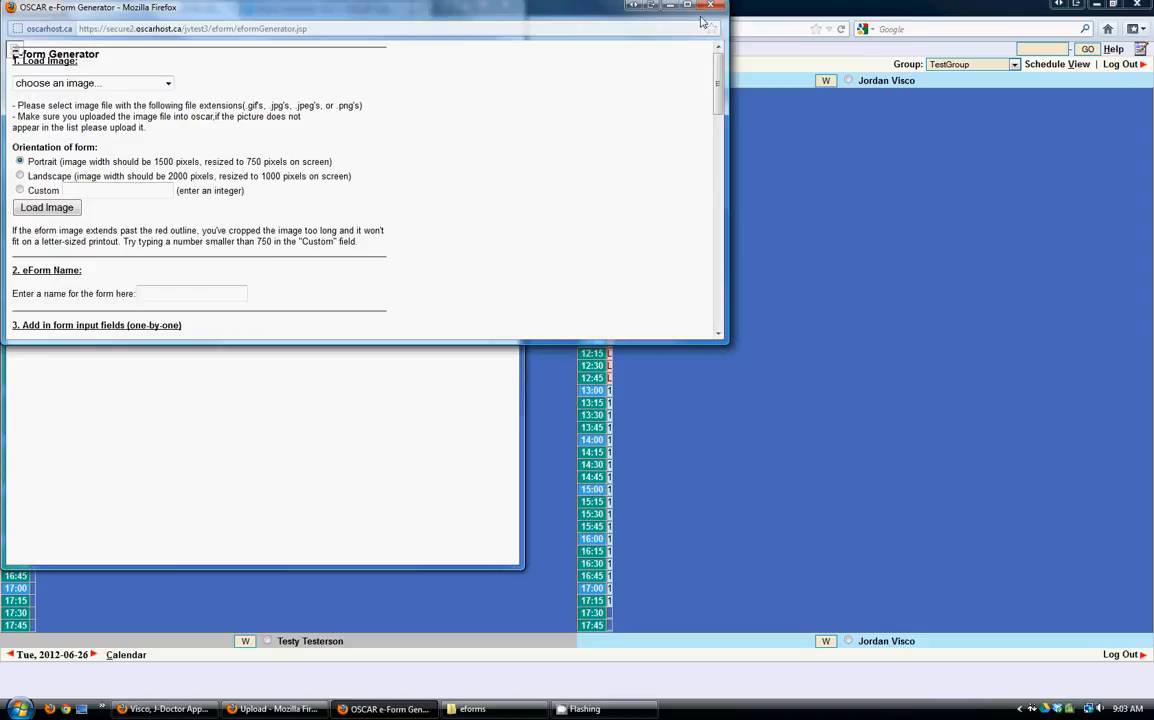
mouse_move(710, 8)
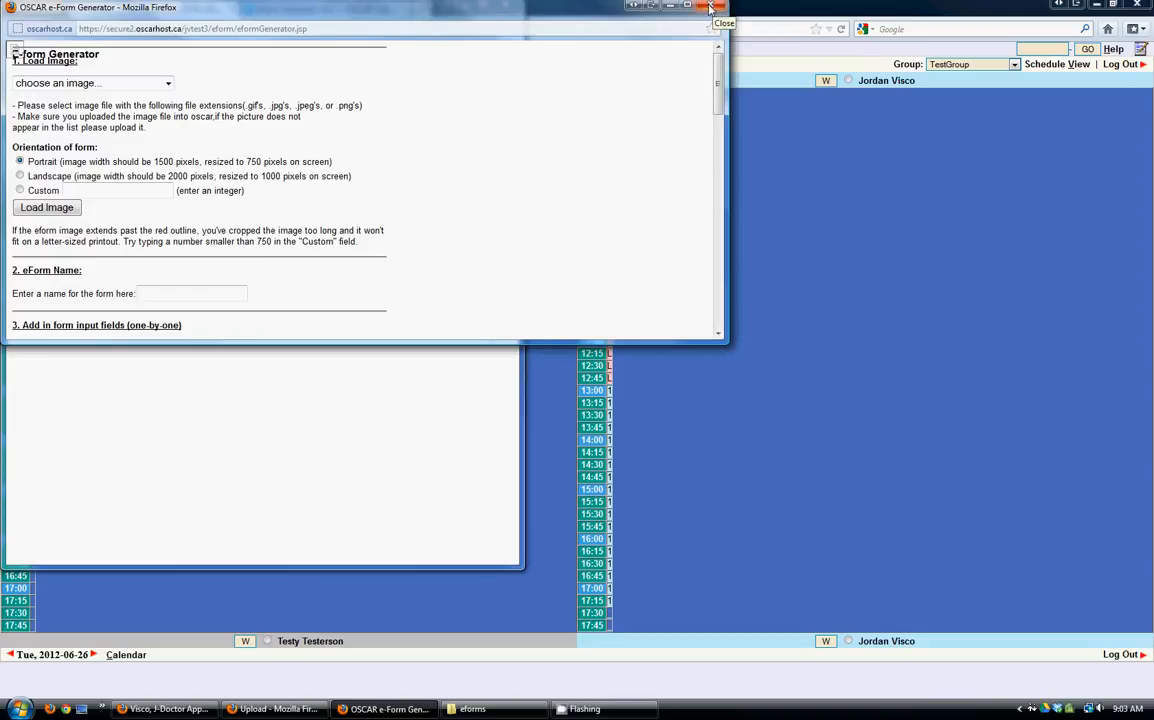
left_click(710, 8)
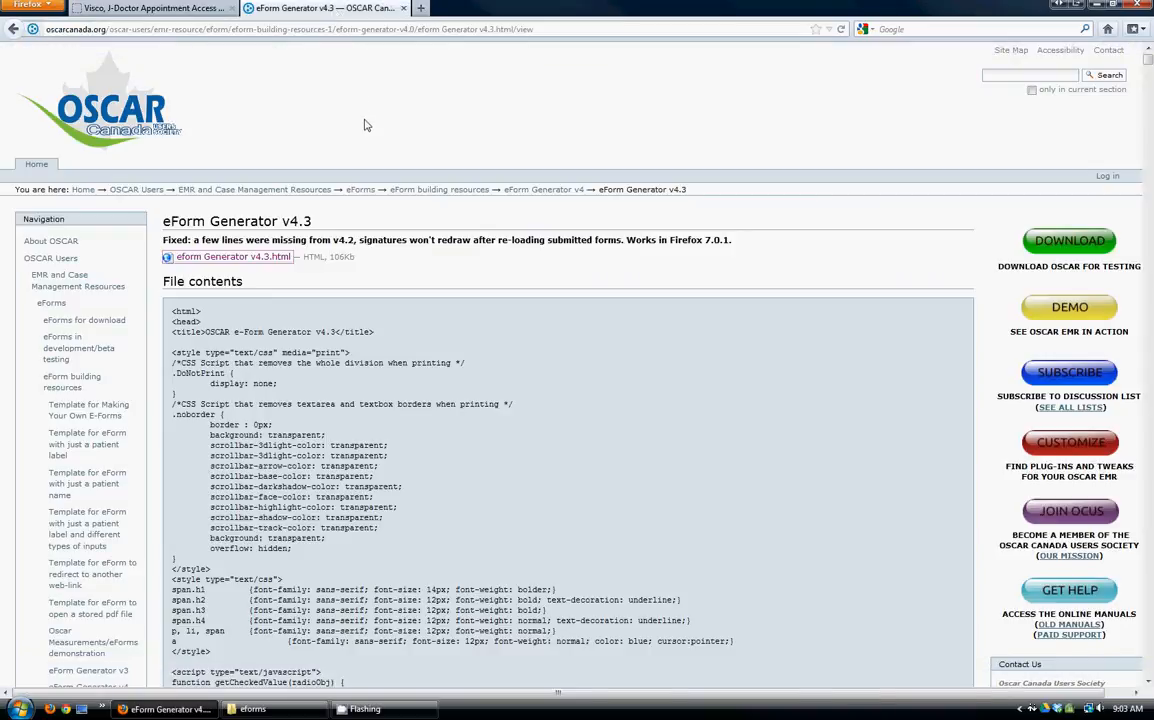
mouse_move(266, 164)
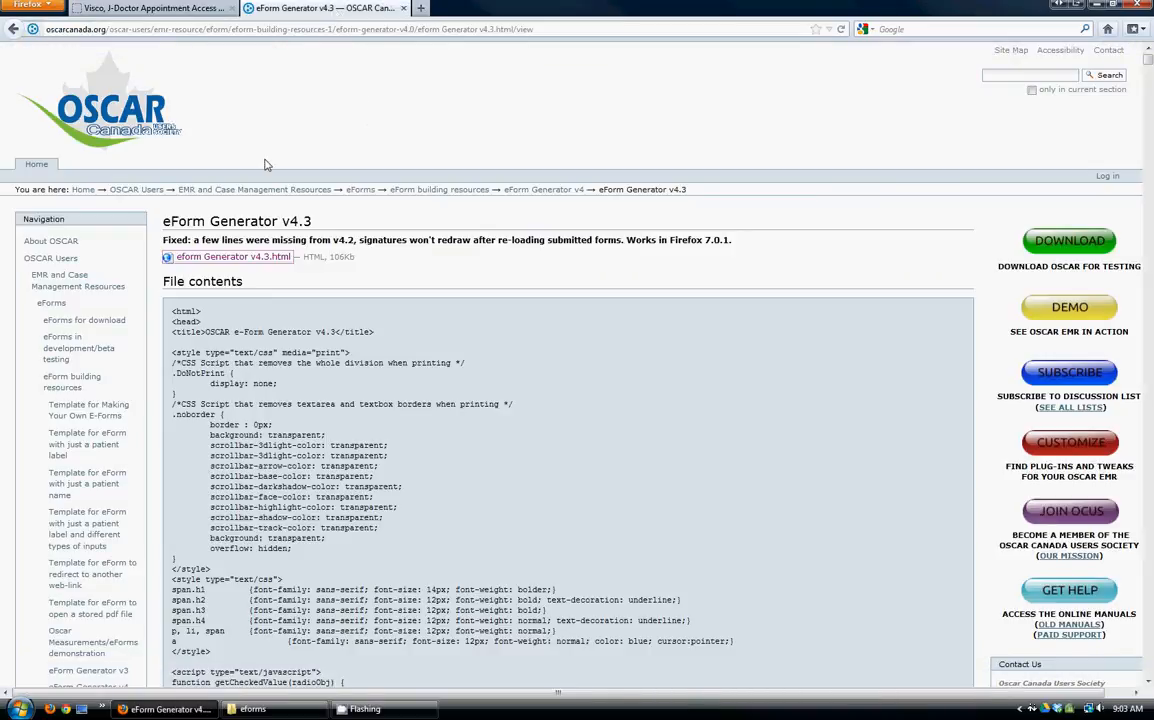
mouse_move(78, 280)
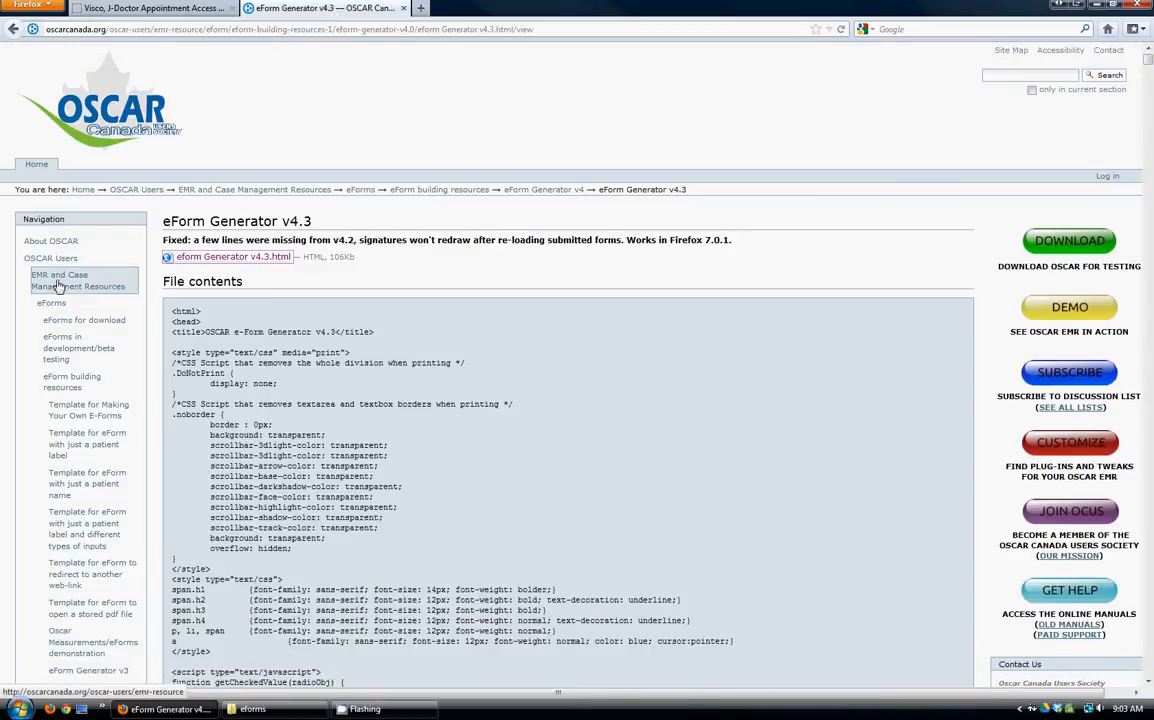
mouse_move(58, 280)
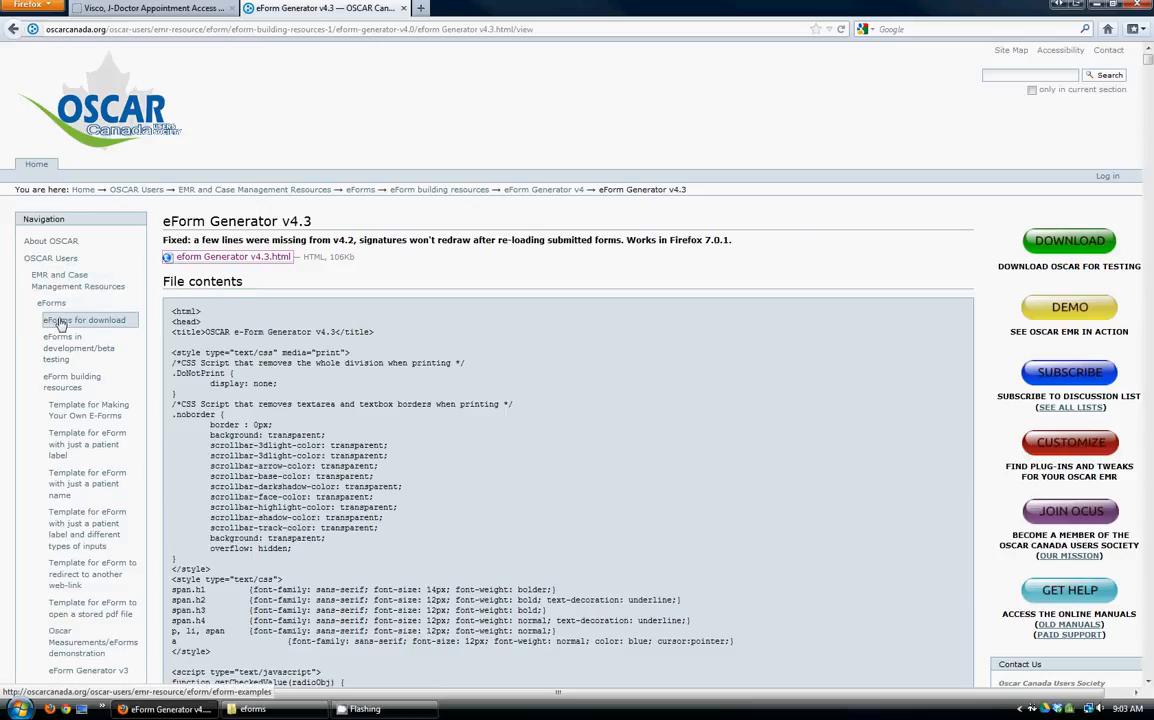
mouse_move(72, 382)
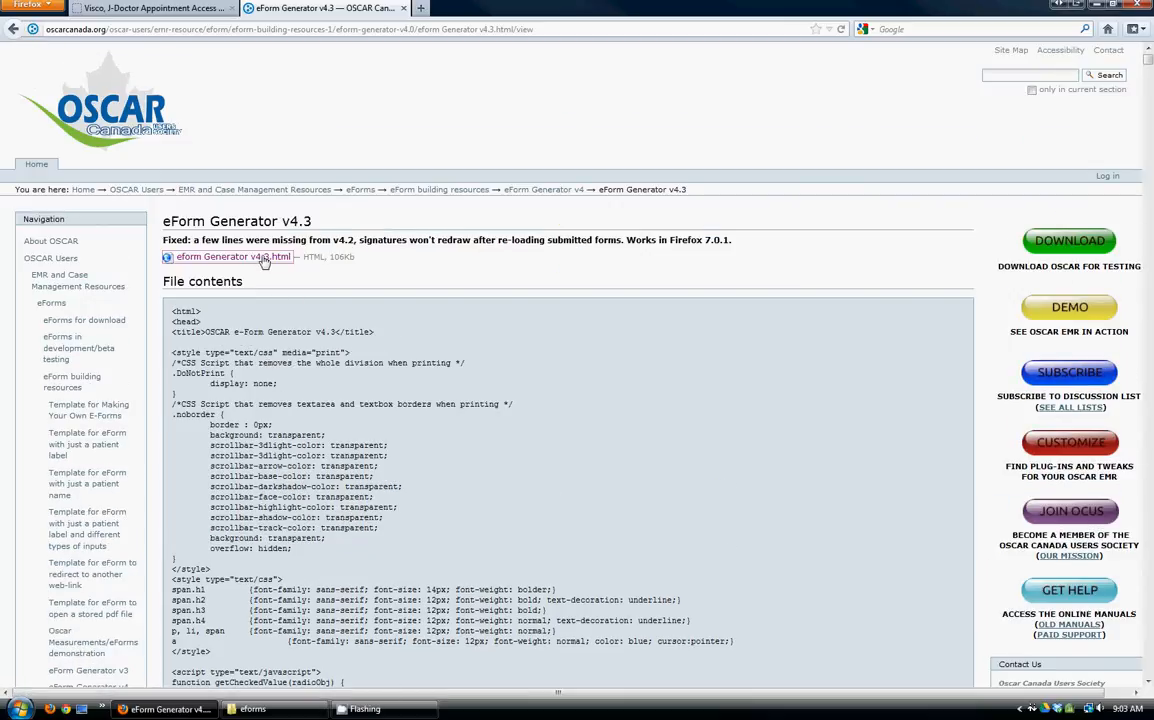
- Download eForm Generator v4.3.html from oscarcanada.org and save the file locally
left_click(234, 256)
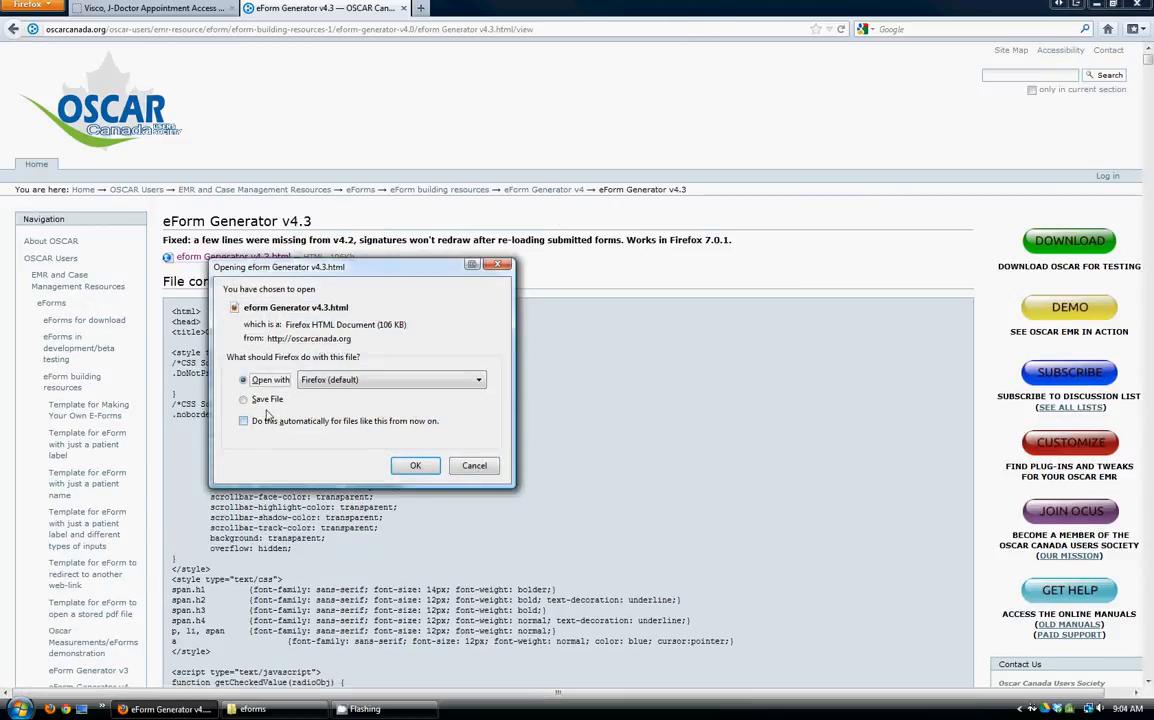
left_click(244, 400)
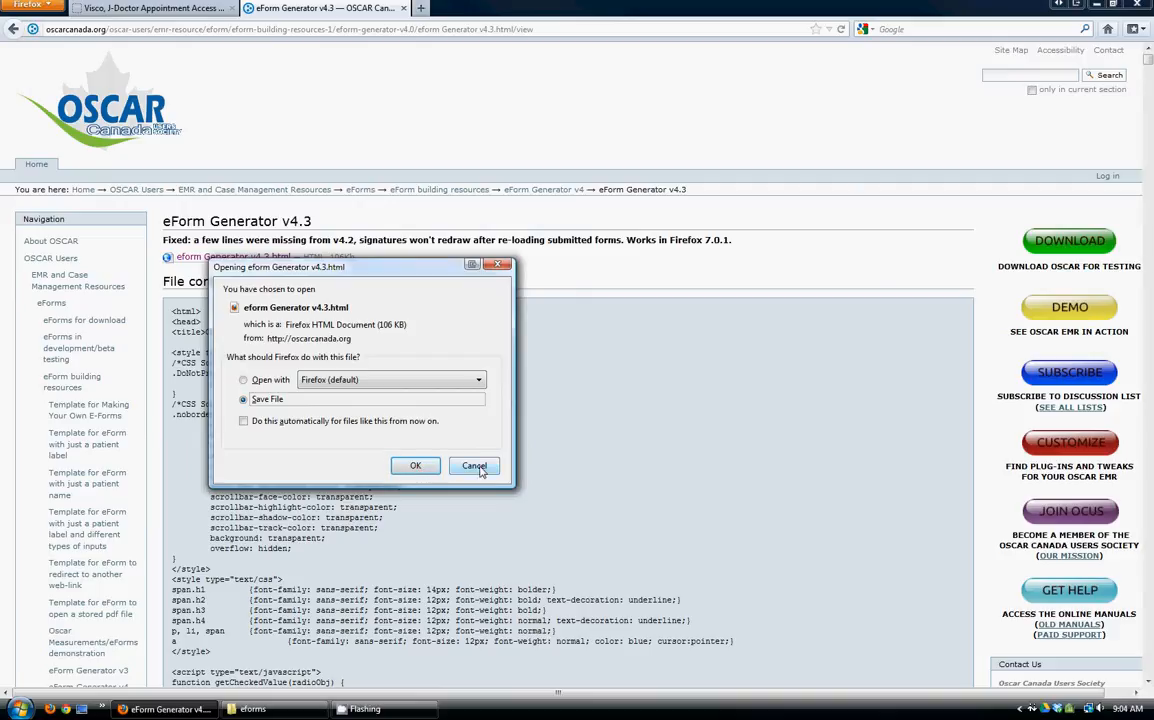
left_click(474, 466)
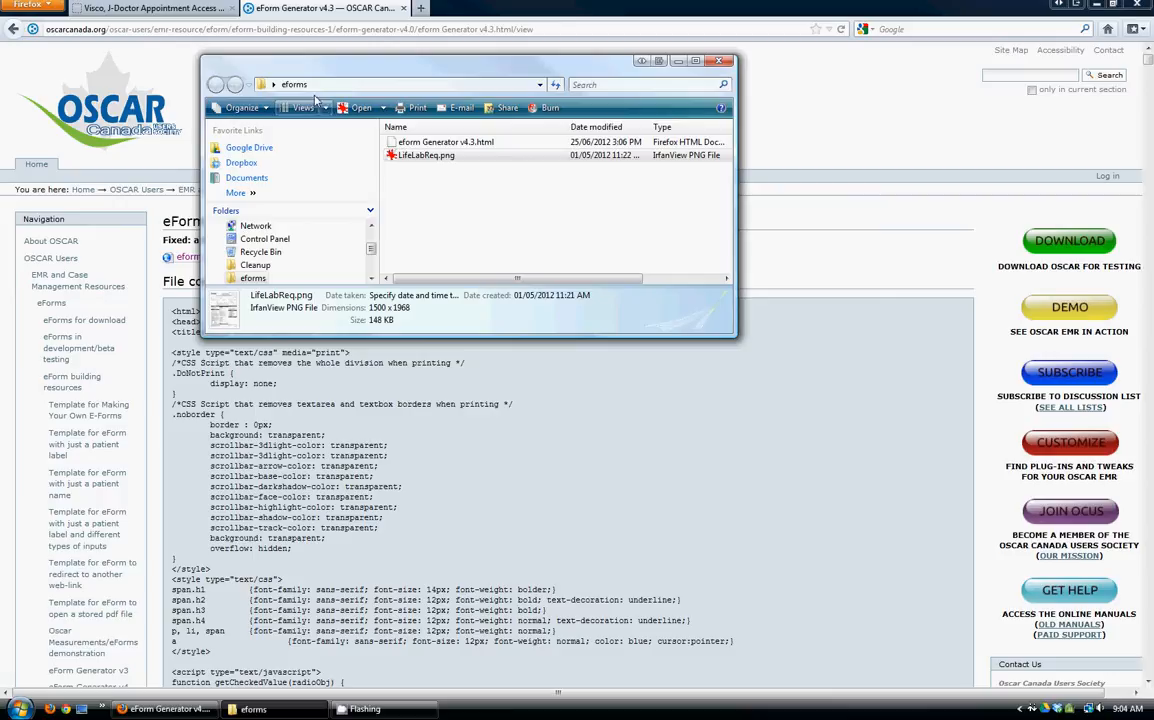
- Run eForm Generator v4.3.html from the eforms folder in Firefox and return to the folder
left_click(426, 156)
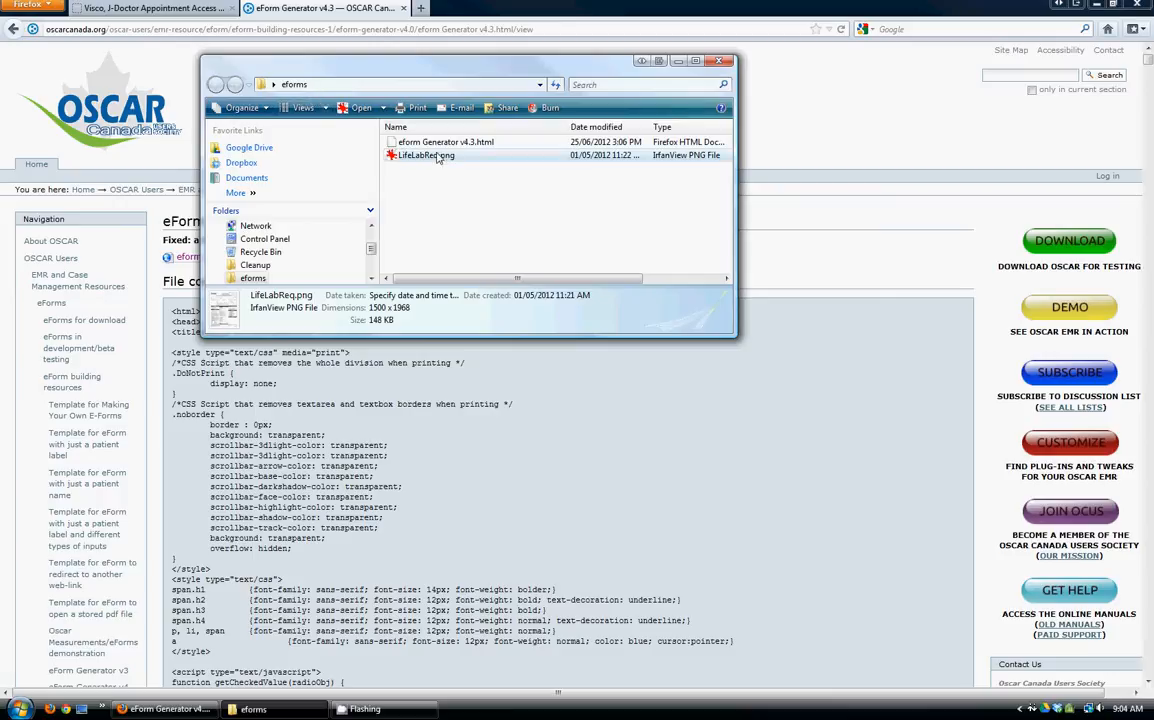
left_click(444, 140)
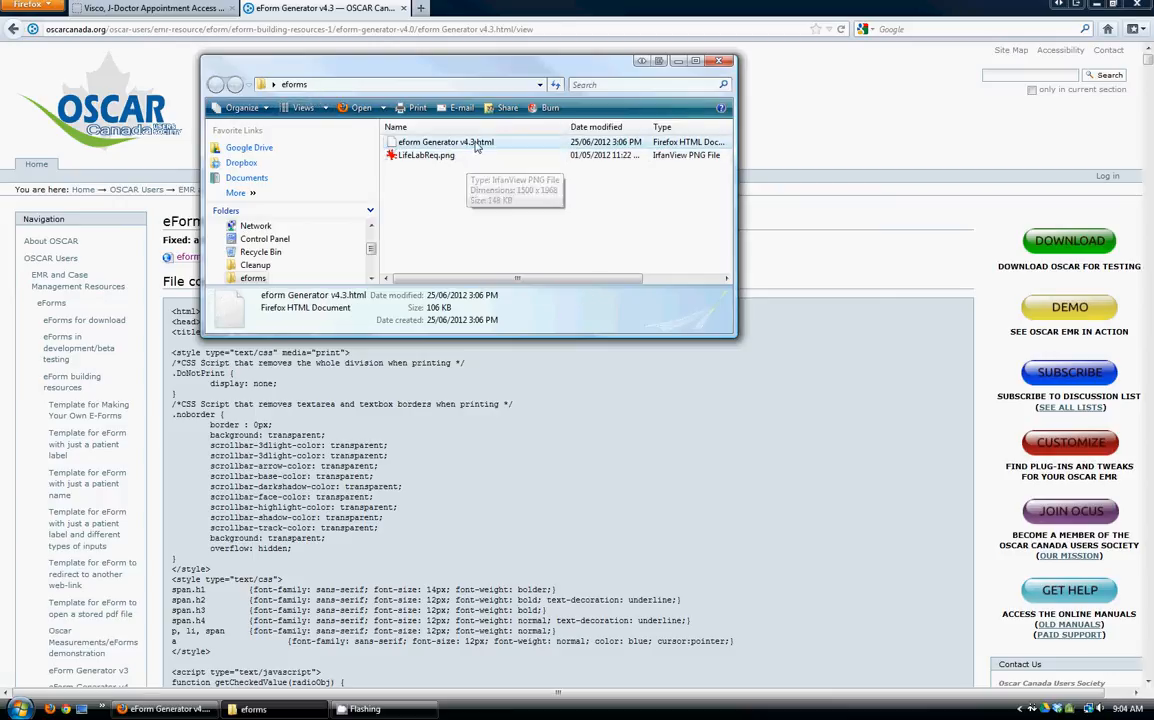
double_click(444, 140)
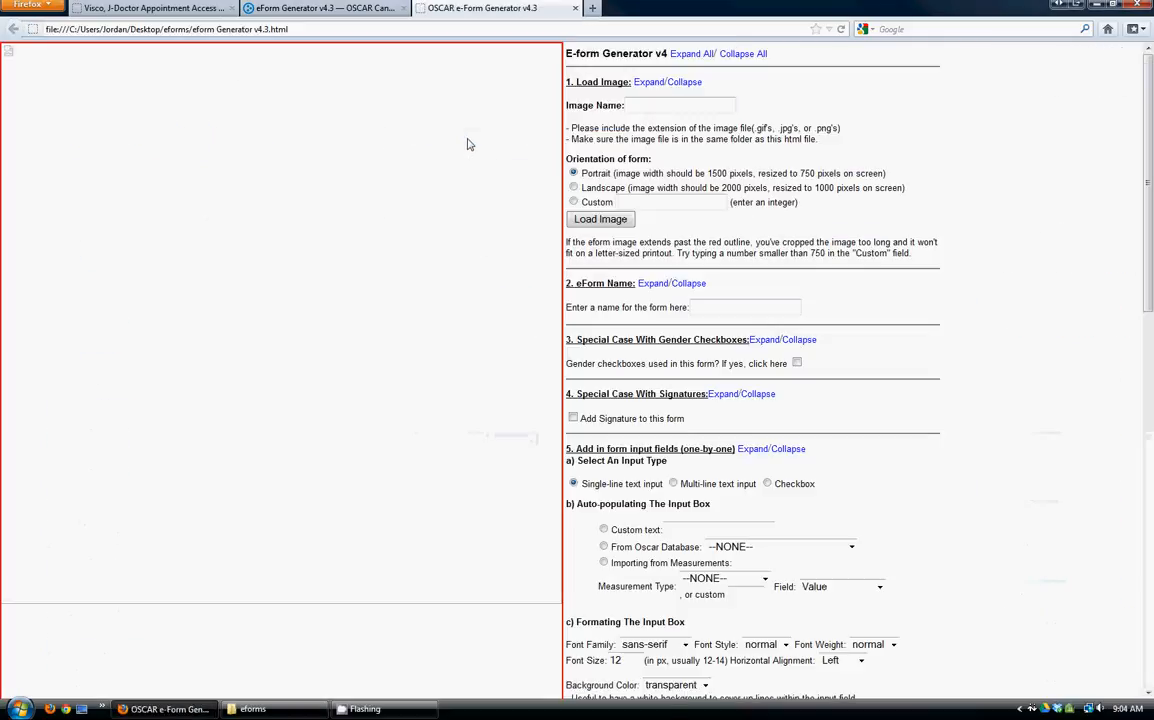
mouse_move(860, 170)
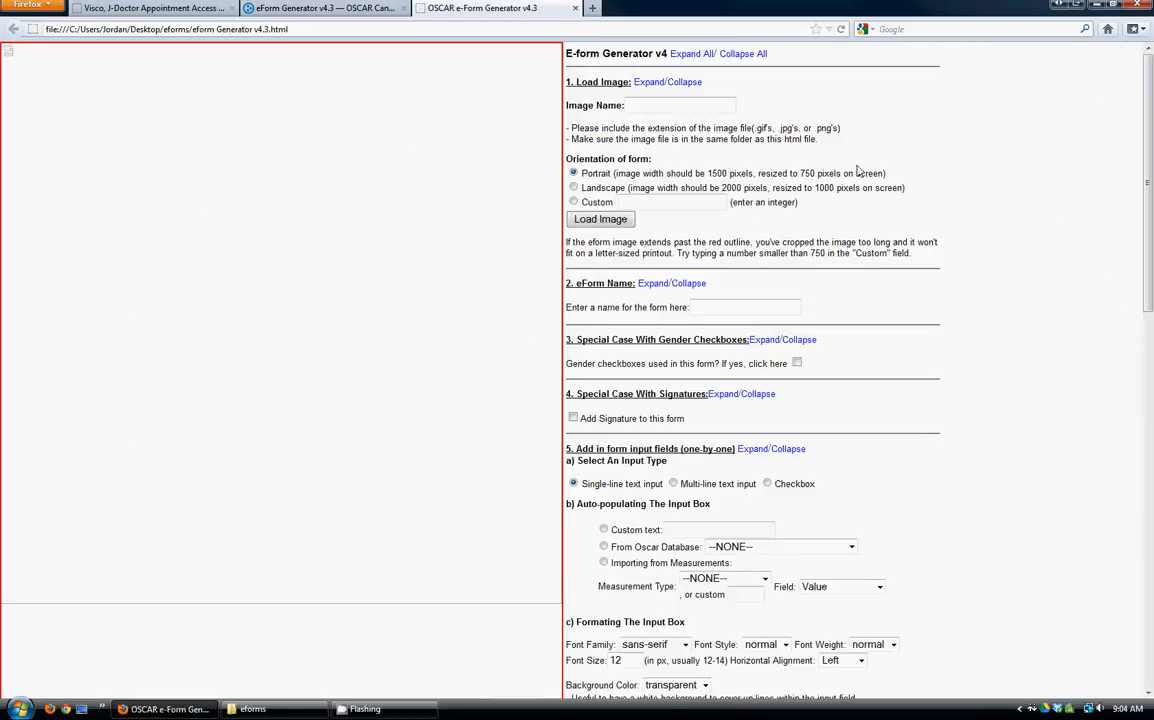
mouse_move(848, 162)
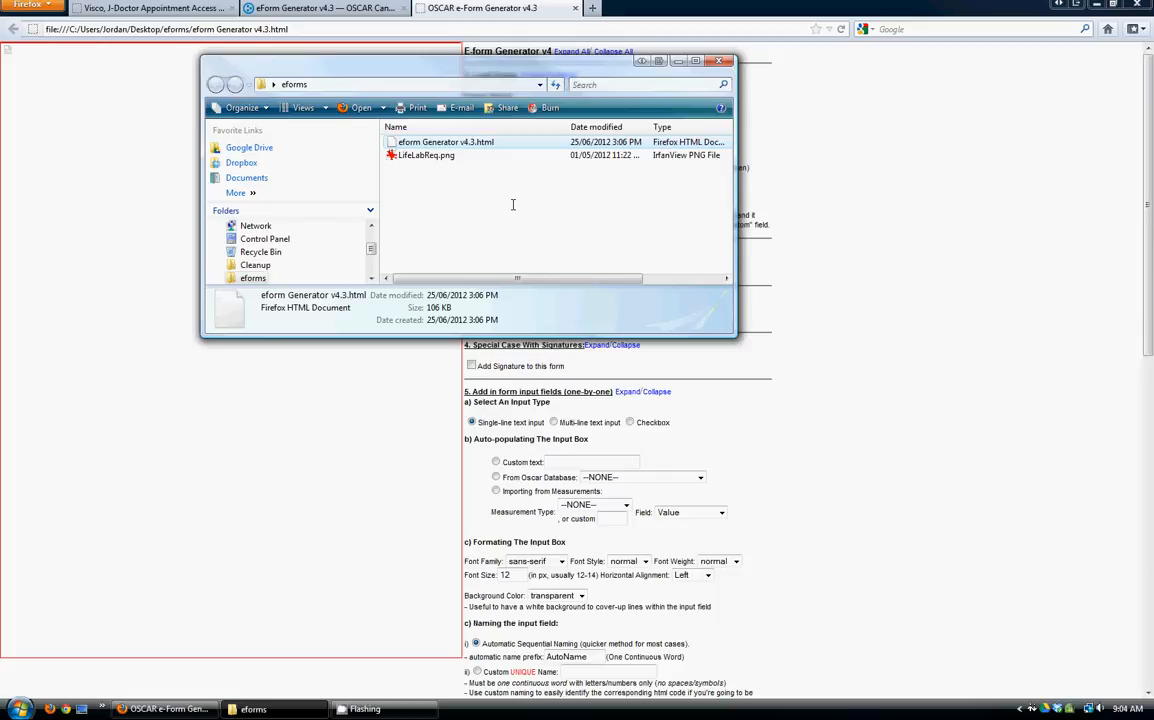
left_click(426, 156)
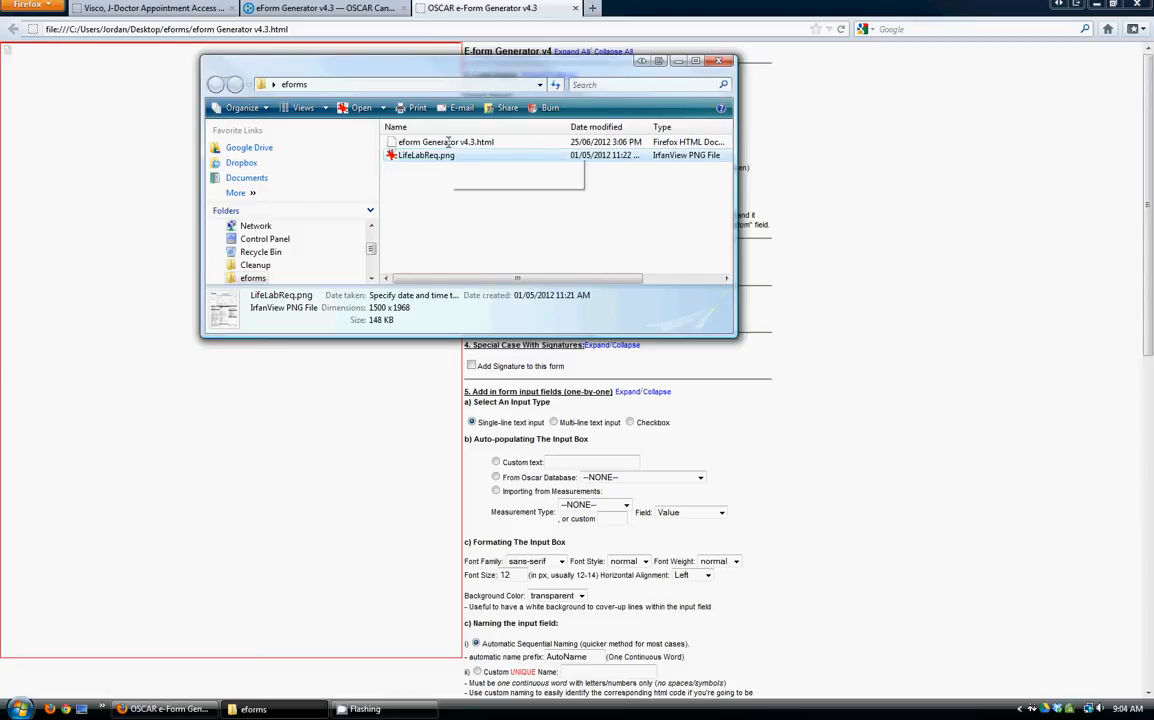
mouse_move(444, 140)
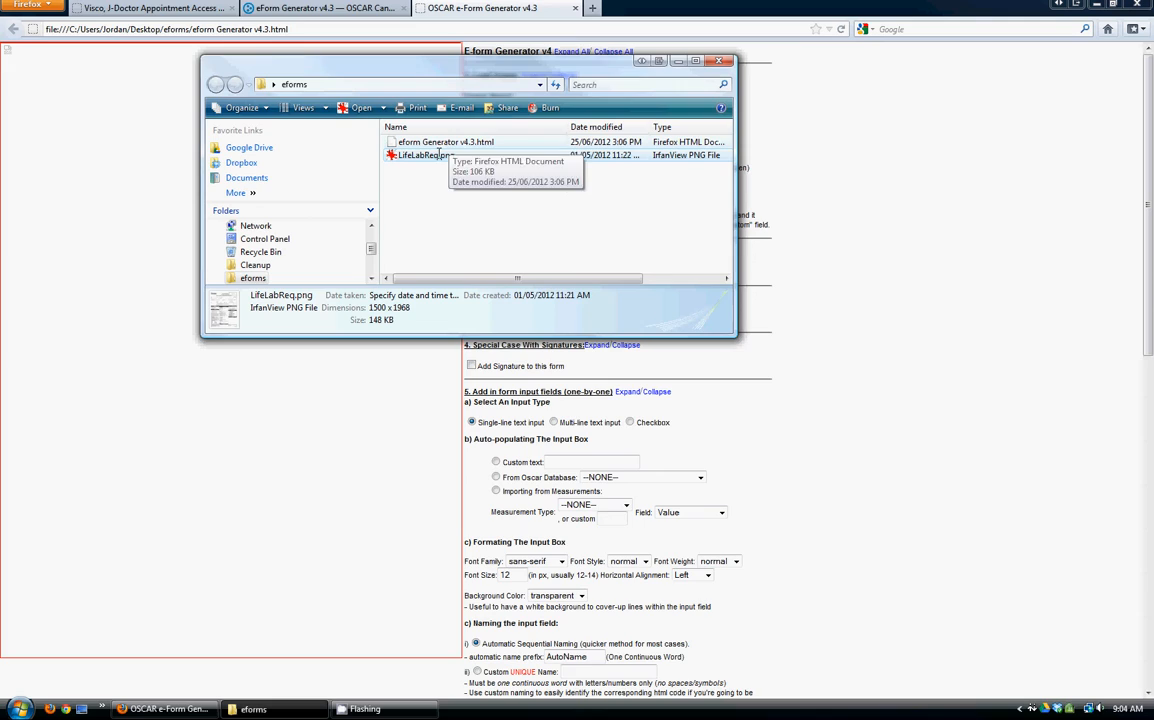
- View LifeLabReq.png in IrfanView and look through the whole requisition form
double_click(420, 156)
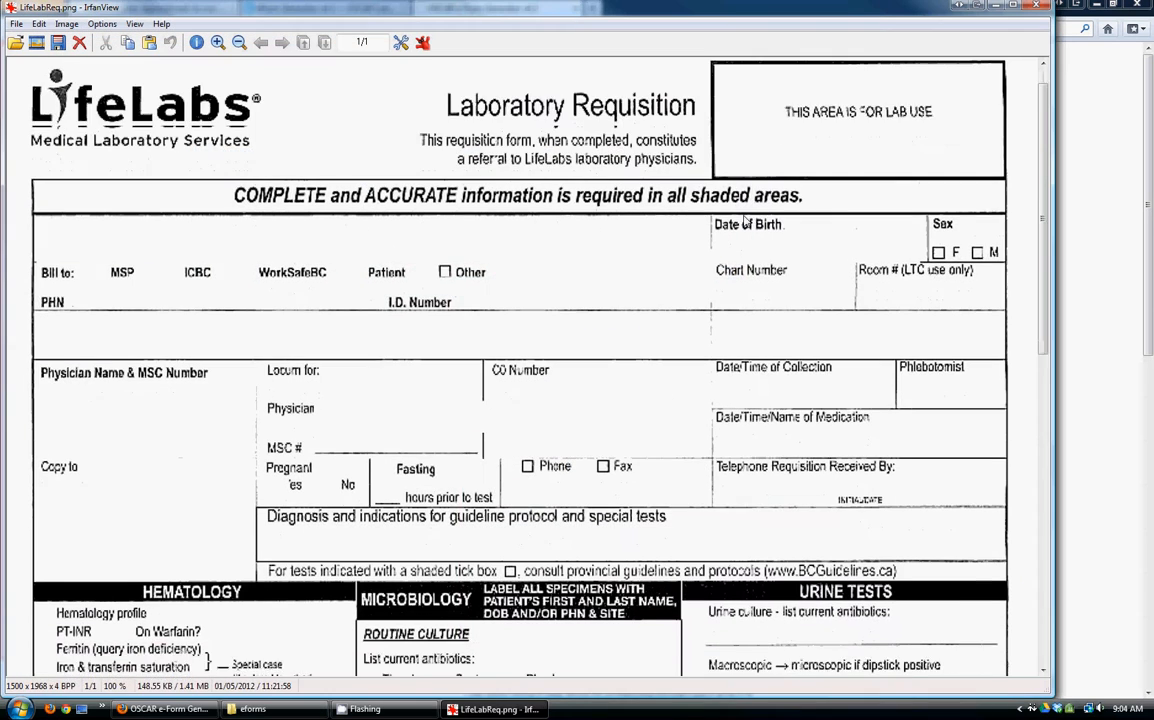
scroll("down", 3)
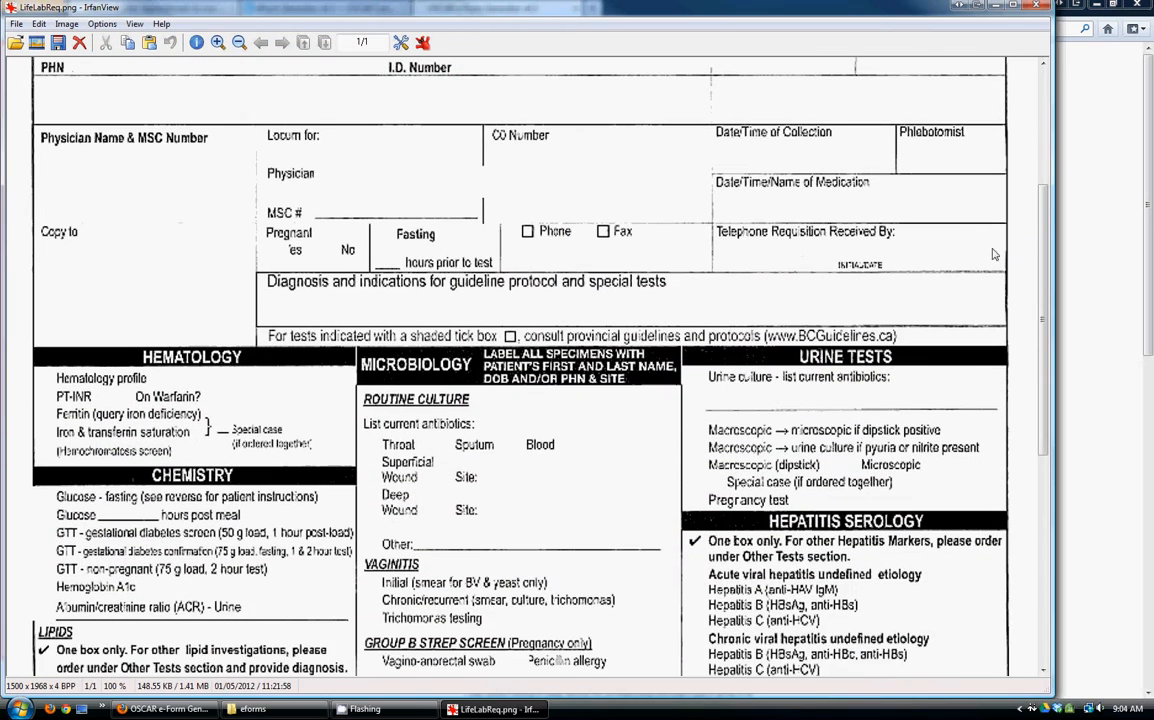
scroll("up", 3)
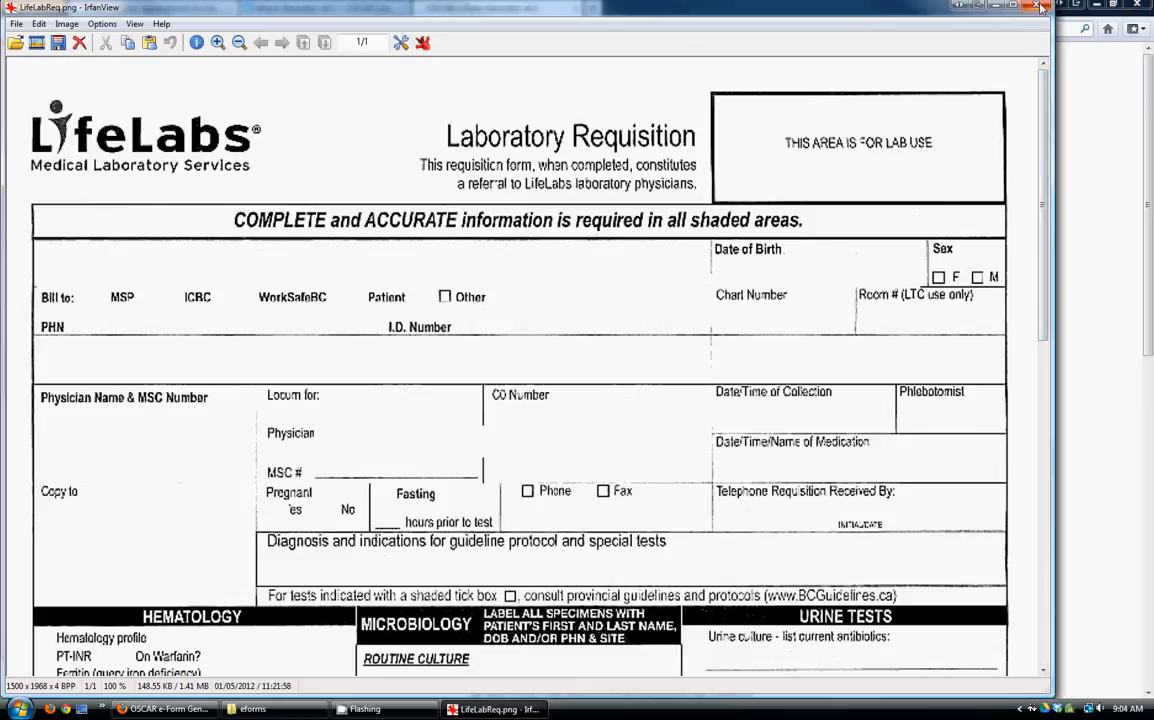
mouse_move(1040, 10)
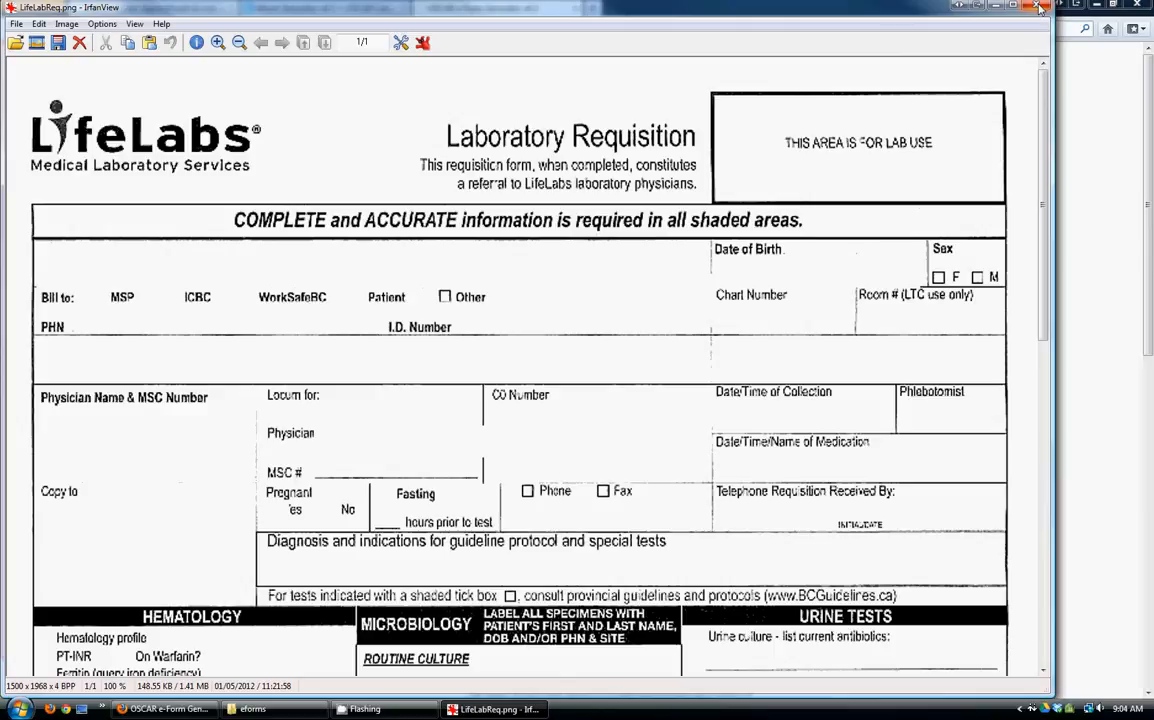
- Enter LifeLabReq.png as the image name after checking the file name in the eforms folder
left_click(1040, 8)
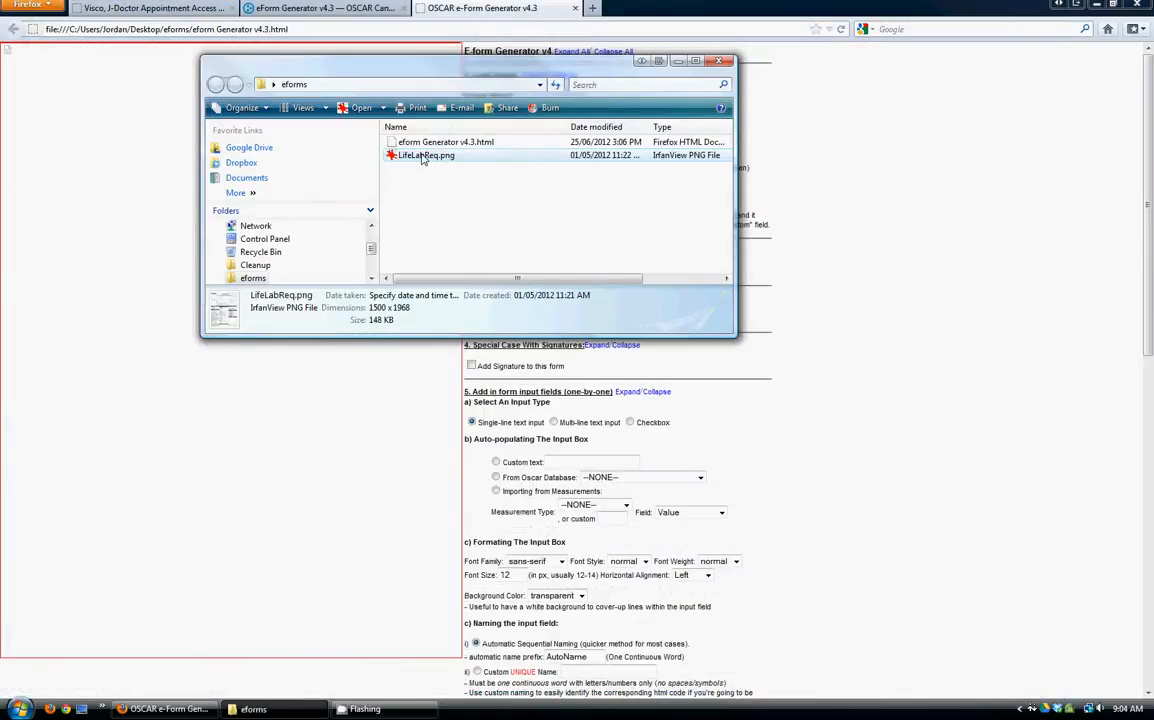
mouse_move(426, 156)
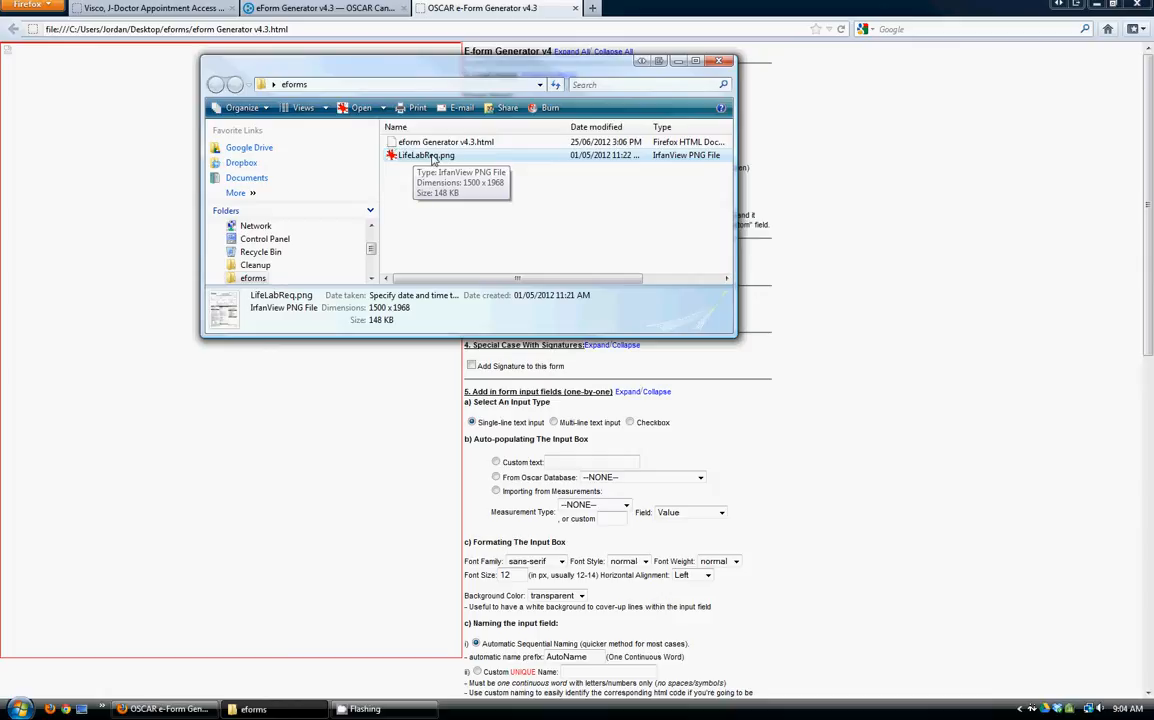
mouse_move(408, 166)
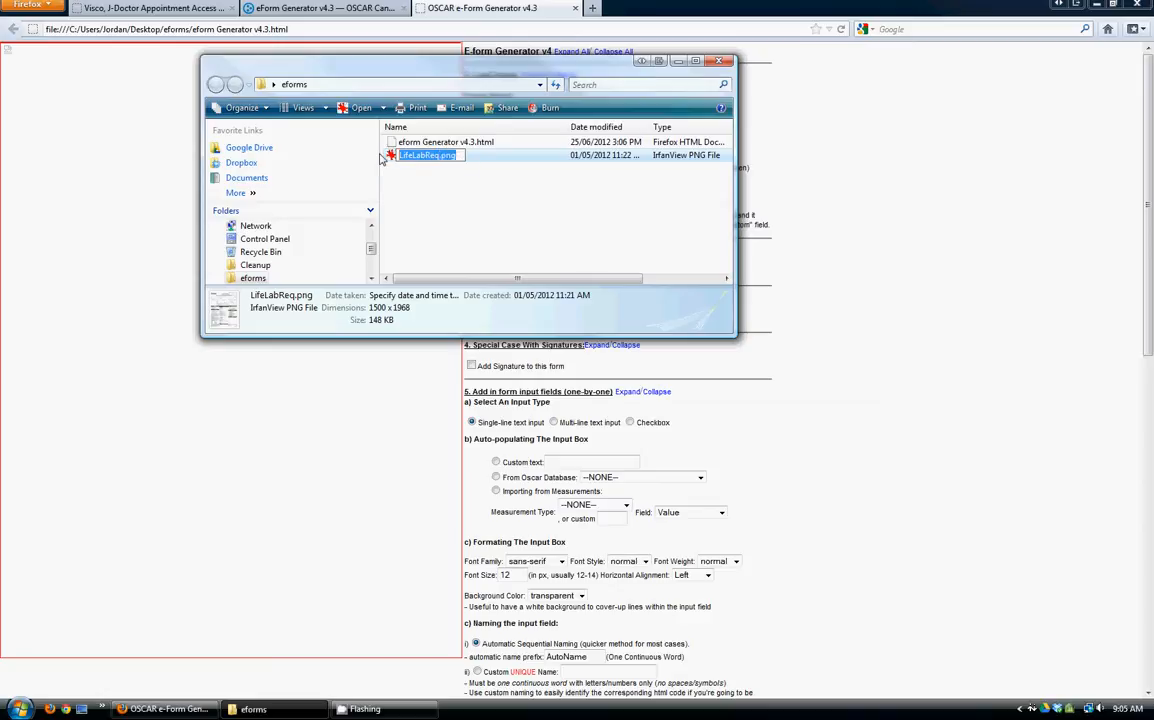
left_click(550, 220)
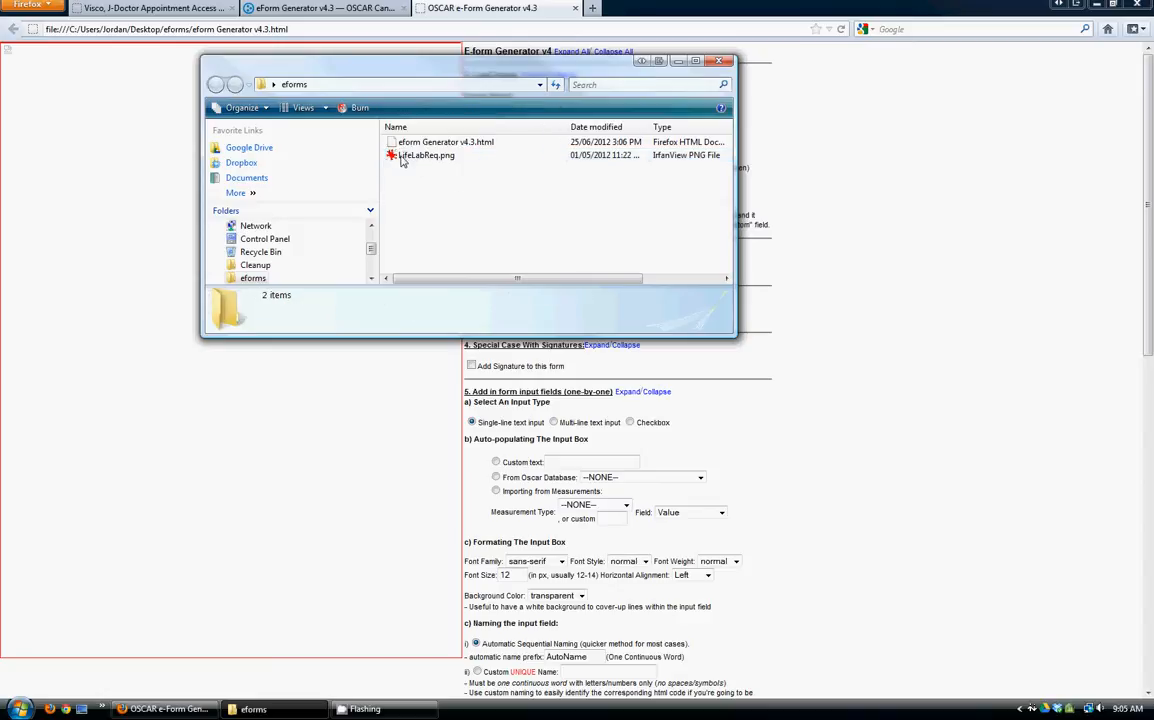
left_click(718, 60)
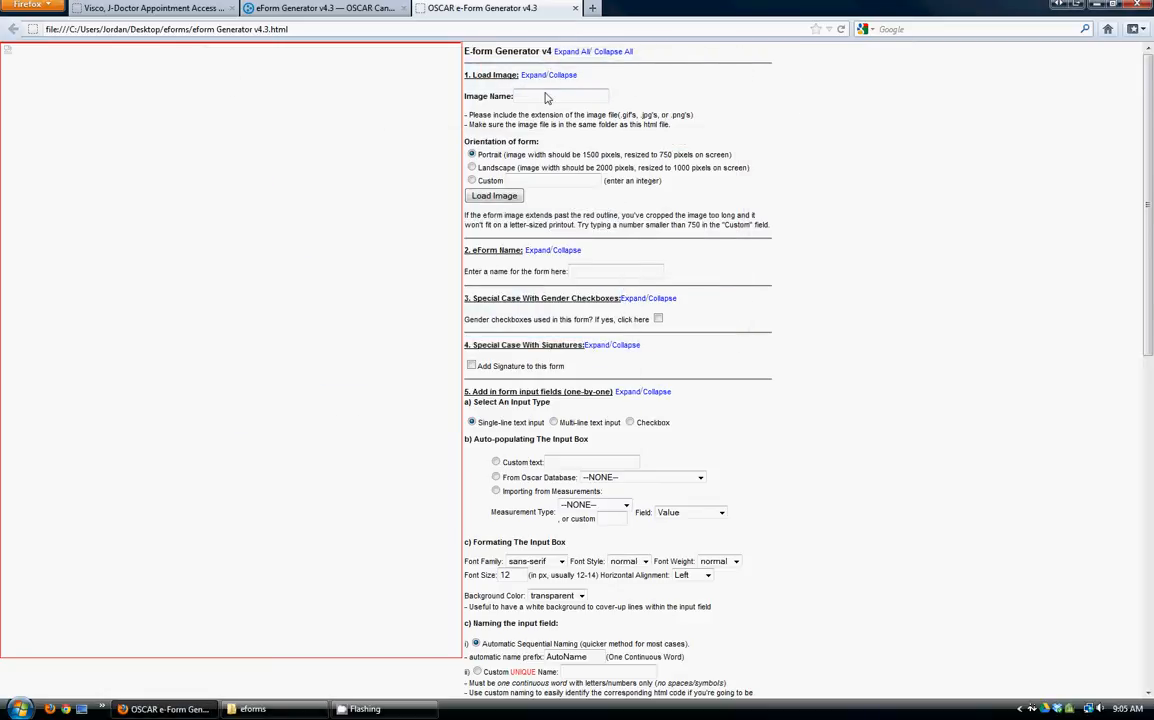
type("LifeLabReq.png")
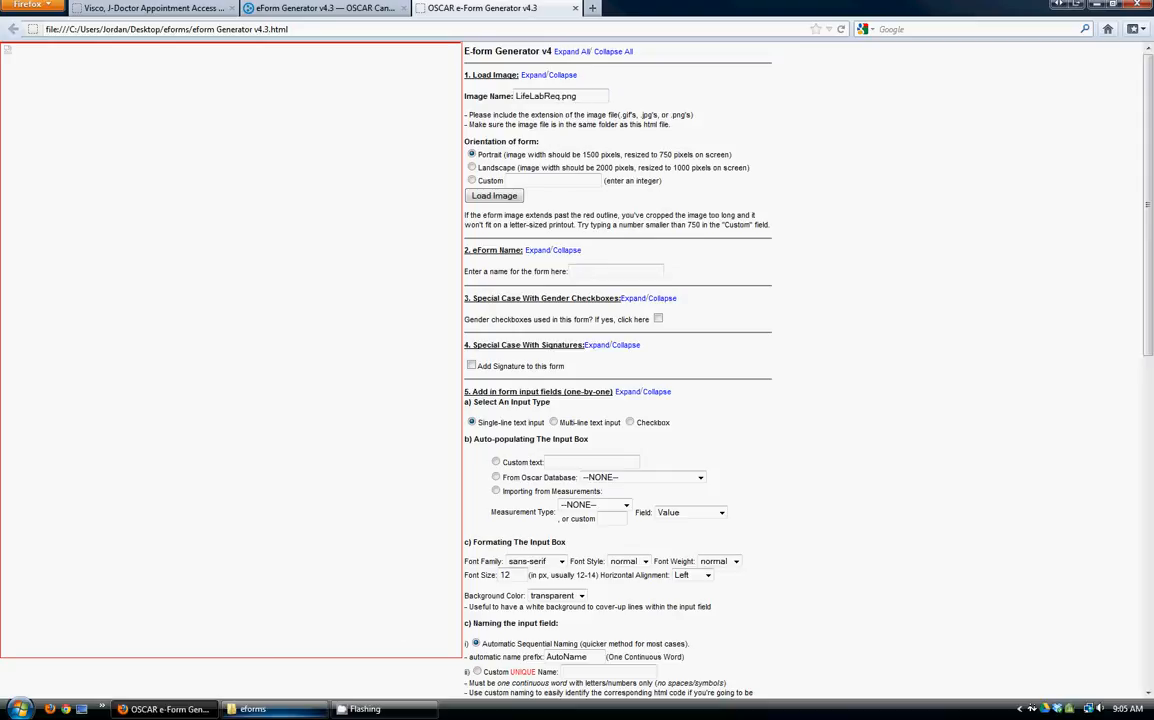
left_click(252, 708)
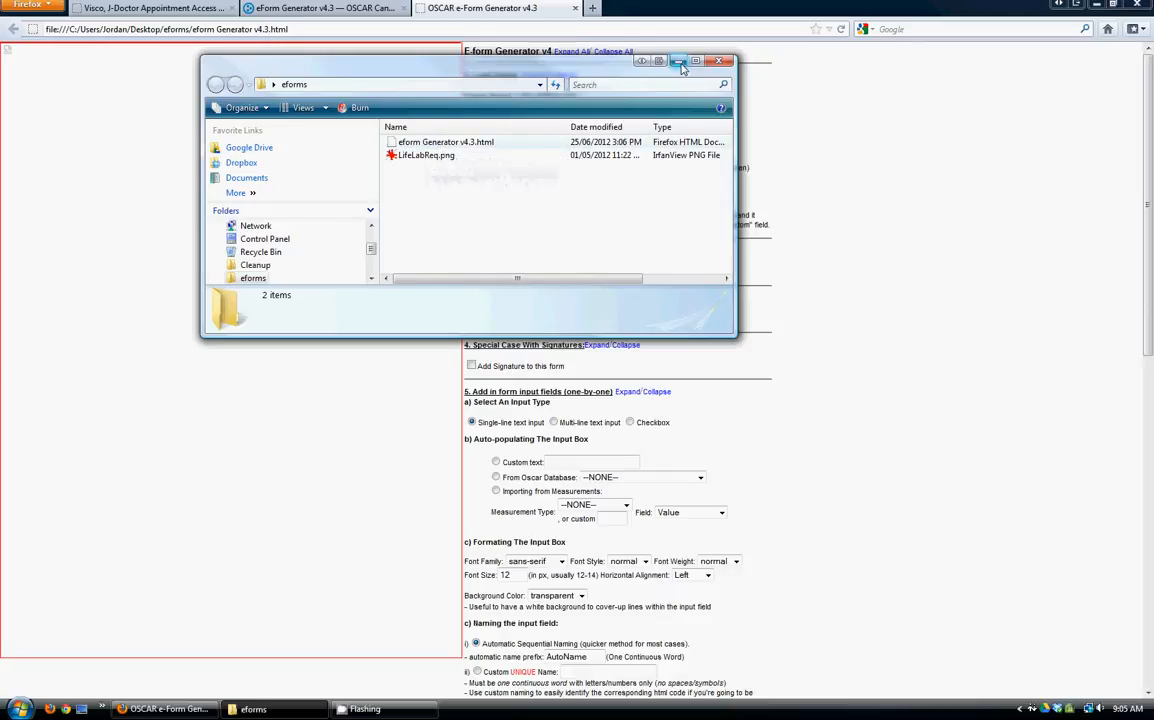
left_click(720, 60)
type("LifeLabReq.png")
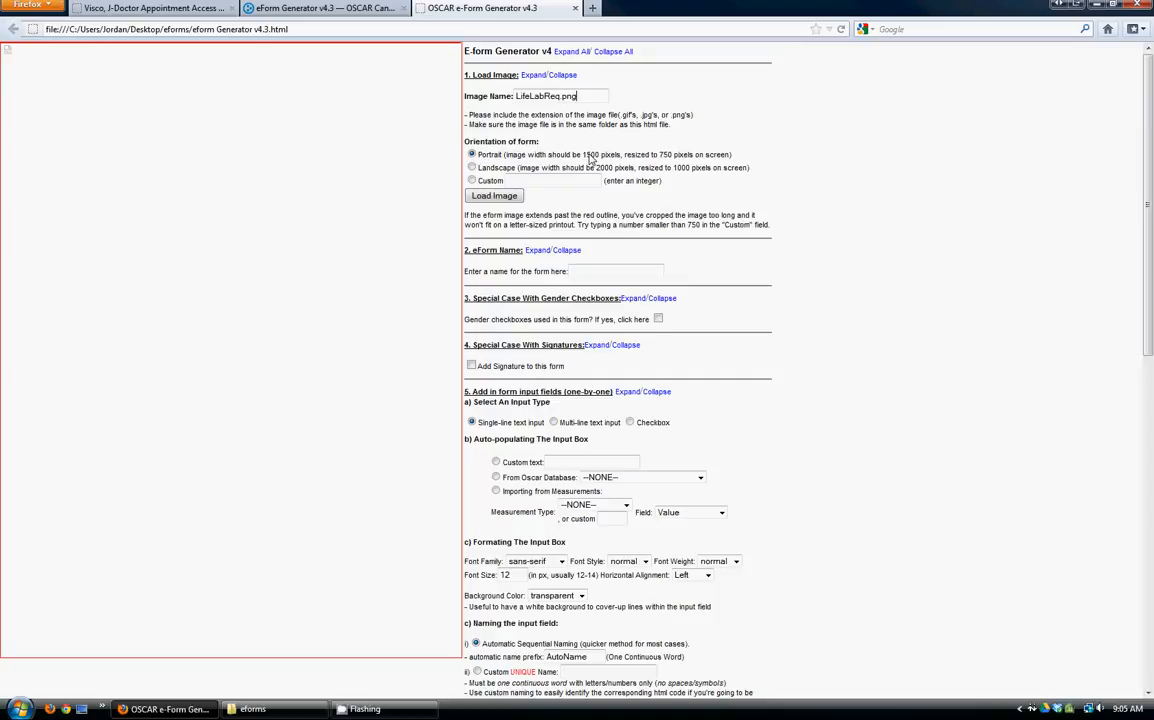
mouse_move(500, 204)
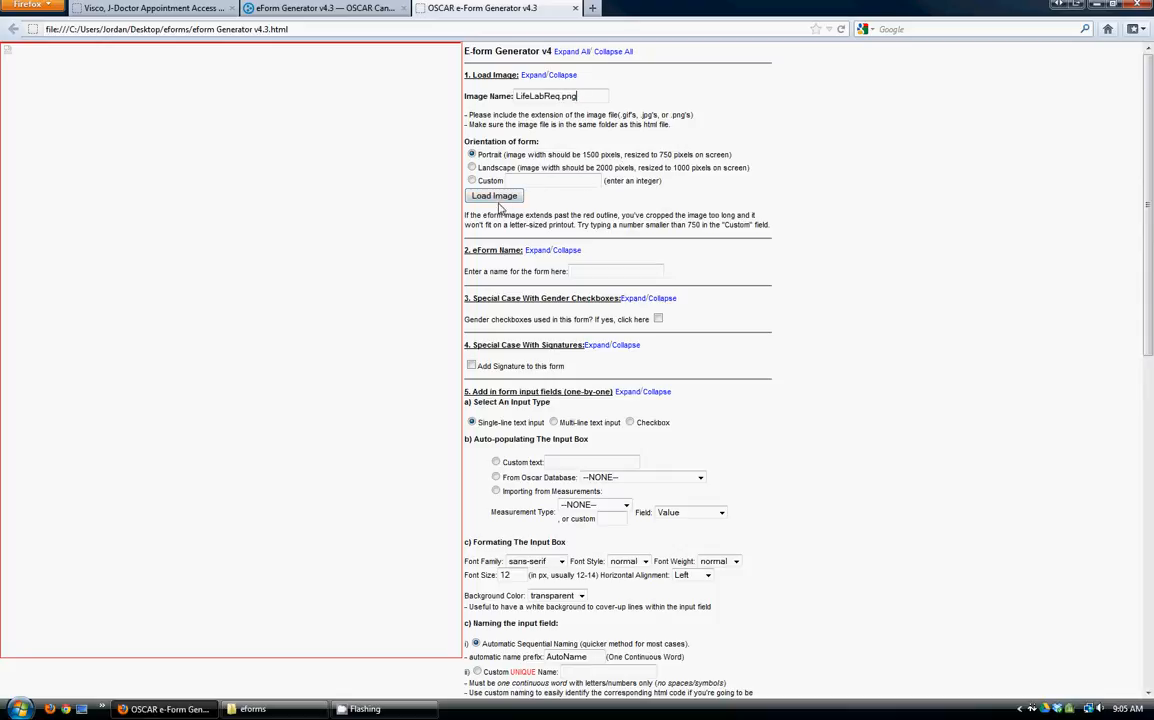
- Load the requisition image, name the form LLReq and enable gender checkboxes
left_click(494, 196)
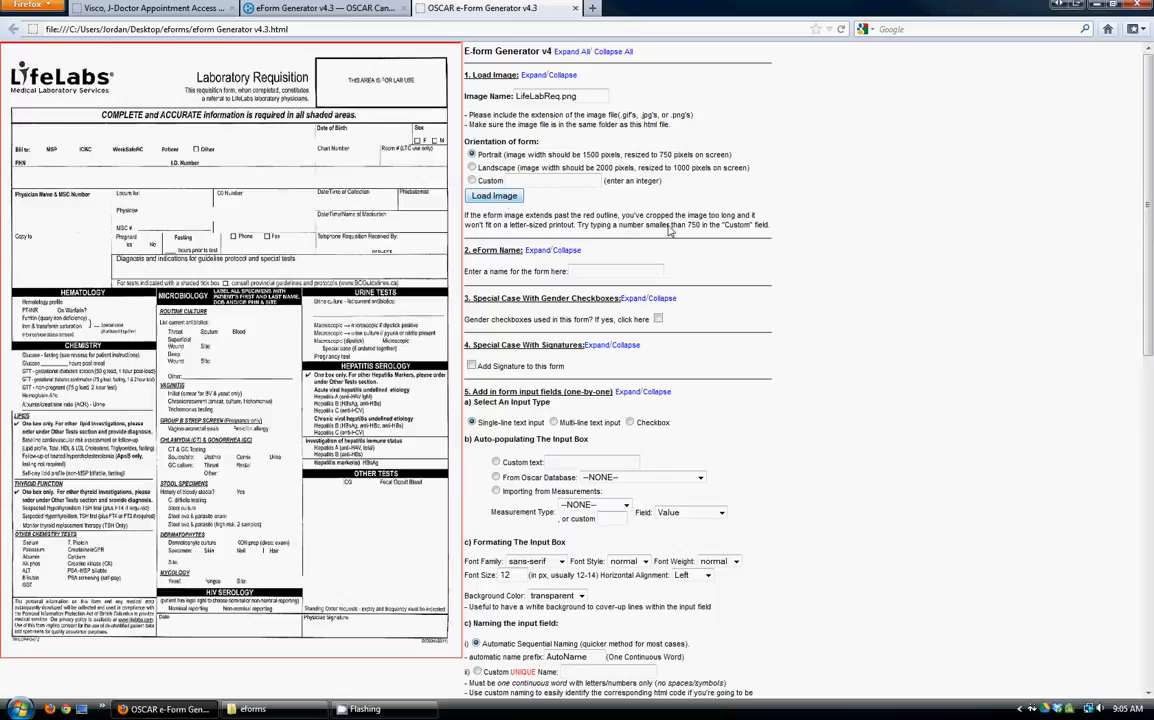
mouse_move(948, 316)
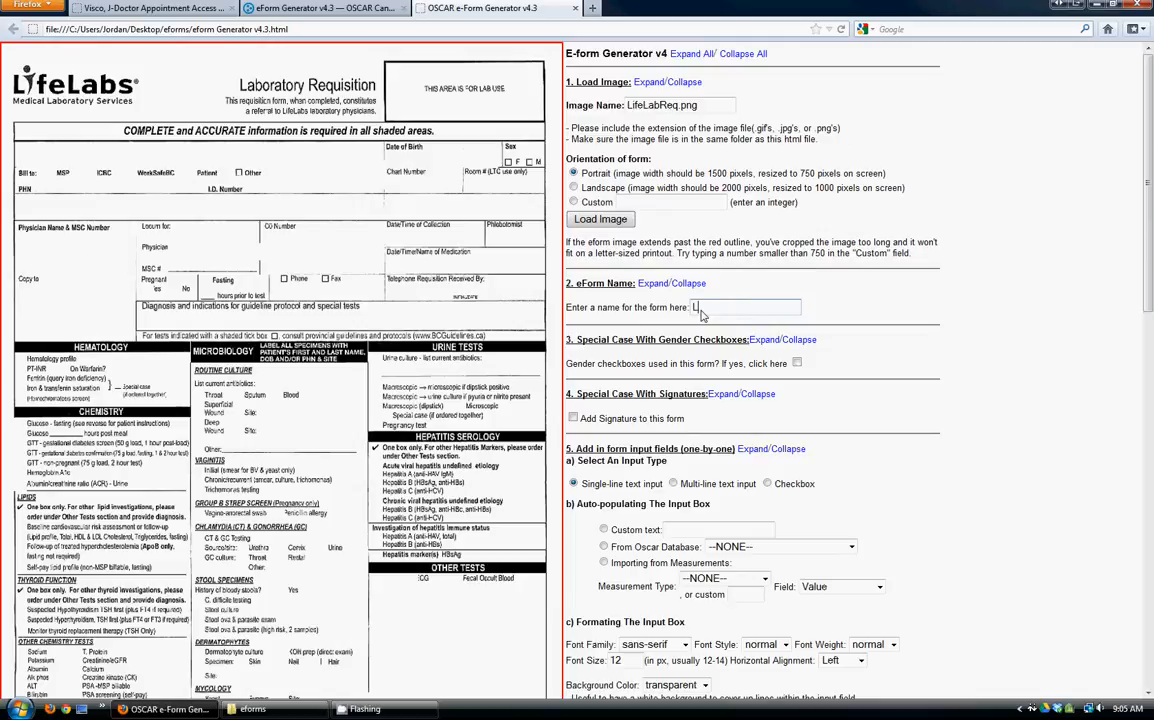
type("LLReq")
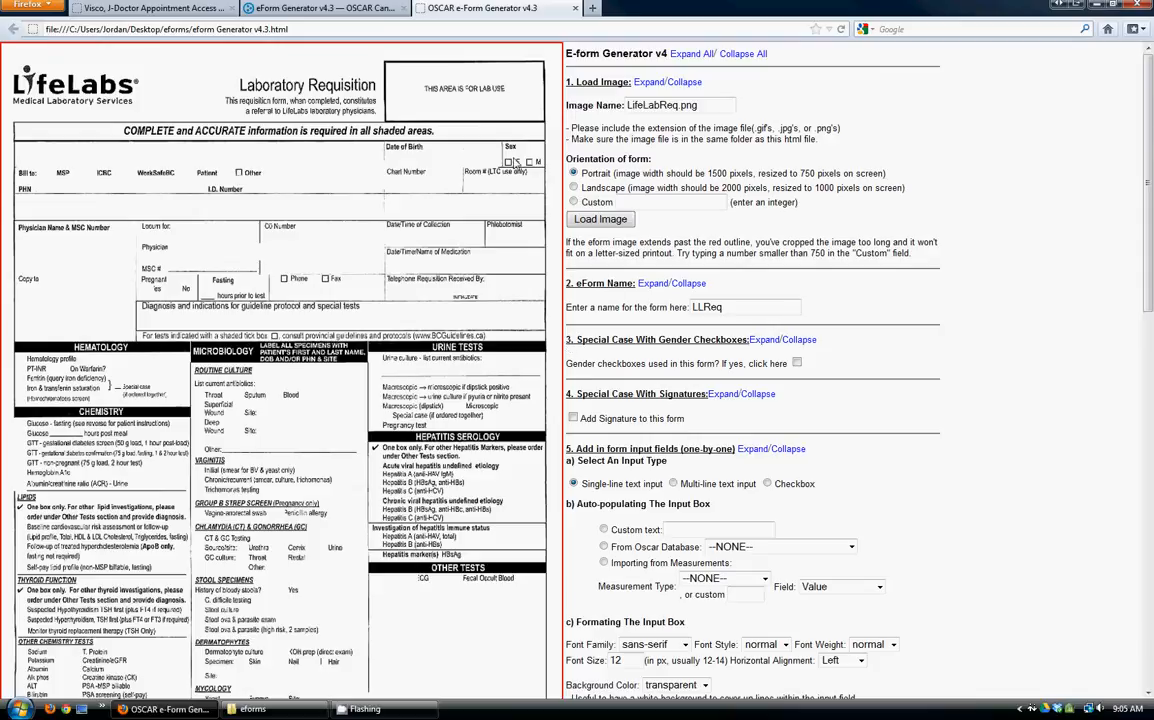
left_click(796, 362)
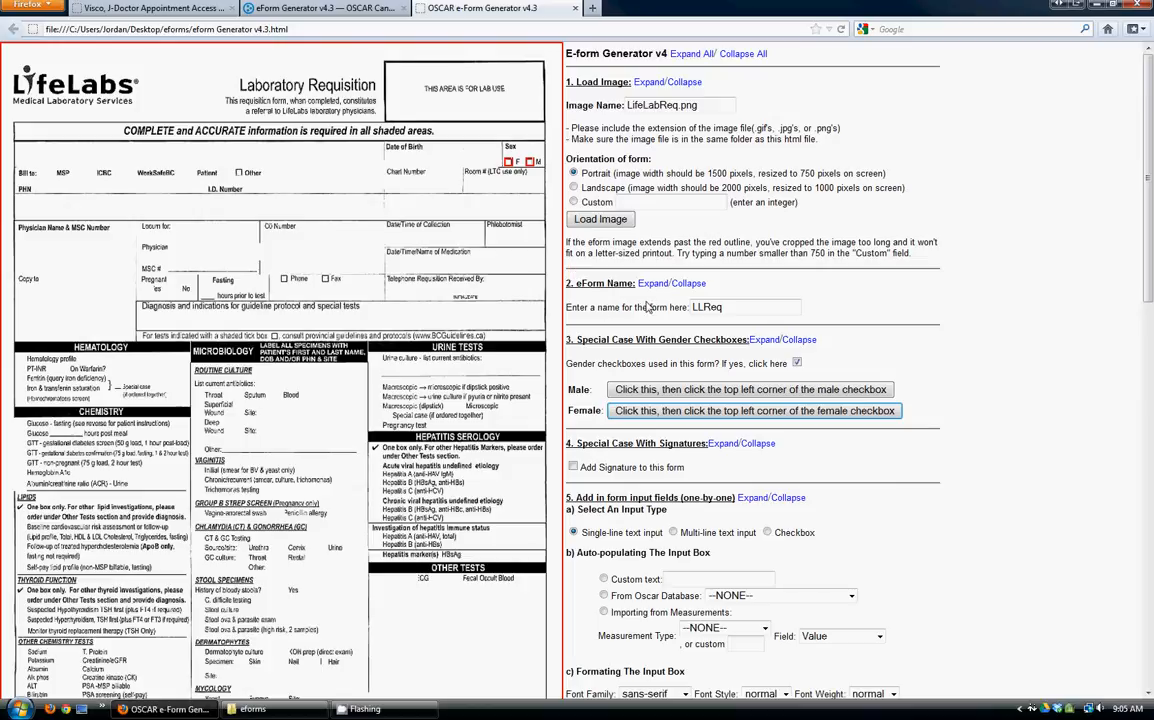
scroll("down", 3)
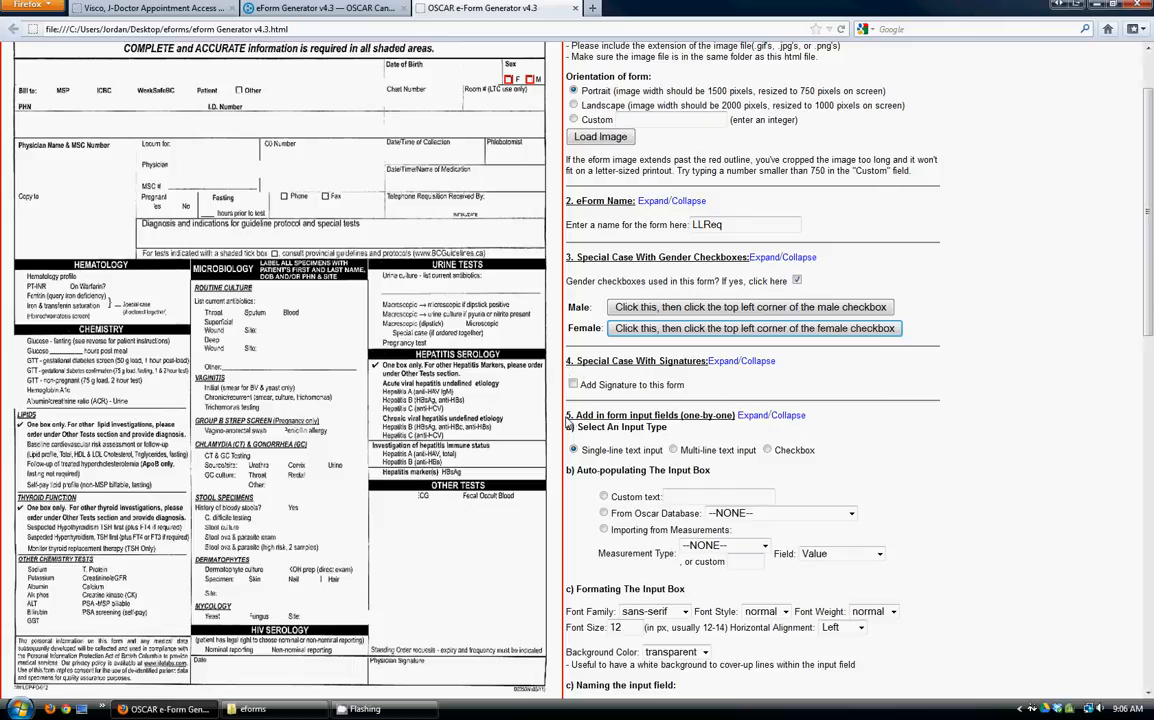
- Choose 'From Oscar Database' to auto-populate the next input box
scroll("up", 3)
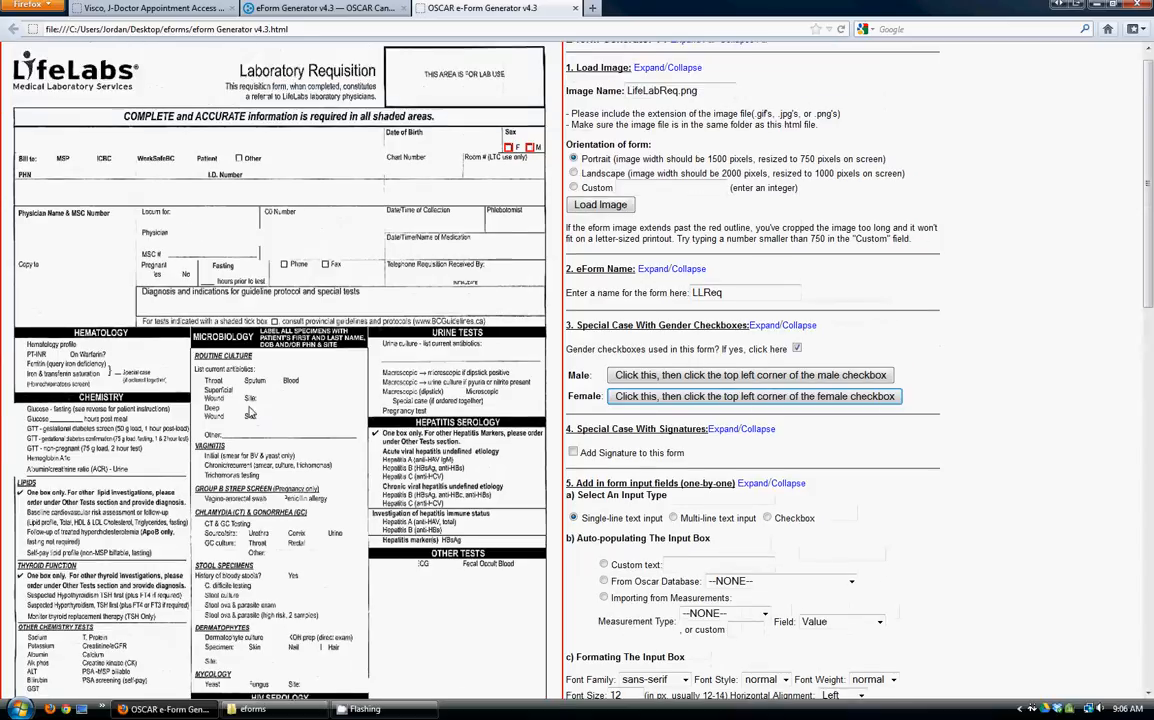
scroll("up", 3)
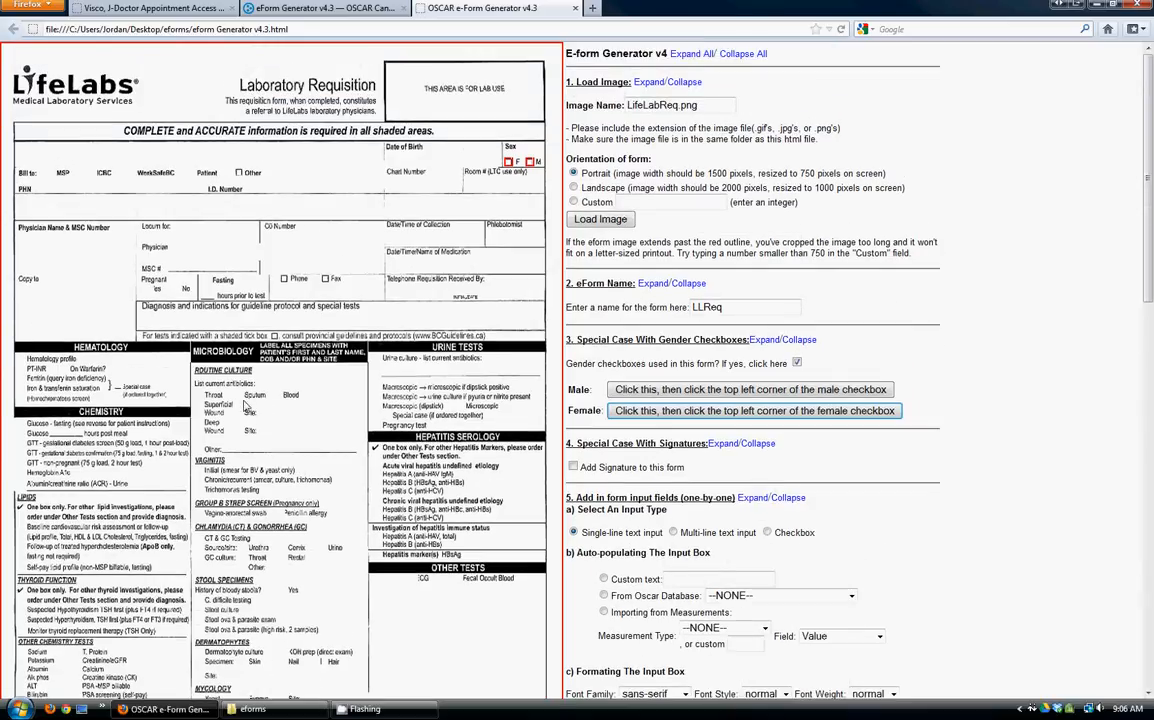
mouse_move(618, 558)
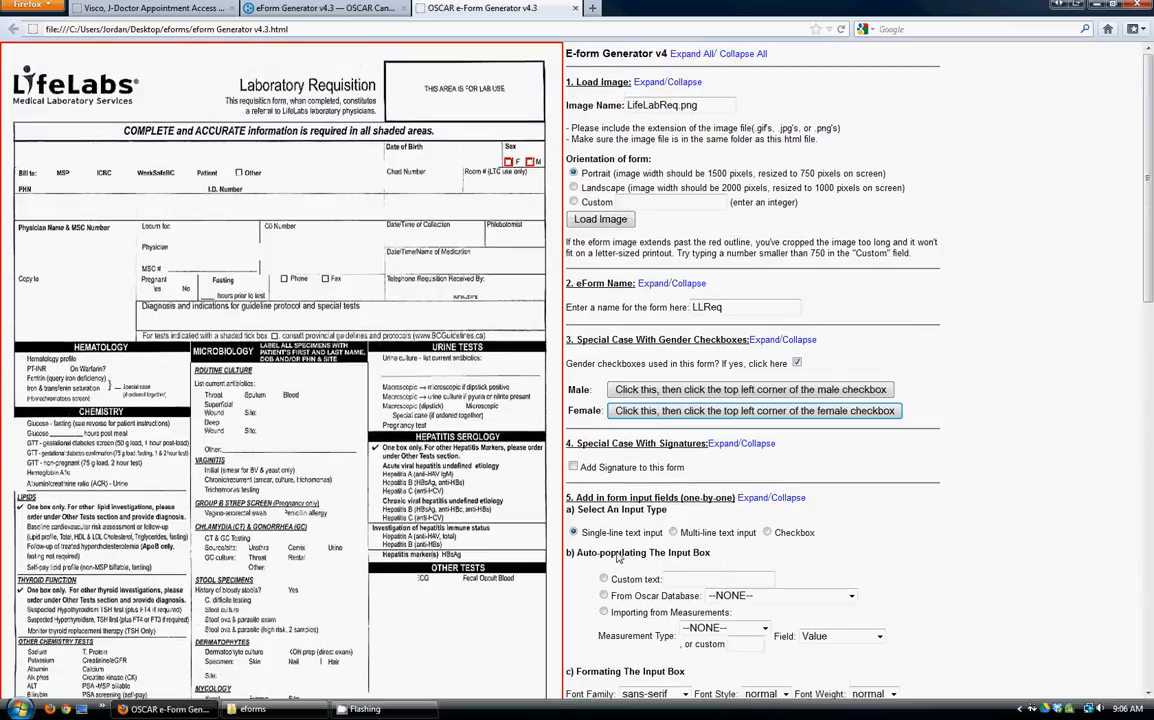
left_click(574, 532)
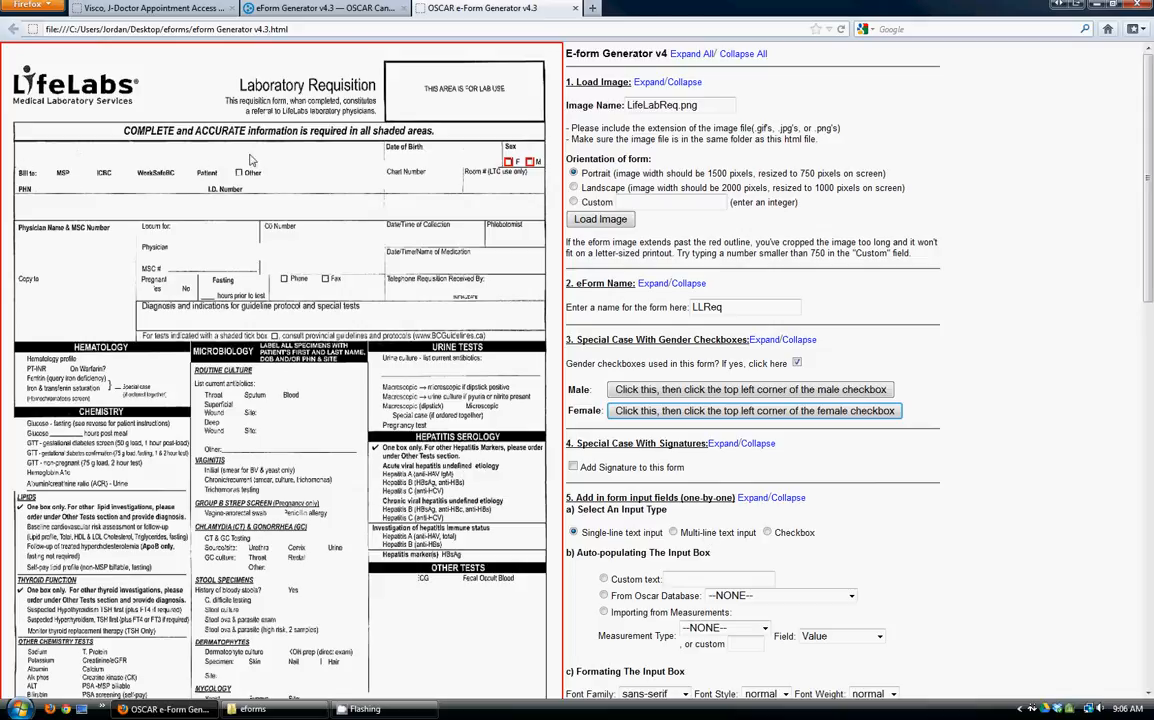
mouse_move(662, 658)
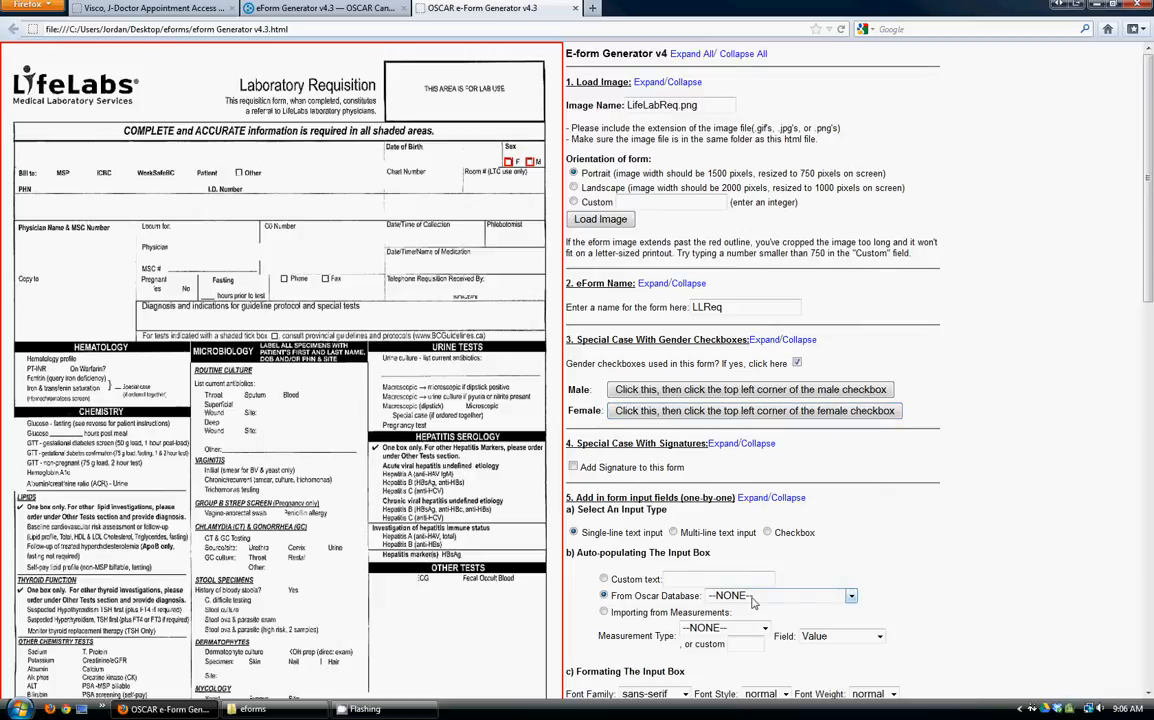
- Pick 'Lastname, Firstname' as the database field for the patient name box
left_click(848, 596)
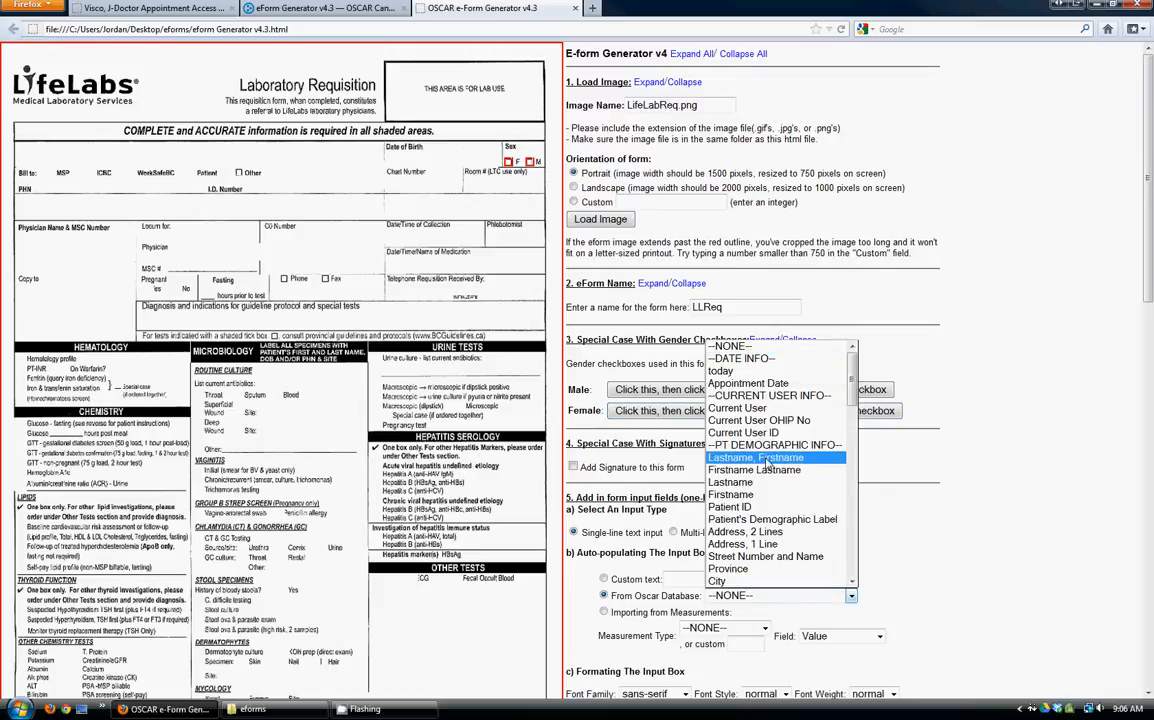
left_click(756, 456)
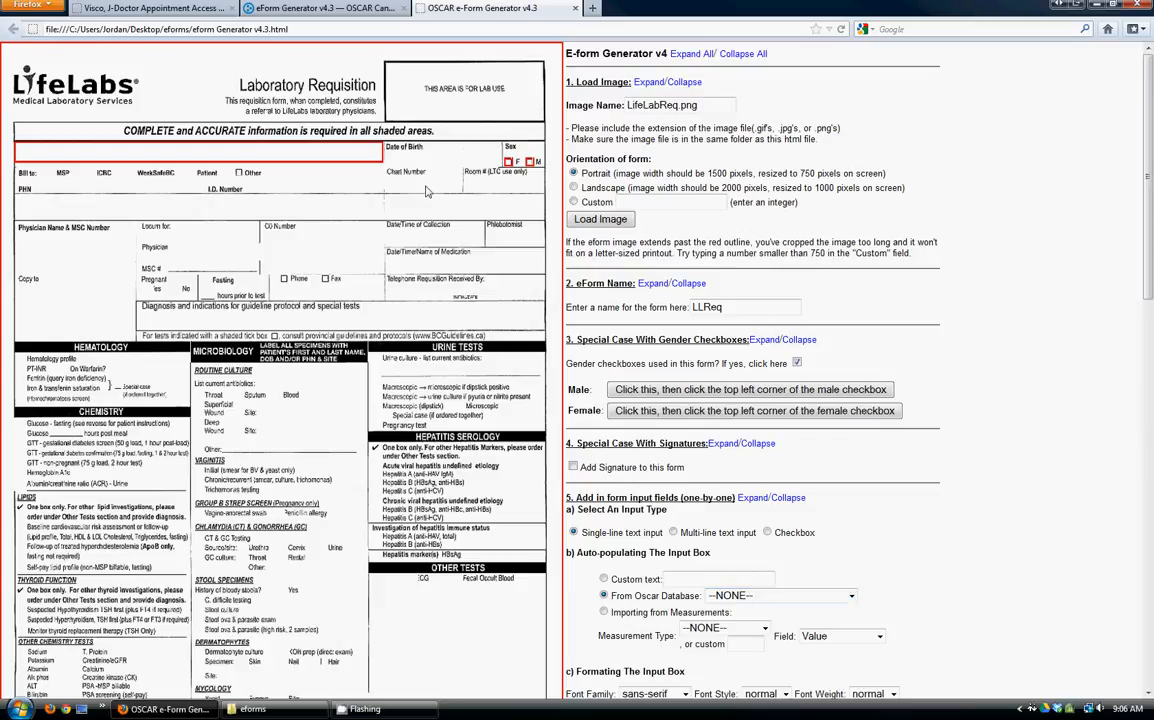
mouse_move(524, 300)
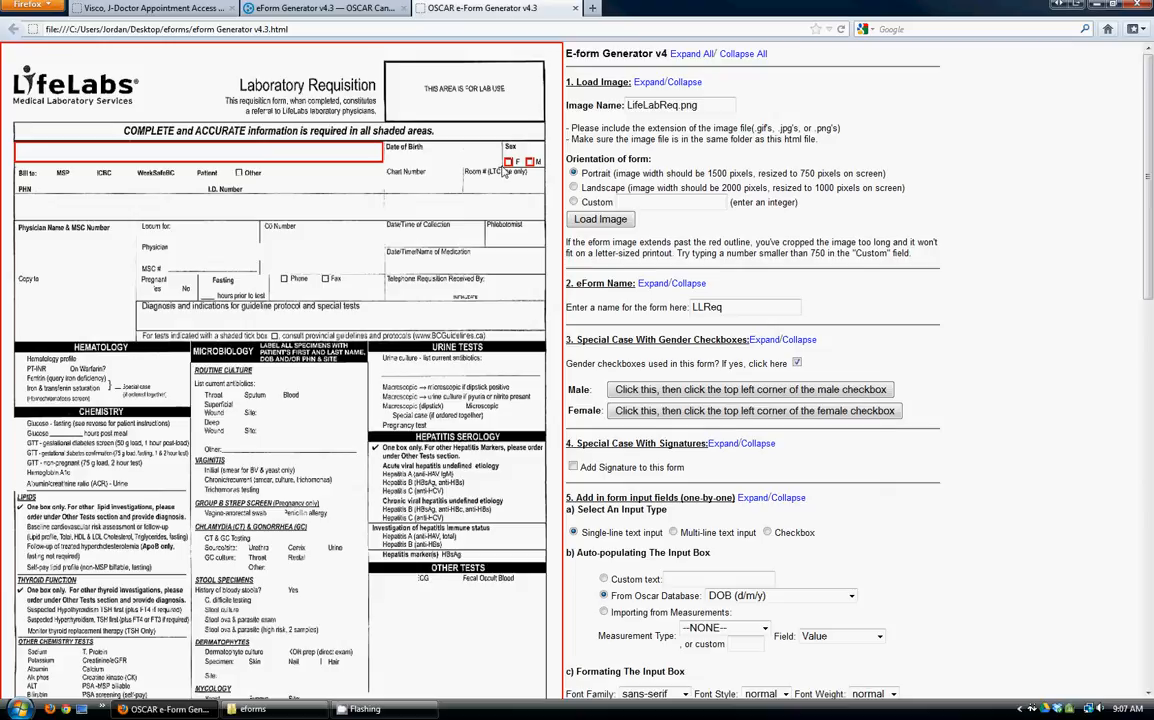
- Place the birthdate box over Date of Birth, add Bill to checkboxes, and return to single-line boxes
left_click(780, 596)
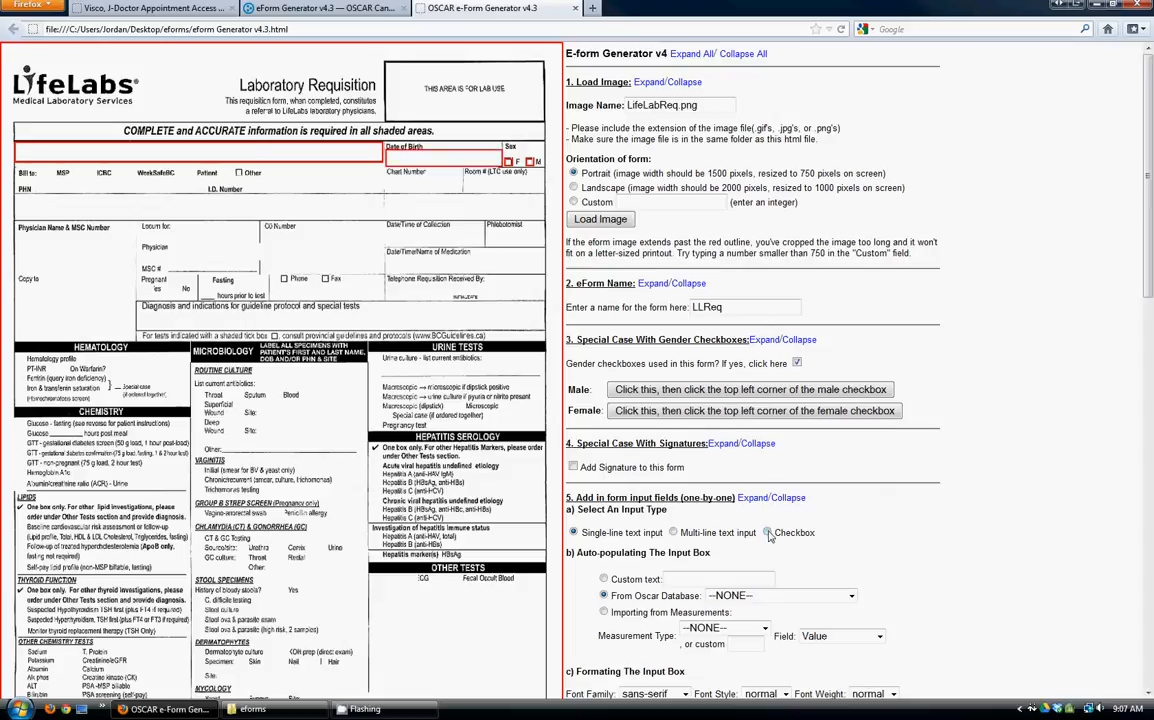
left_click(768, 532)
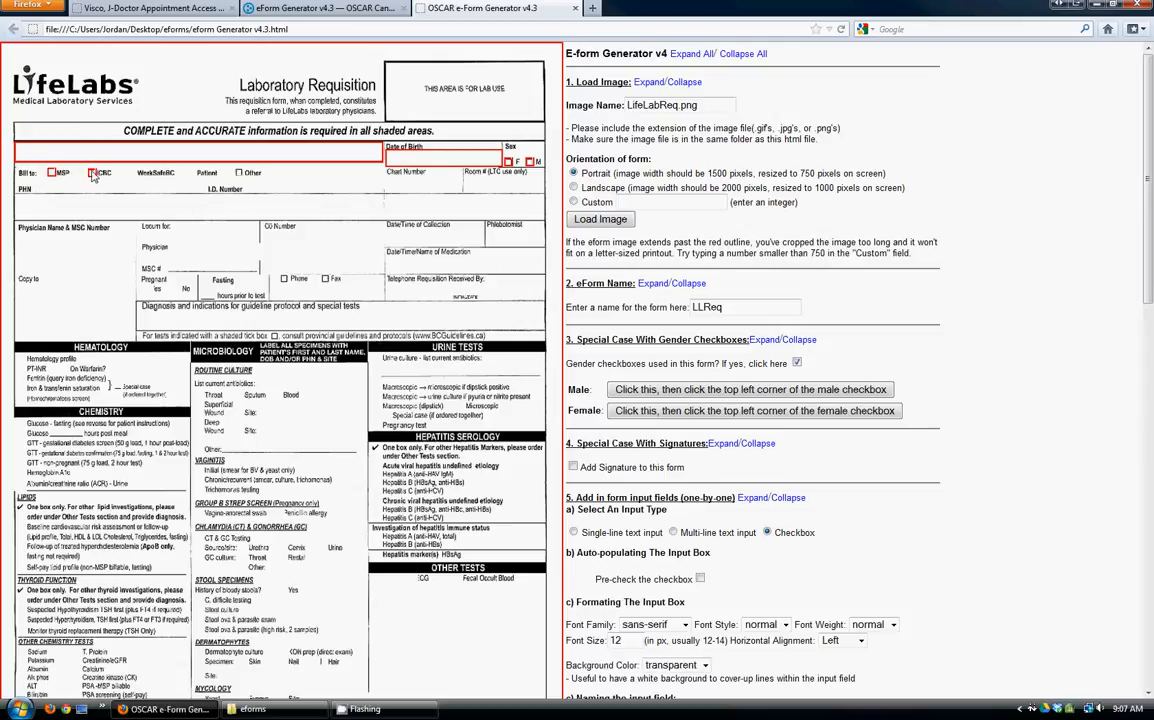
left_click(130, 172)
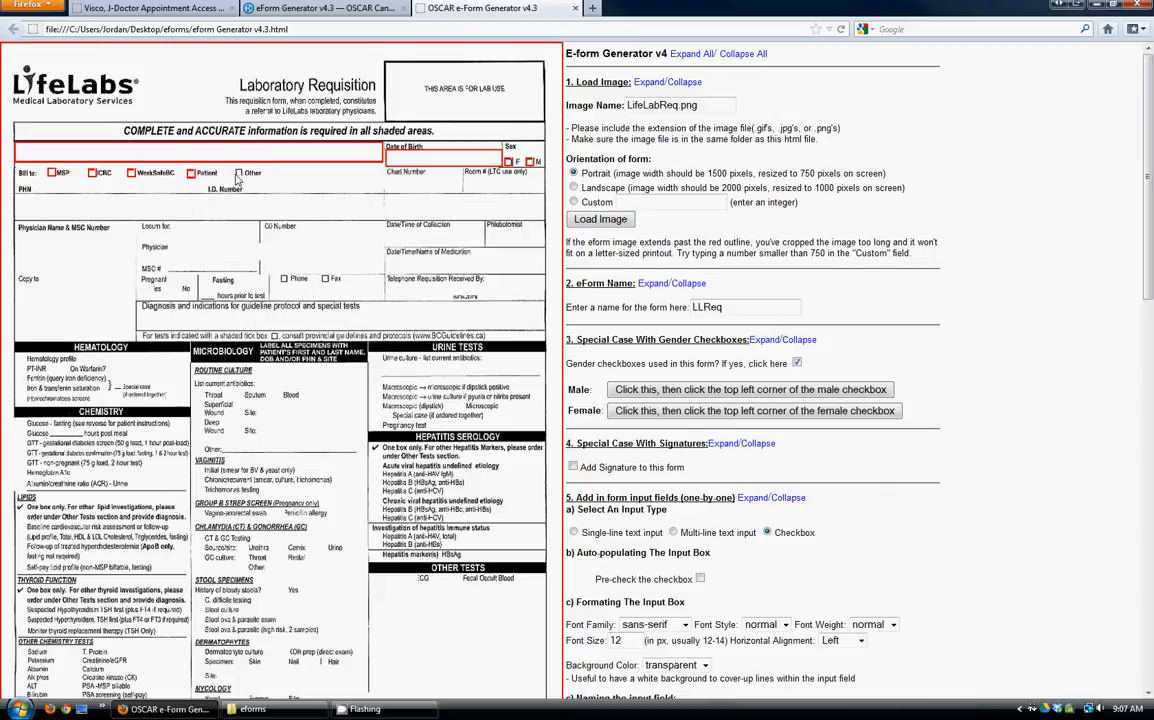
left_click(240, 172)
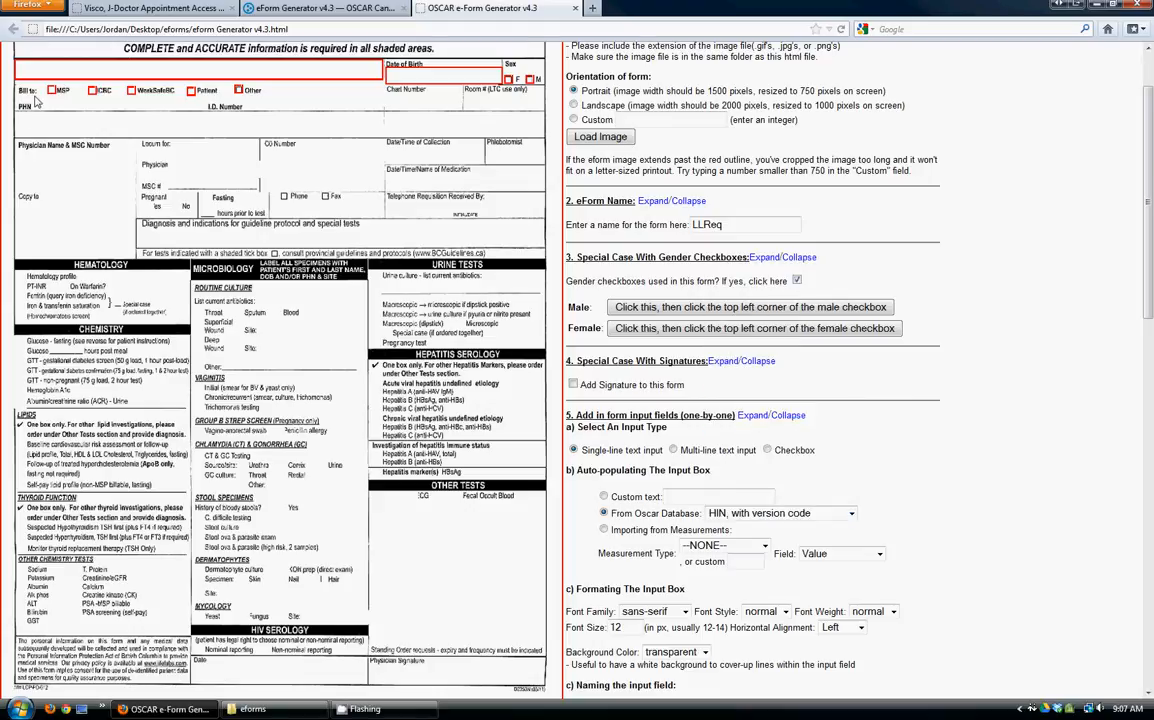
- Place the health number box over PHN and the one-line address box on the requisition
left_click(780, 512)
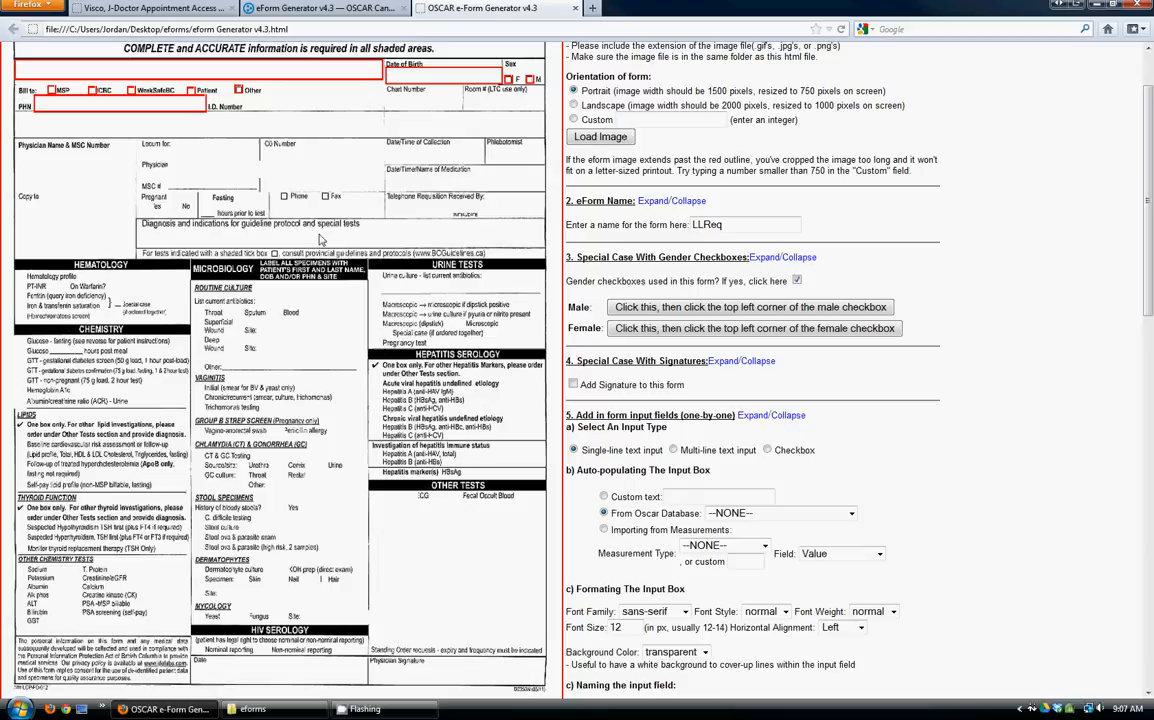
scroll("down", 3)
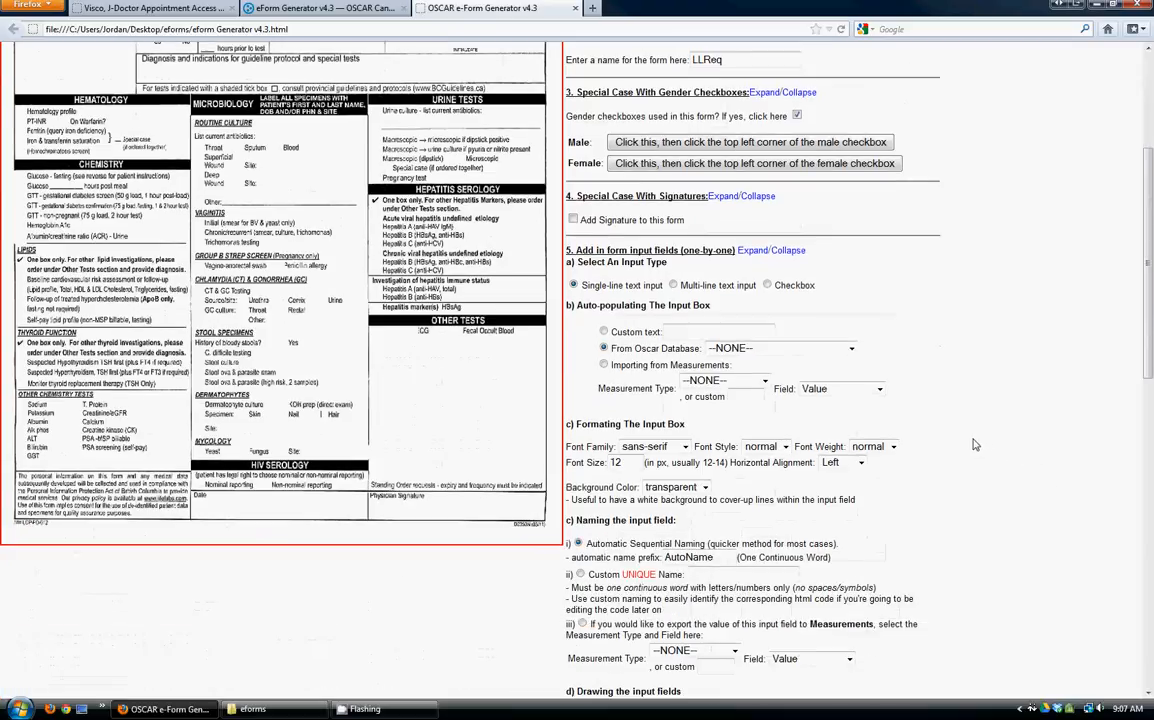
scroll("down", 3)
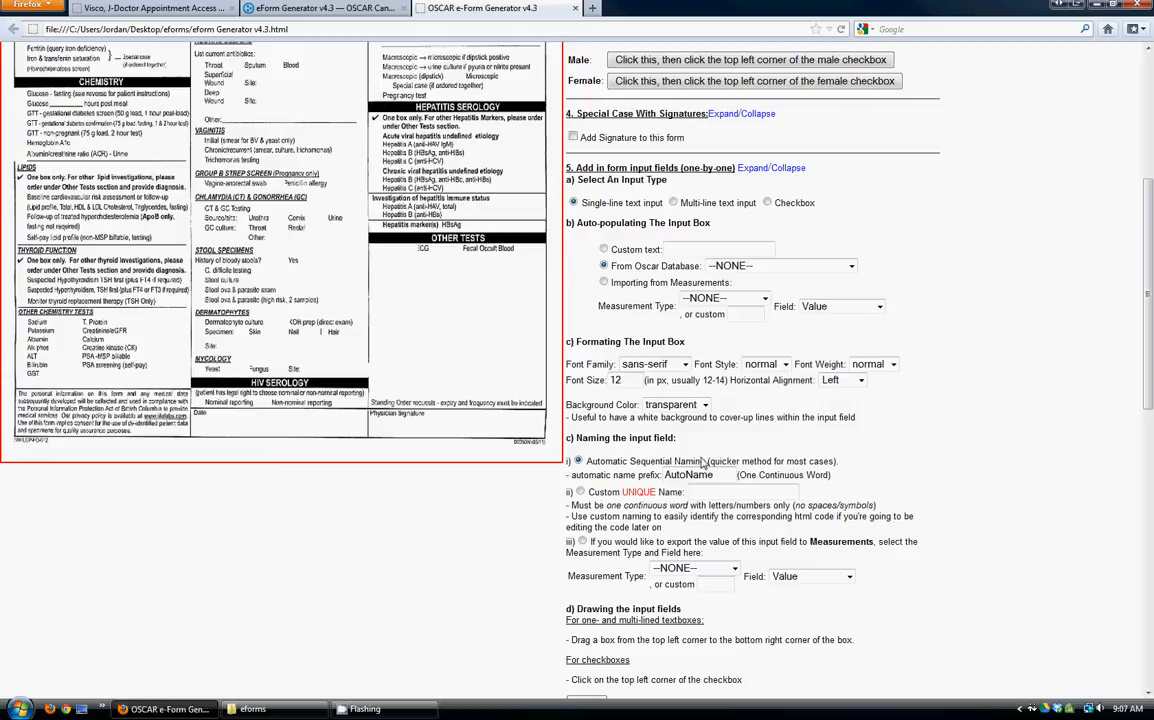
scroll("down", 3)
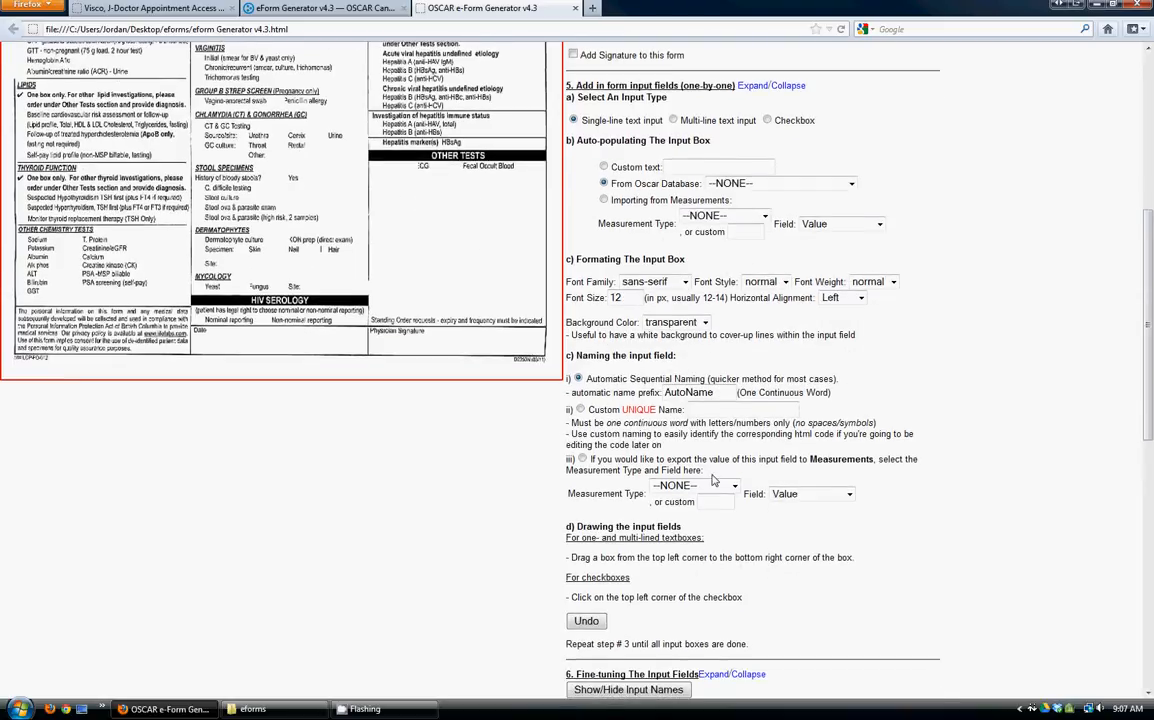
scroll("up", 3)
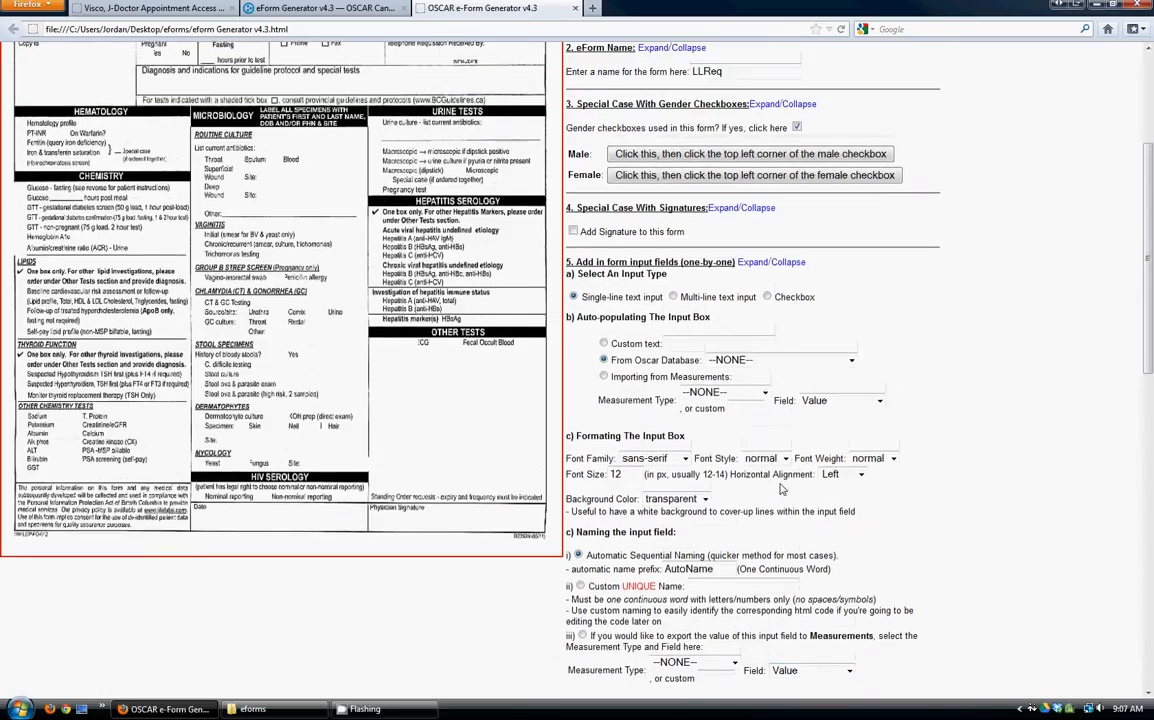
scroll("up", 3)
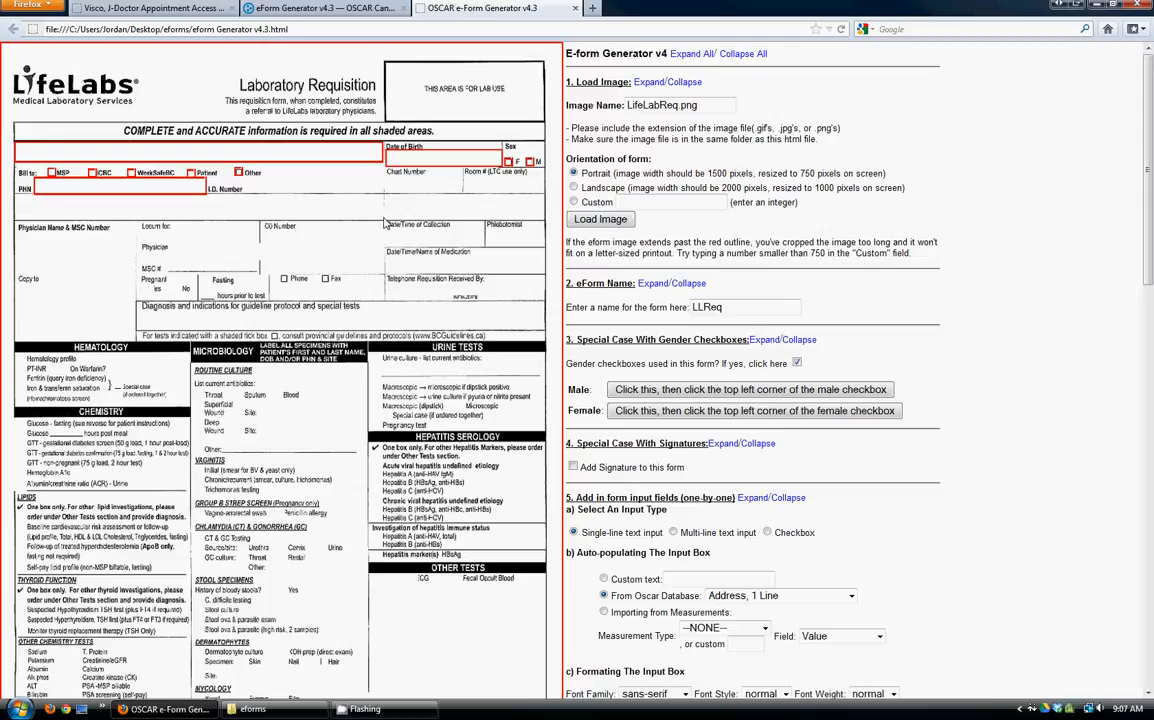
left_click(780, 596)
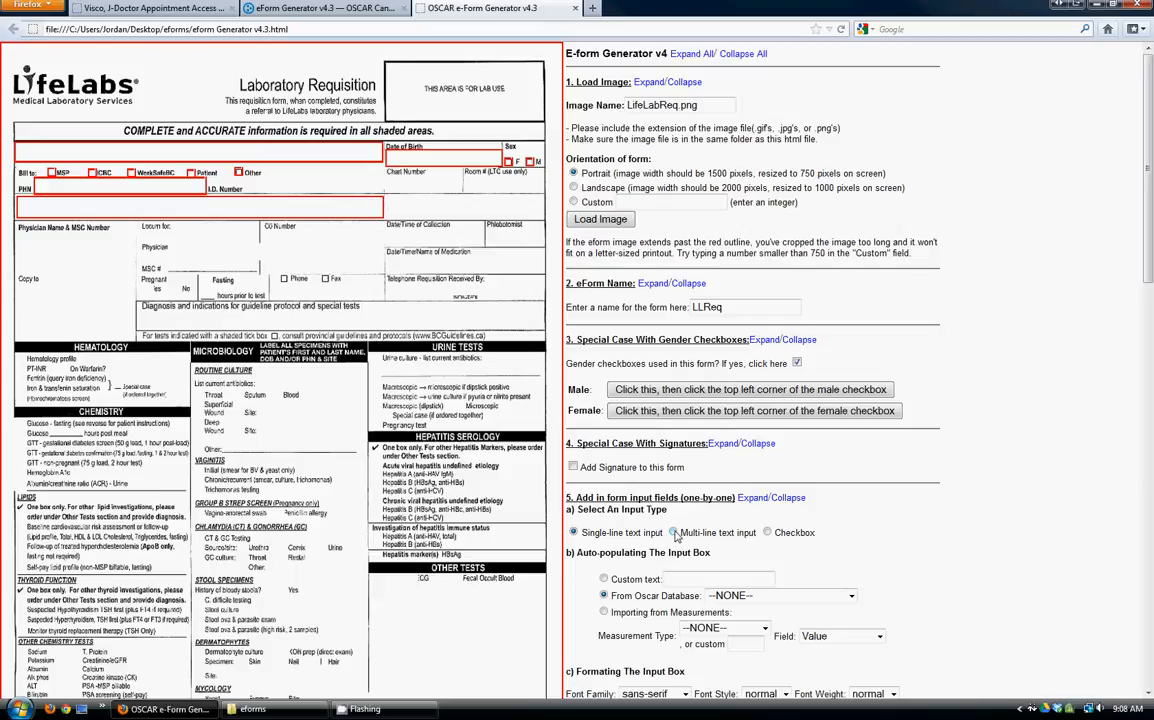
- Place a multi-line text box on the requisition, then choose Checkbox as the next input type
left_click(674, 532)
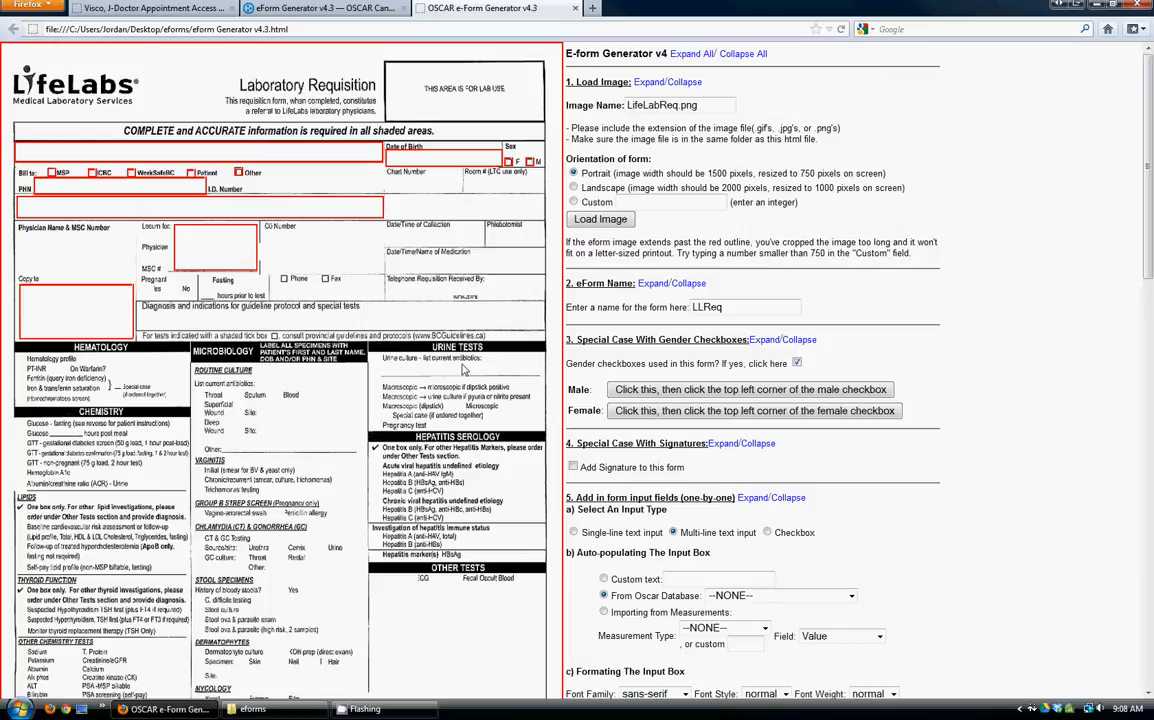
scroll("down", 3)
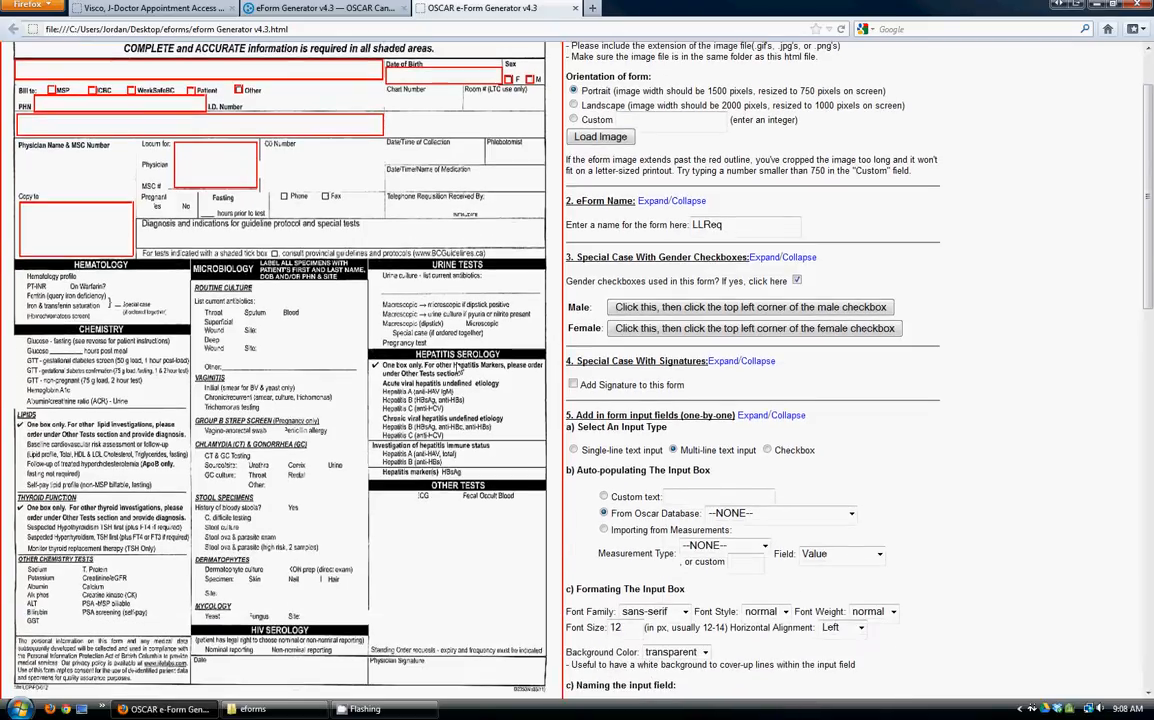
left_click(768, 448)
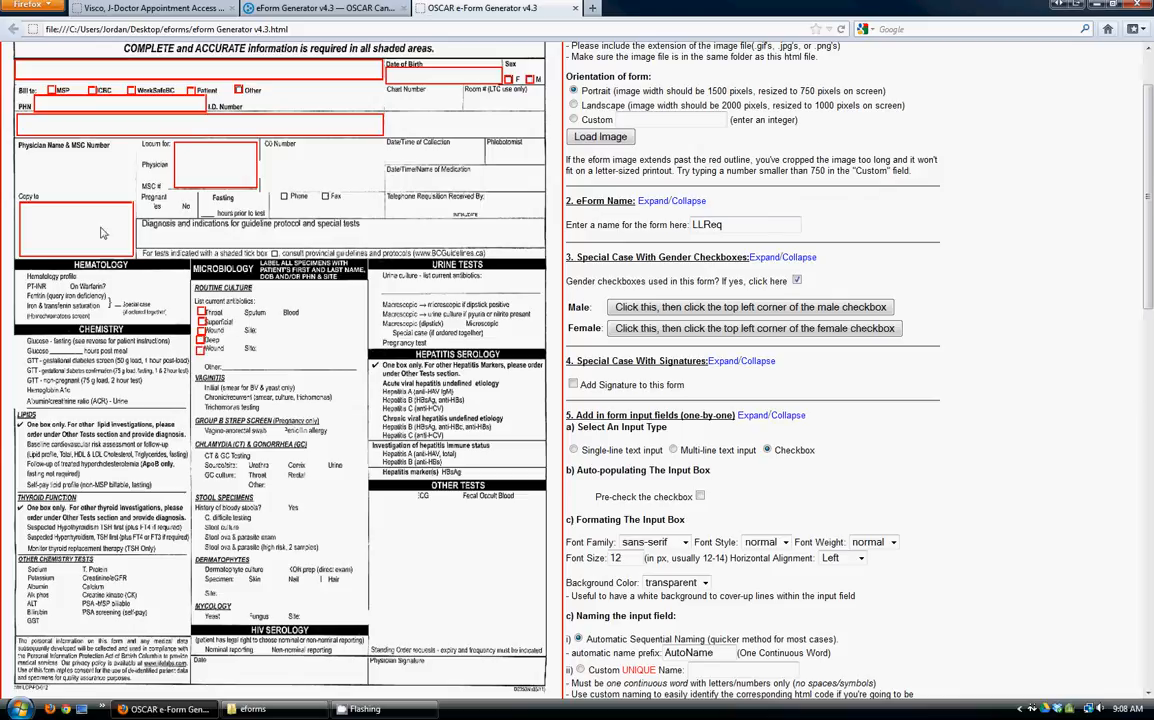
mouse_move(888, 396)
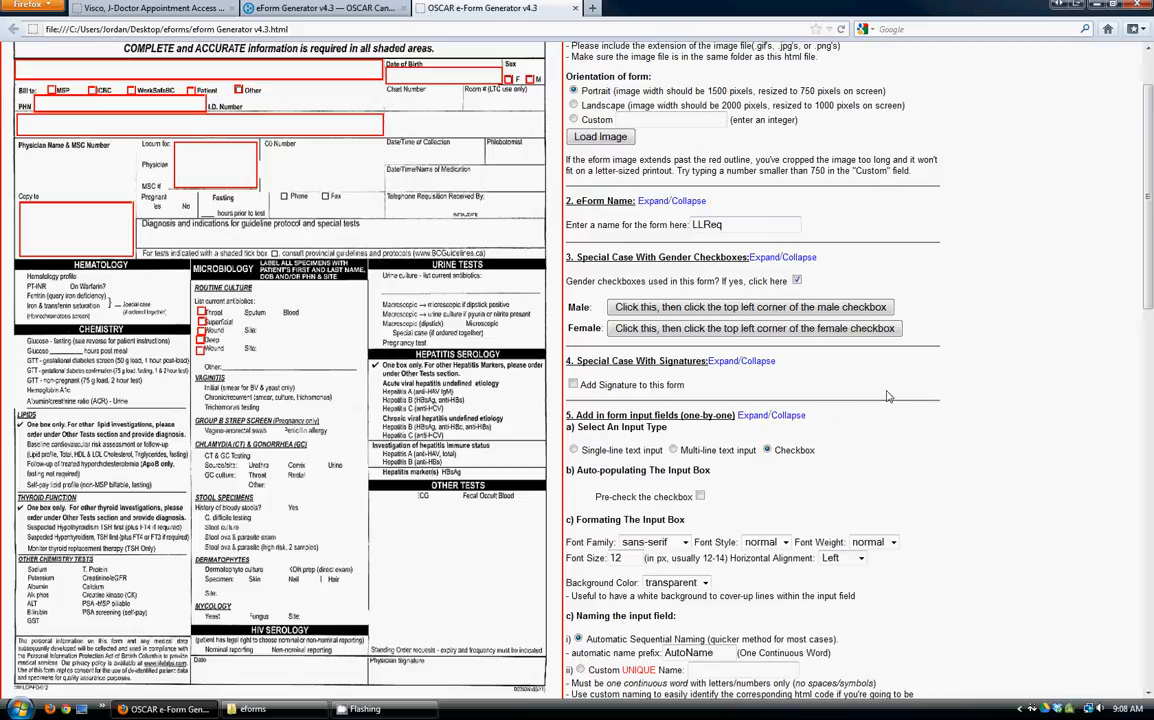
scroll("down", 3)
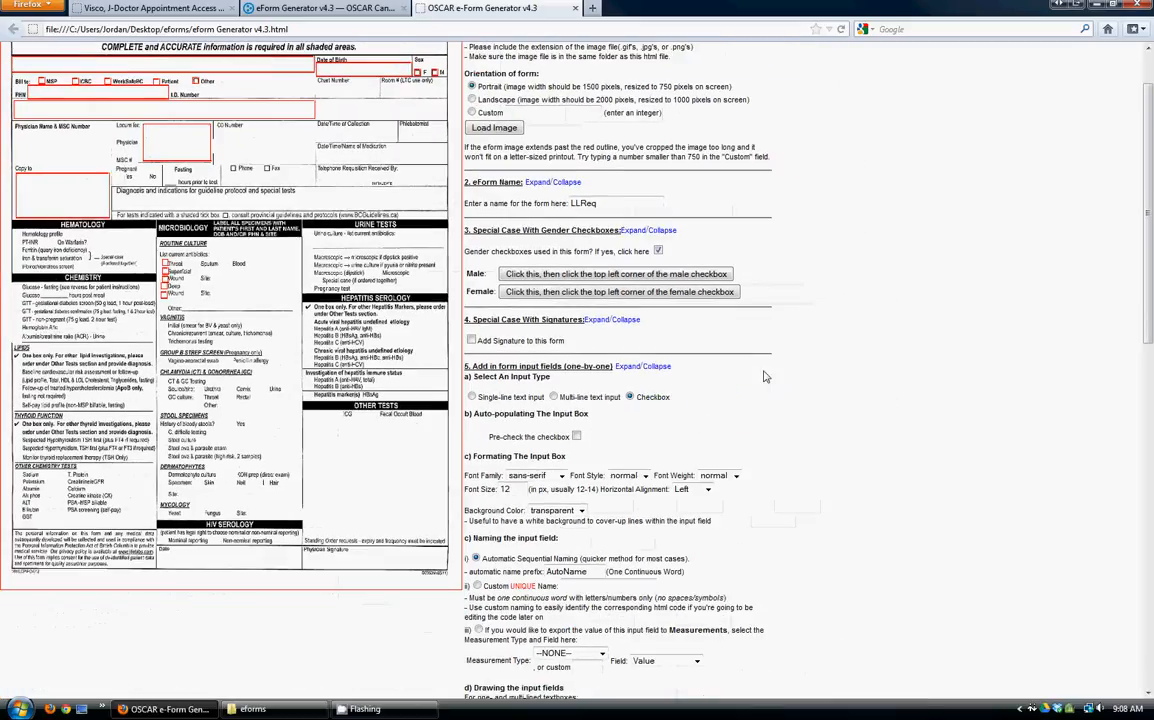
scroll("up", 3)
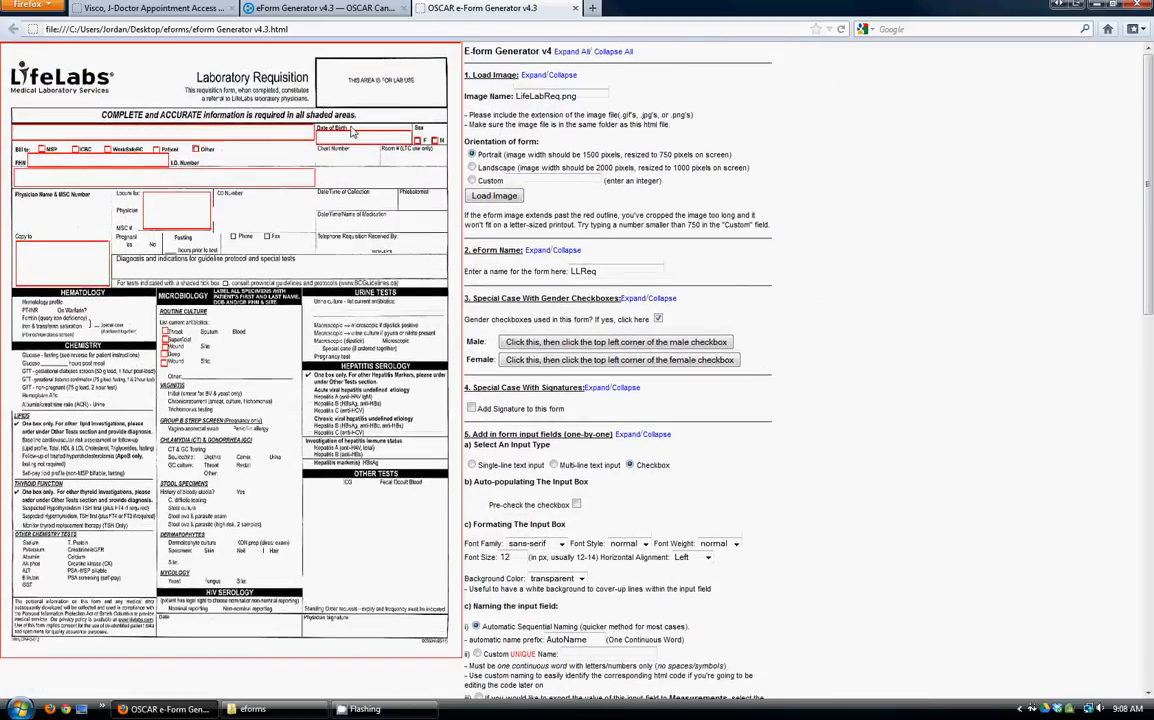
scroll("down", 3)
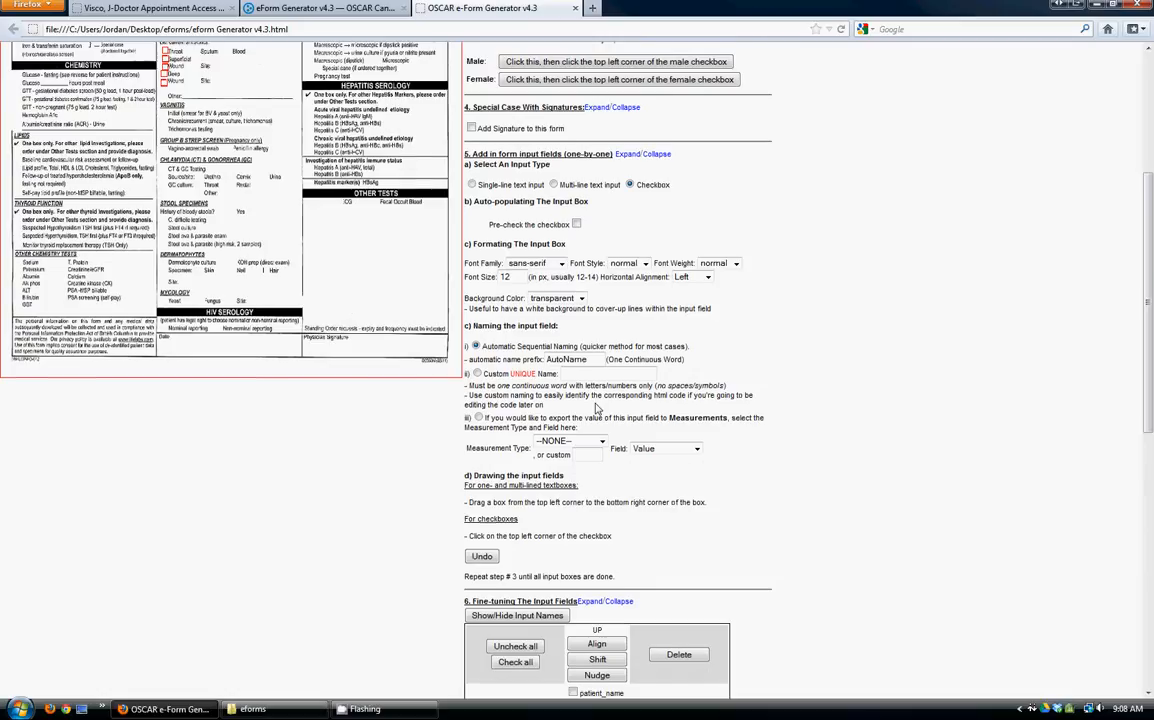
scroll("down", 3)
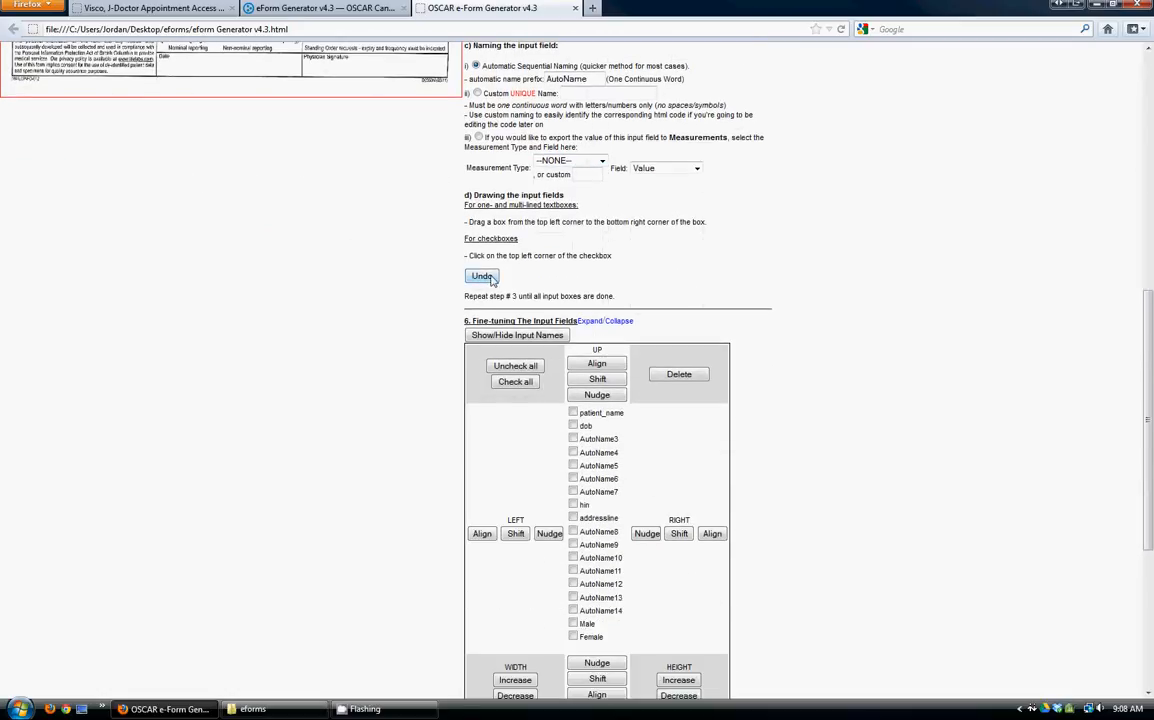
scroll("up", 3)
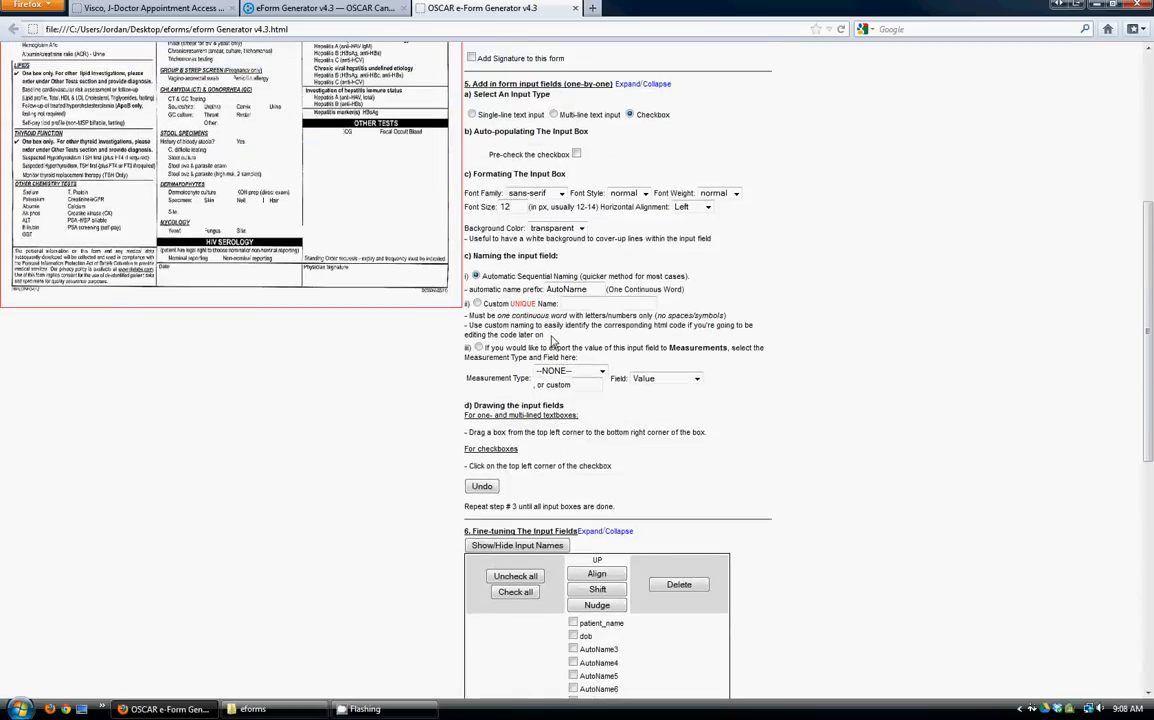
scroll("down", 3)
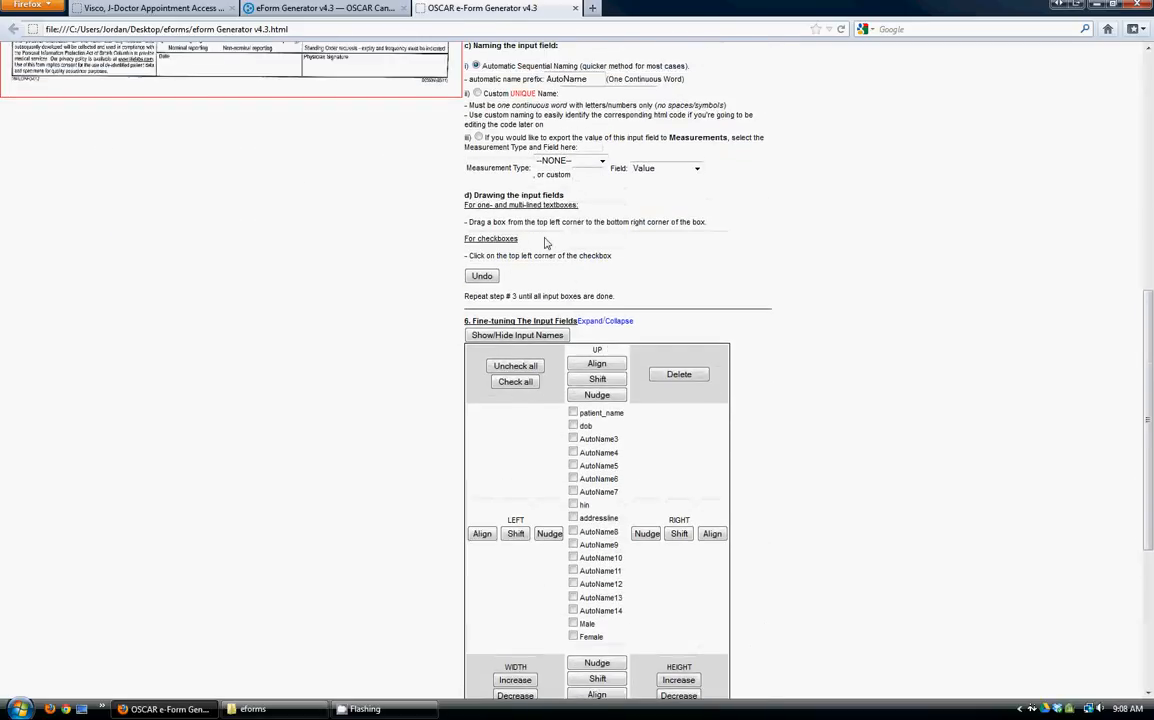
scroll("down", 3)
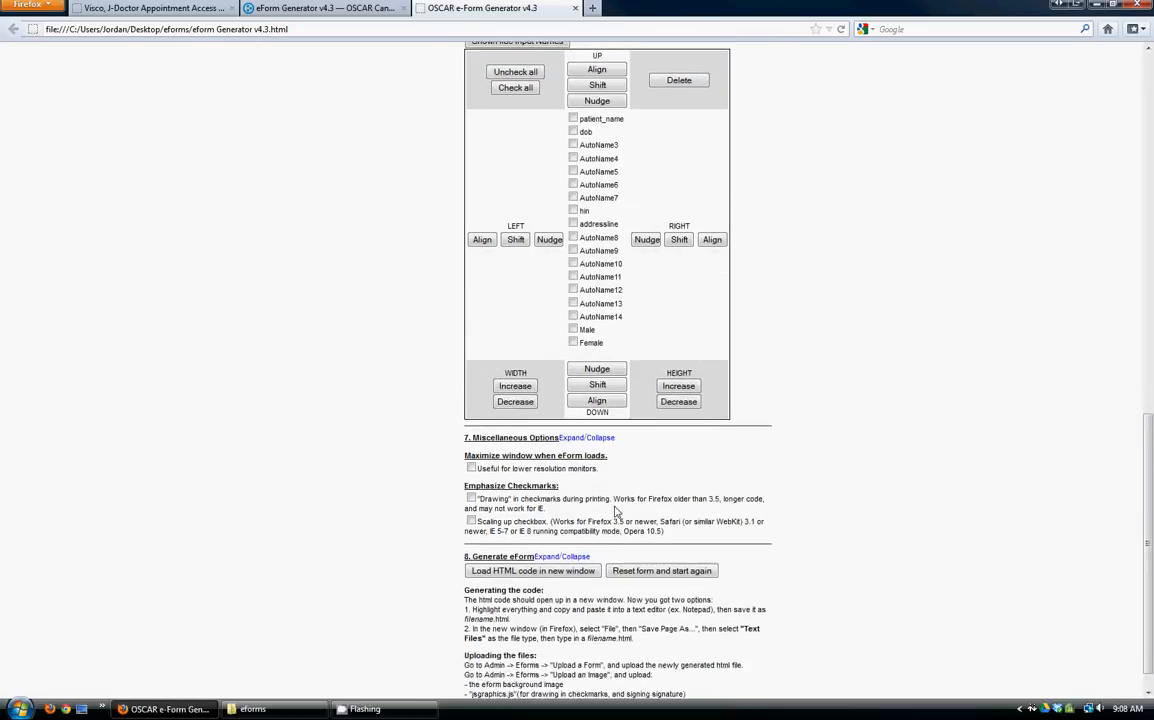
scroll("down", 3)
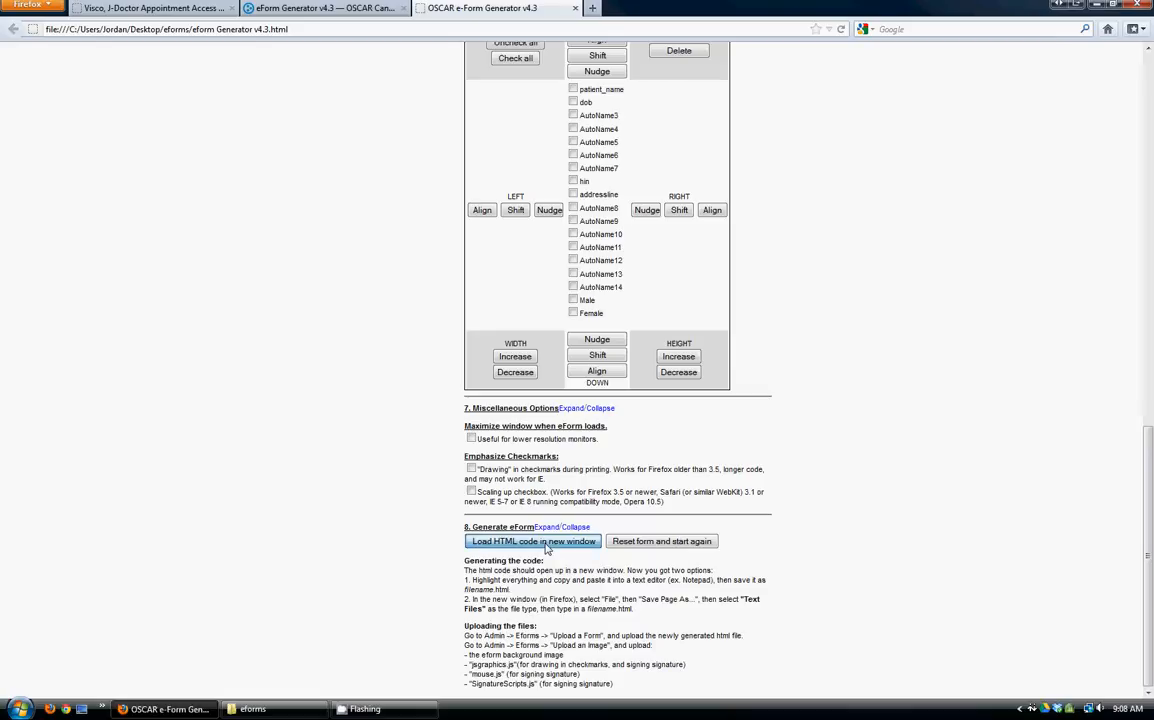
- Generate the form's HTML code in a new window and start Save Page As from the Firefox menu
left_click(532, 540)
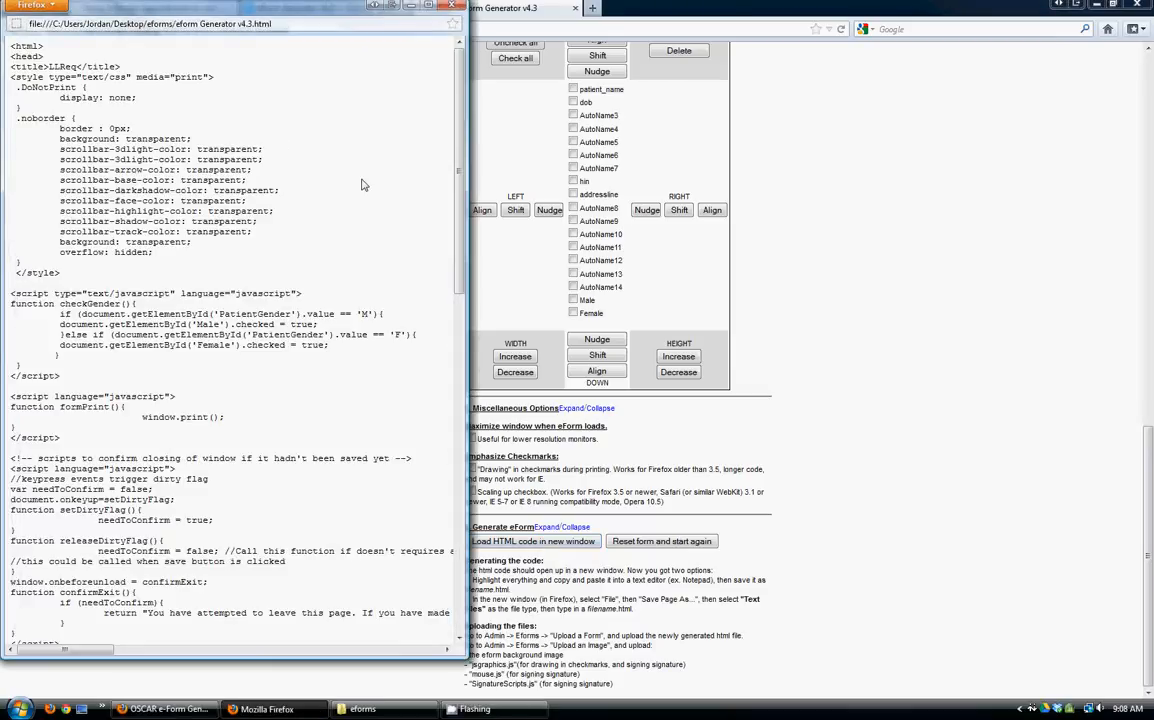
left_click(36, 8)
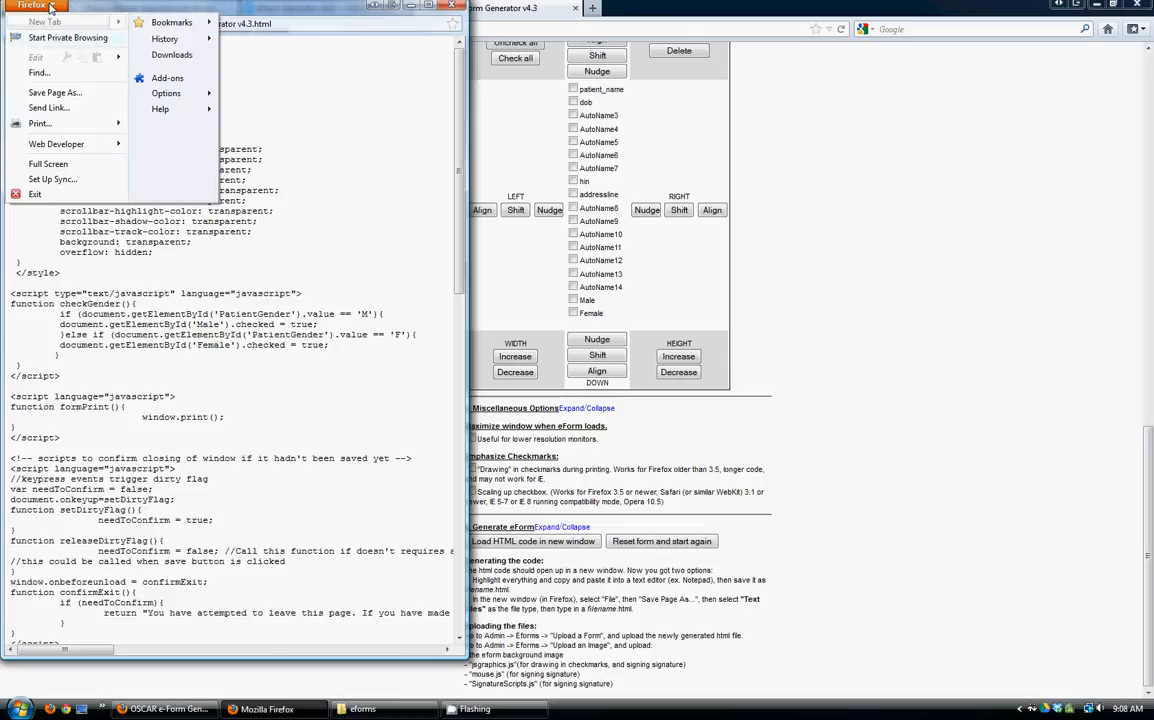
mouse_move(56, 92)
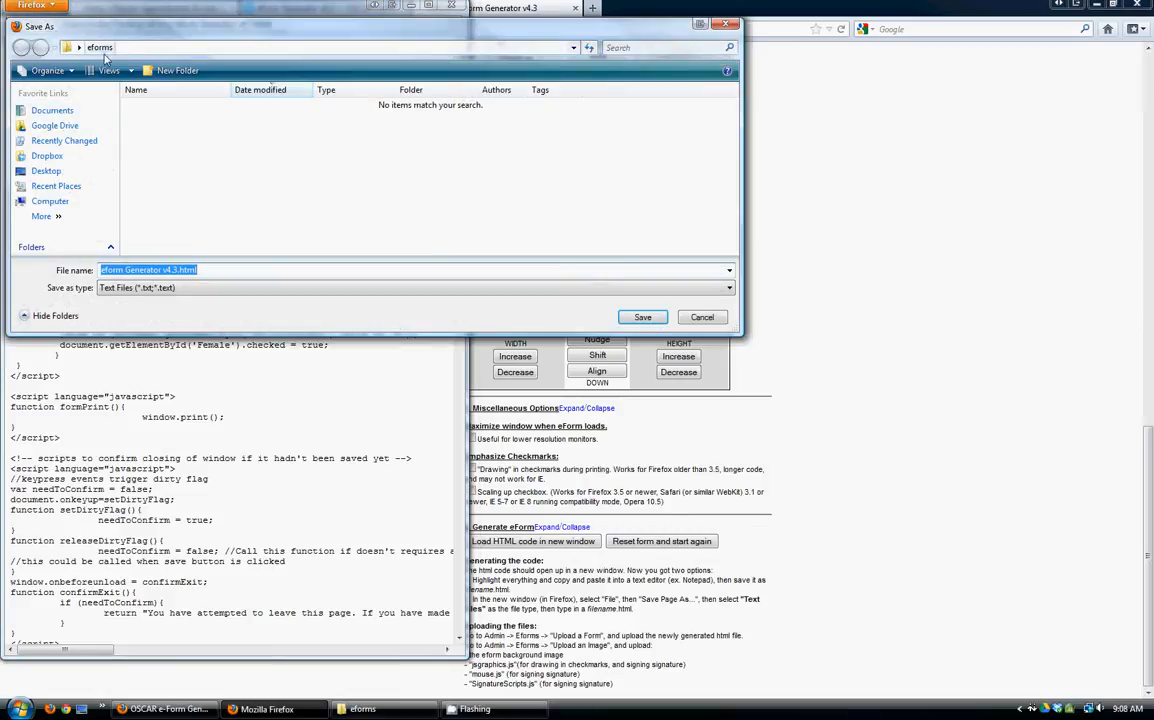
left_click(180, 270)
type("LLReq")
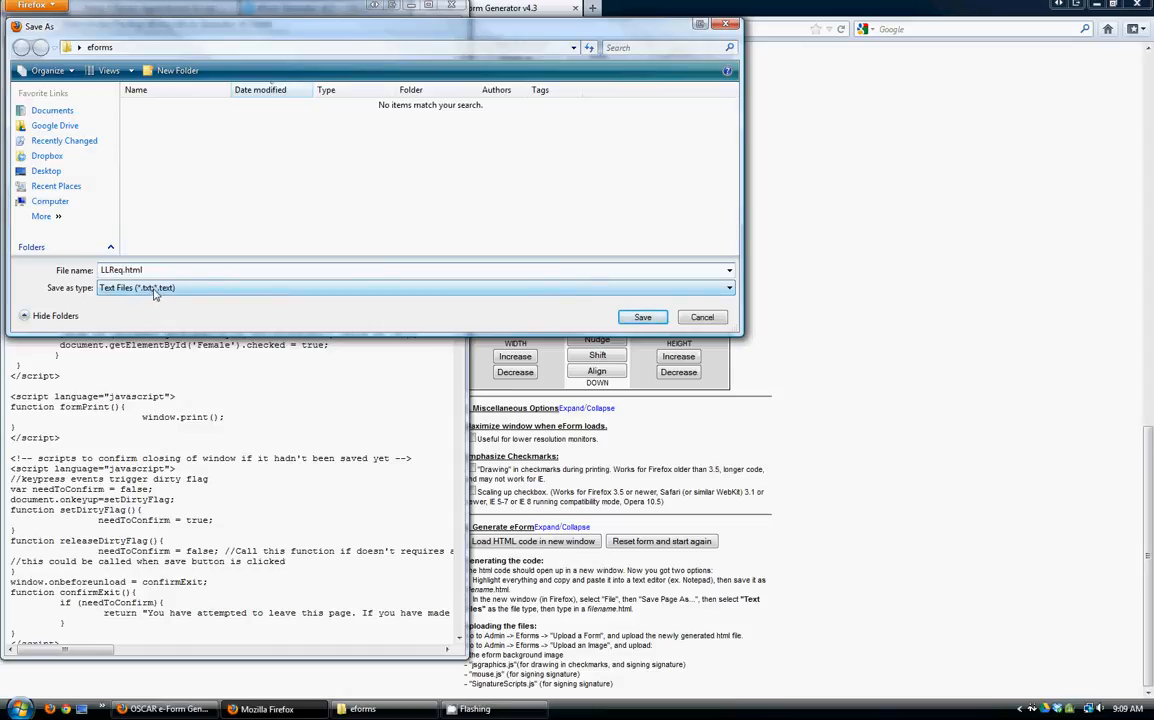
- Save the page as LLReq.html with Text Files type in the eforms folder, confirming the save
left_click(728, 288)
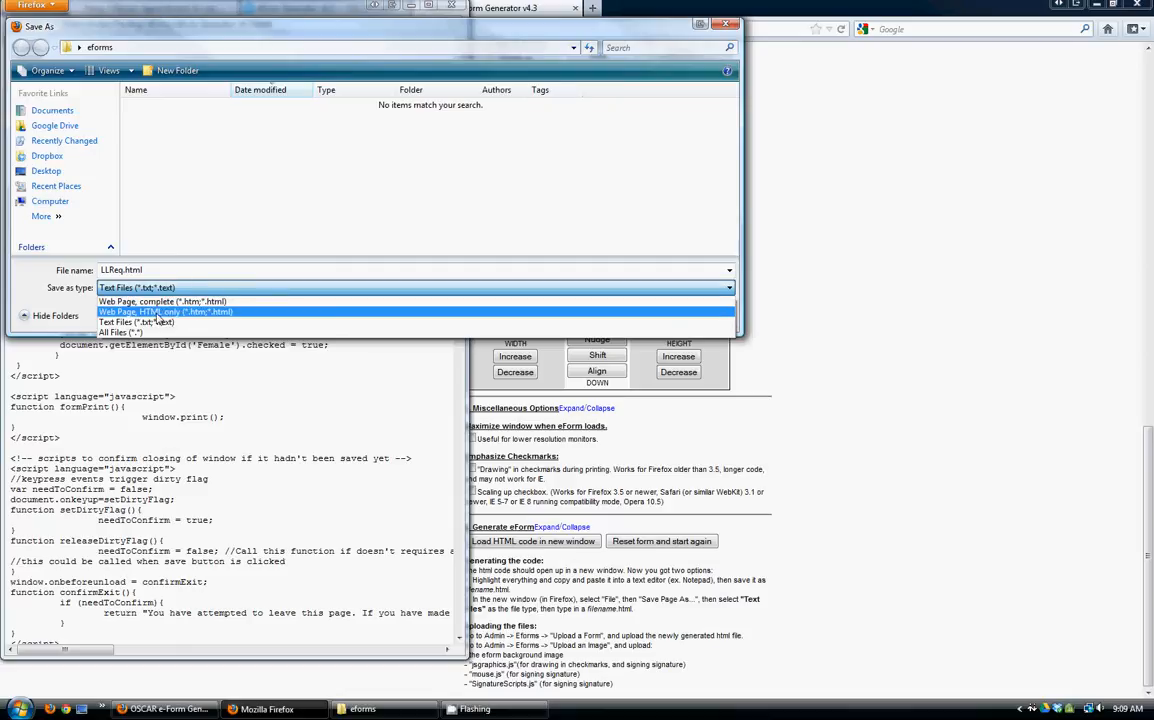
left_click(136, 322)
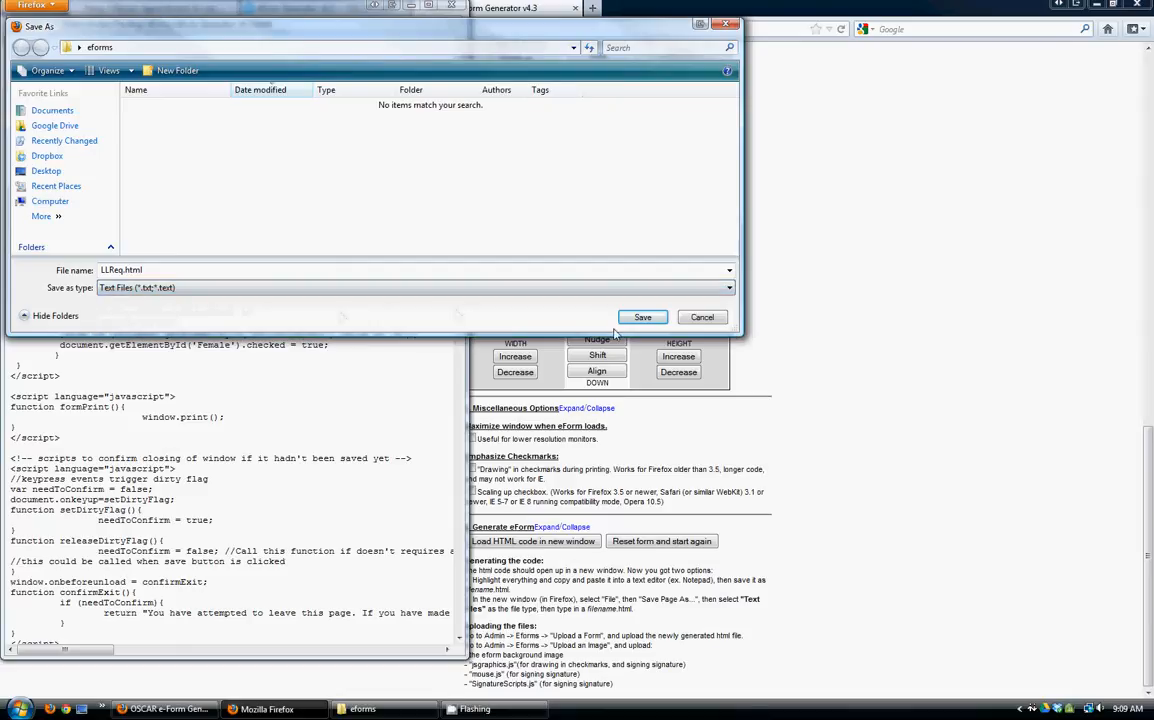
left_click(642, 316)
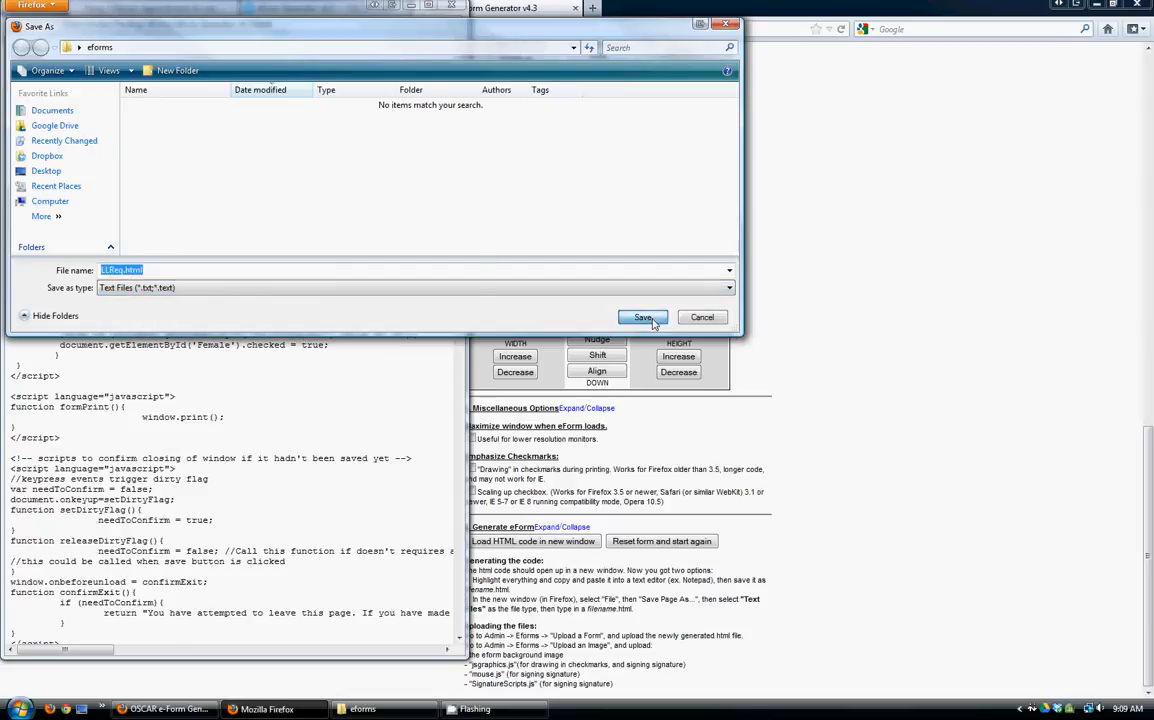
left_click(644, 316)
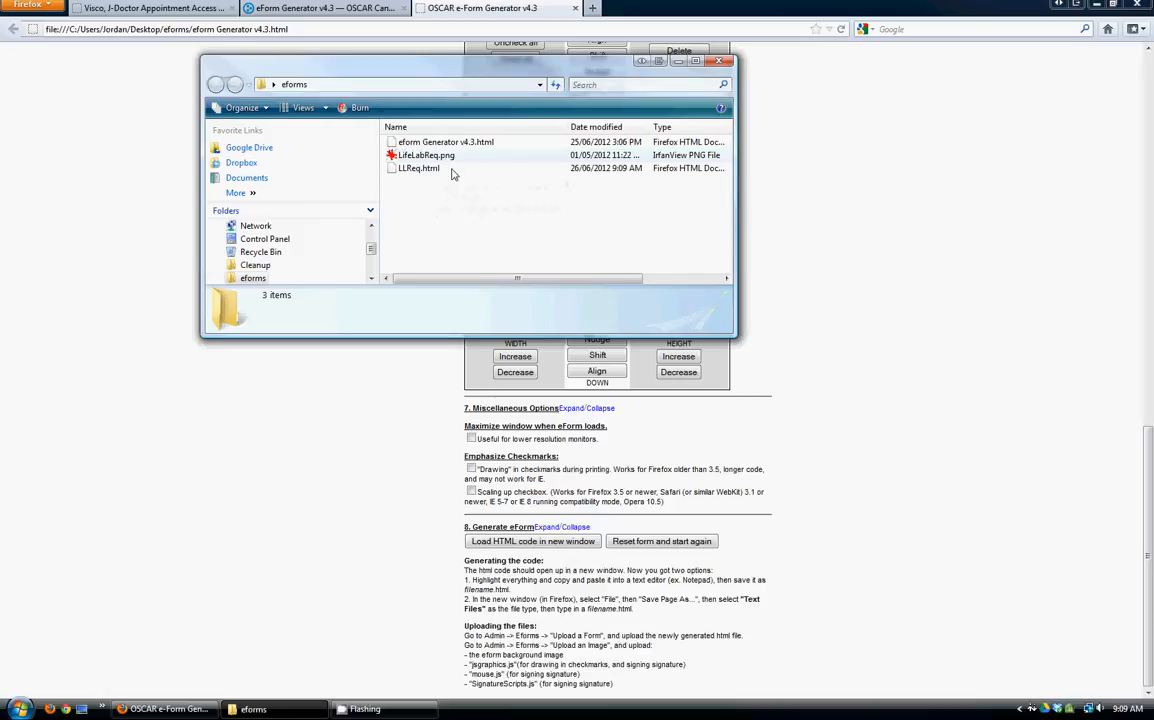
- Check LLReq.html and LifeLabsReq.png in the eforms folder, then return to the OSCAR schedule
left_click(420, 168)
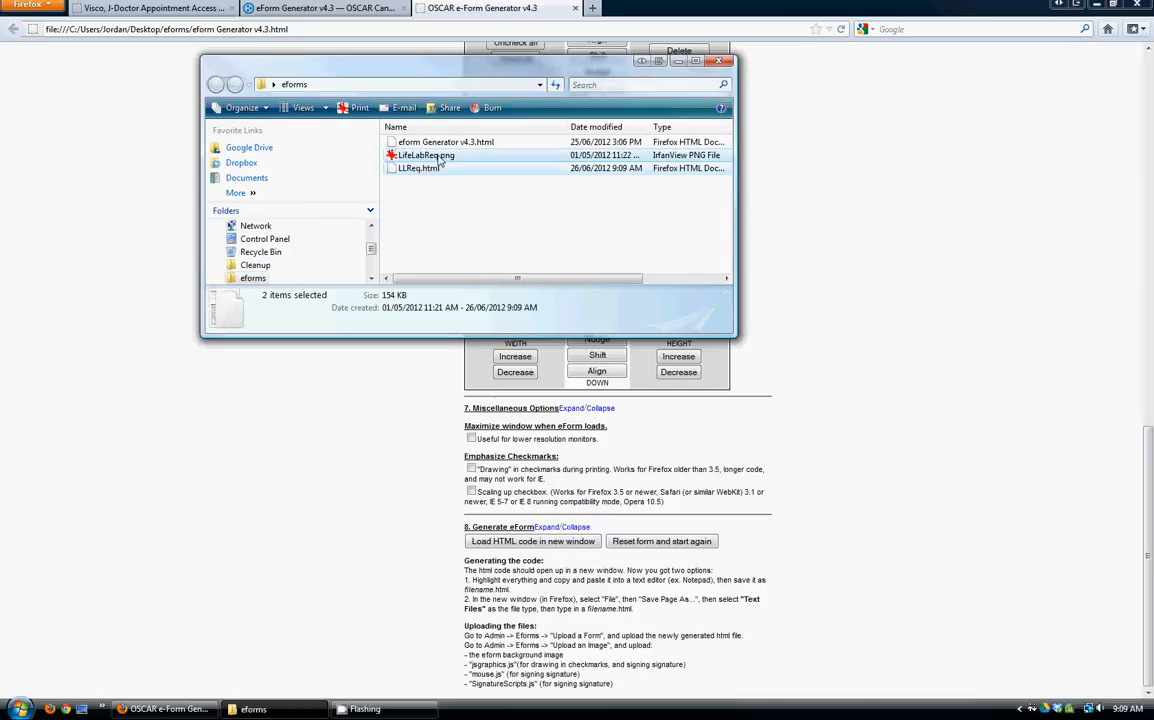
mouse_move(436, 158)
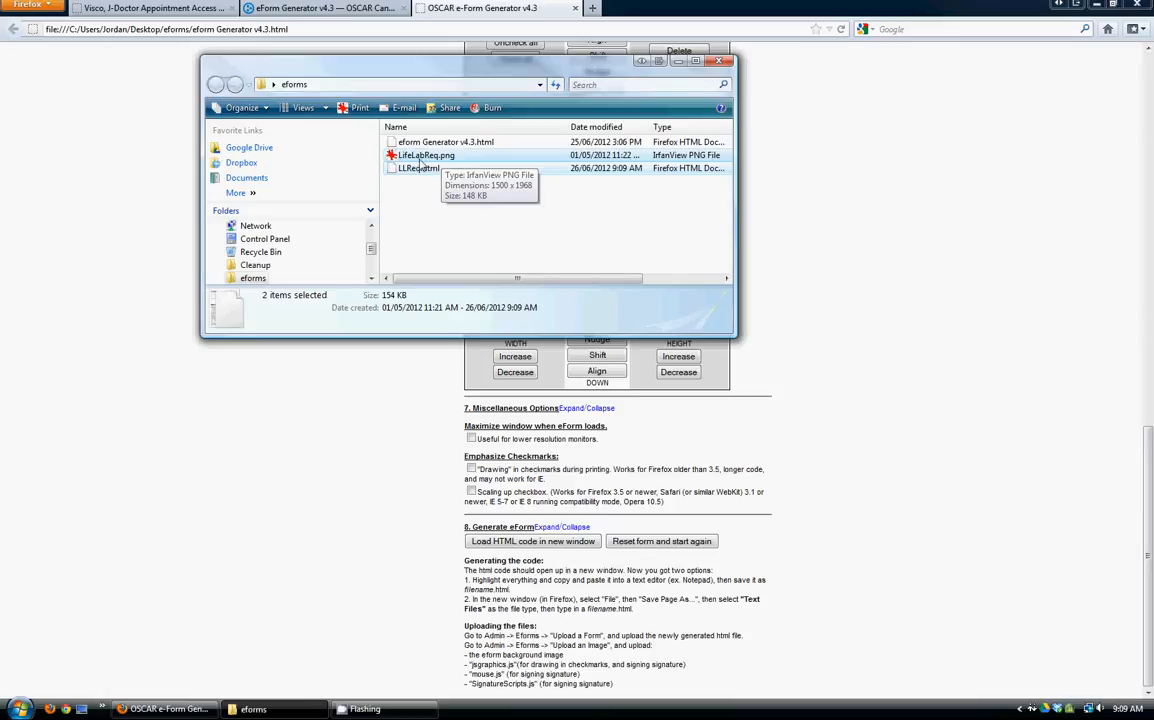
mouse_move(420, 168)
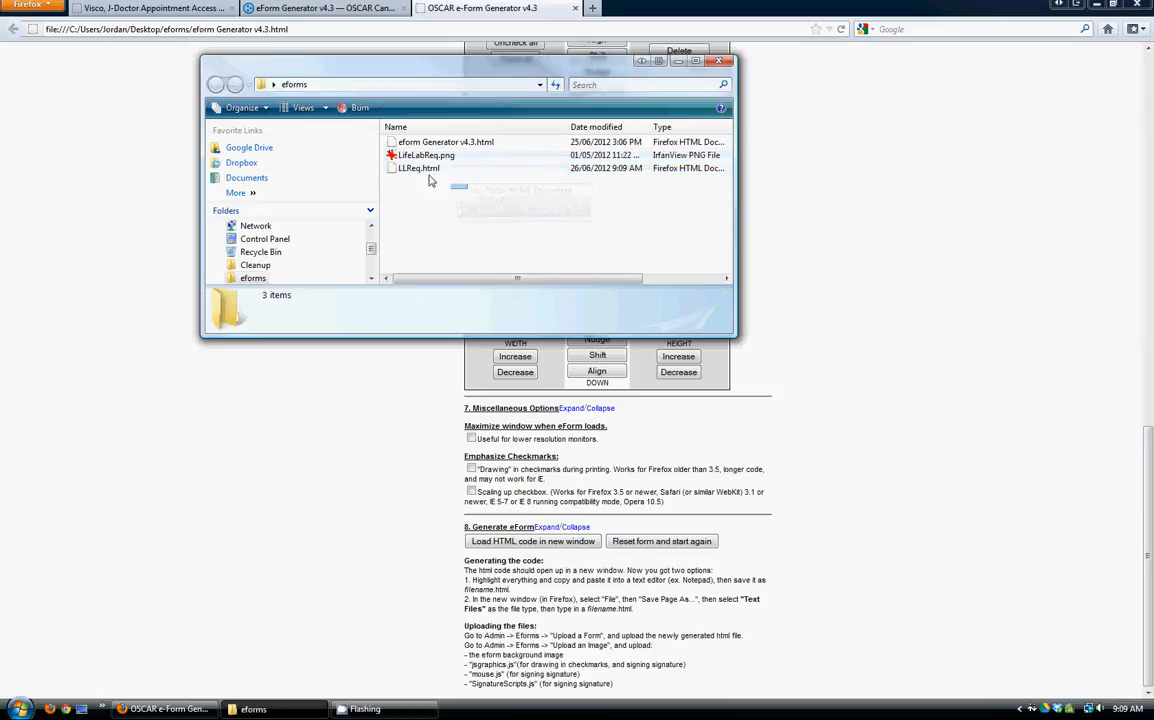
mouse_move(640, 112)
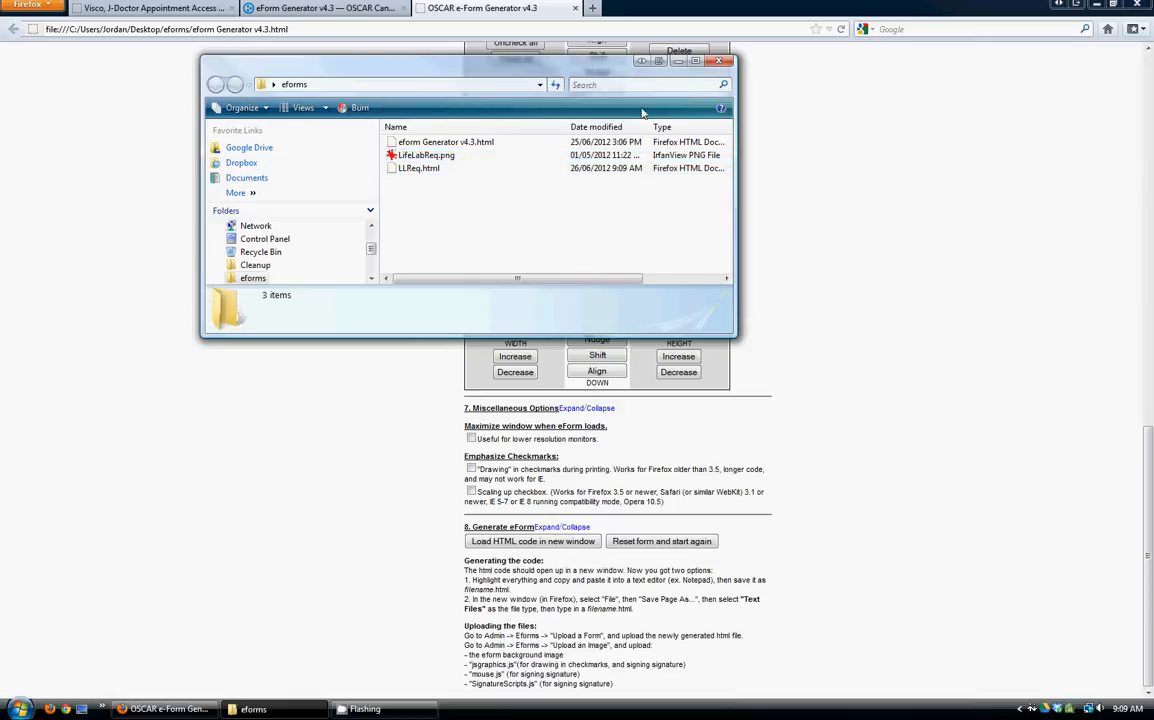
left_click(150, 8)
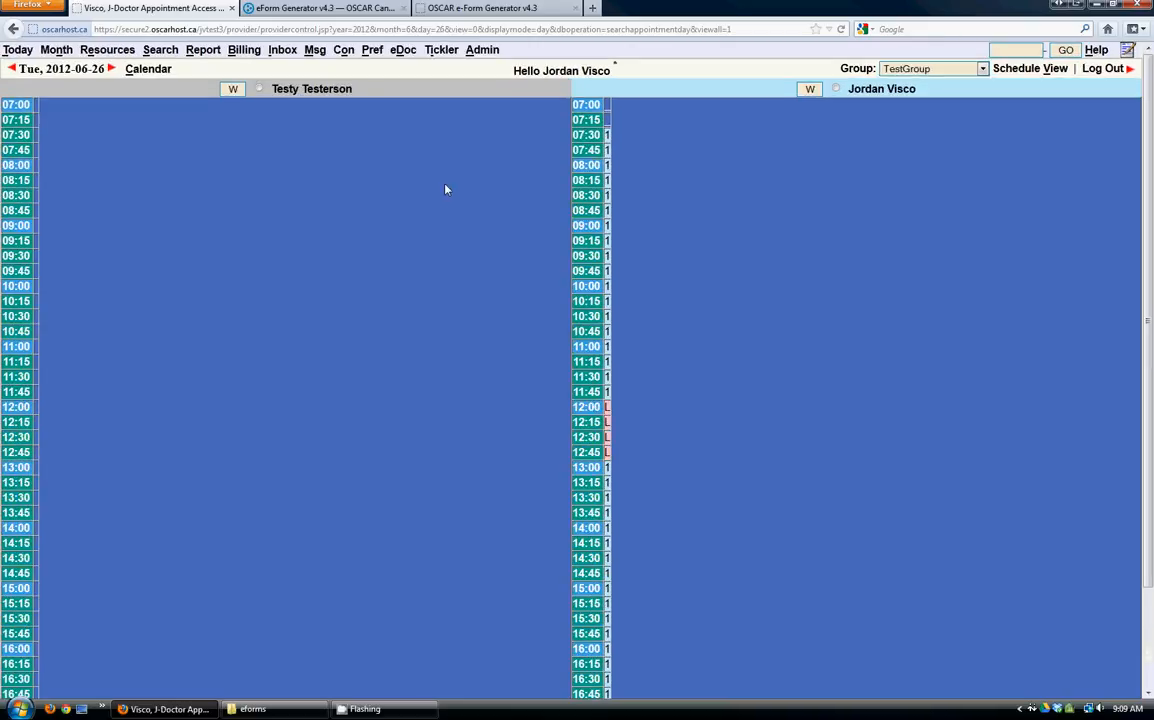
- Reach the Upload E-Form page from OSCAR administration
left_click(482, 48)
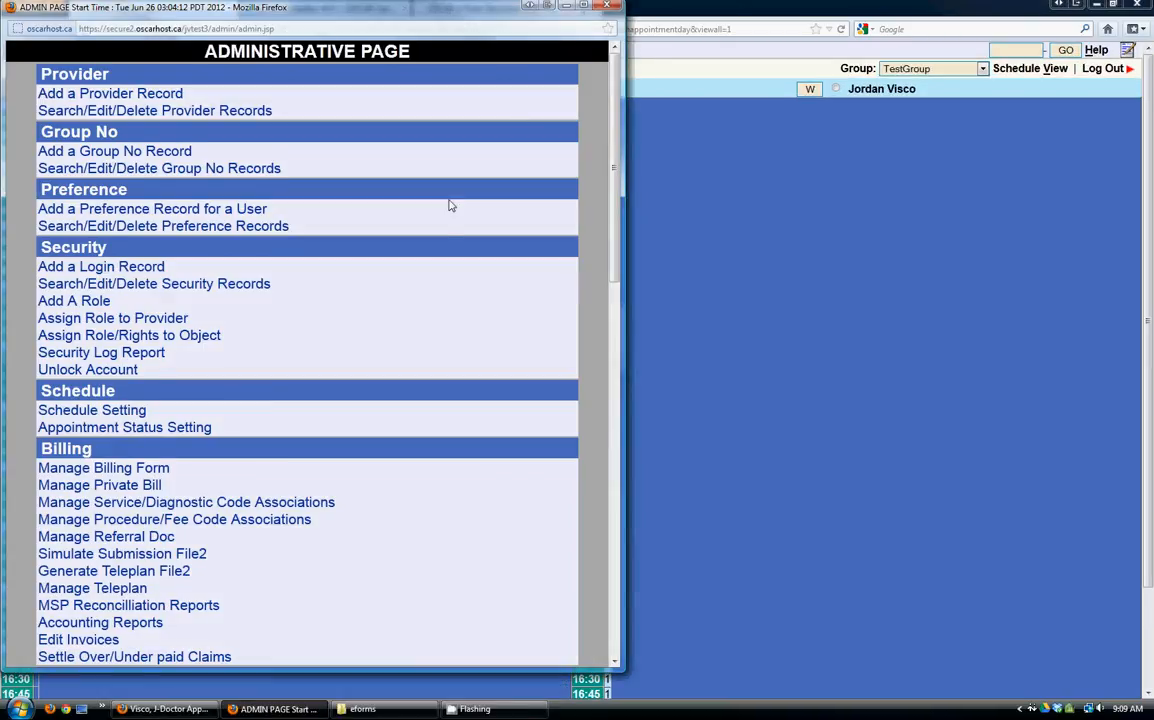
scroll("down", 3)
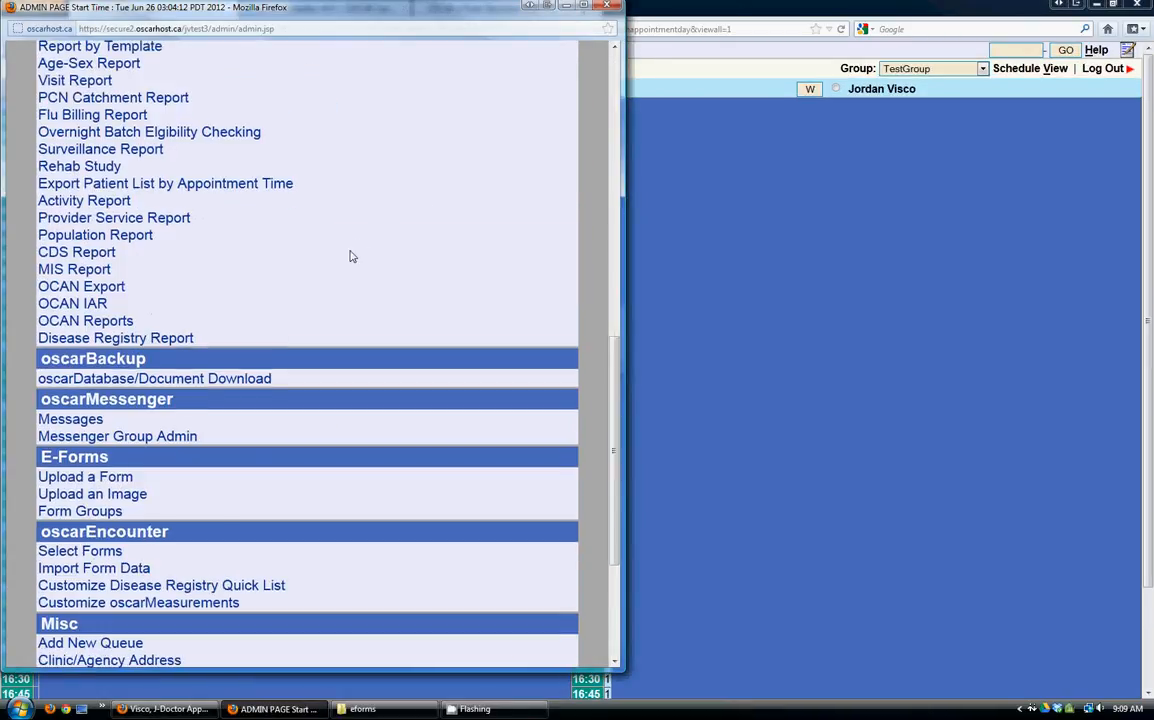
scroll("down", 3)
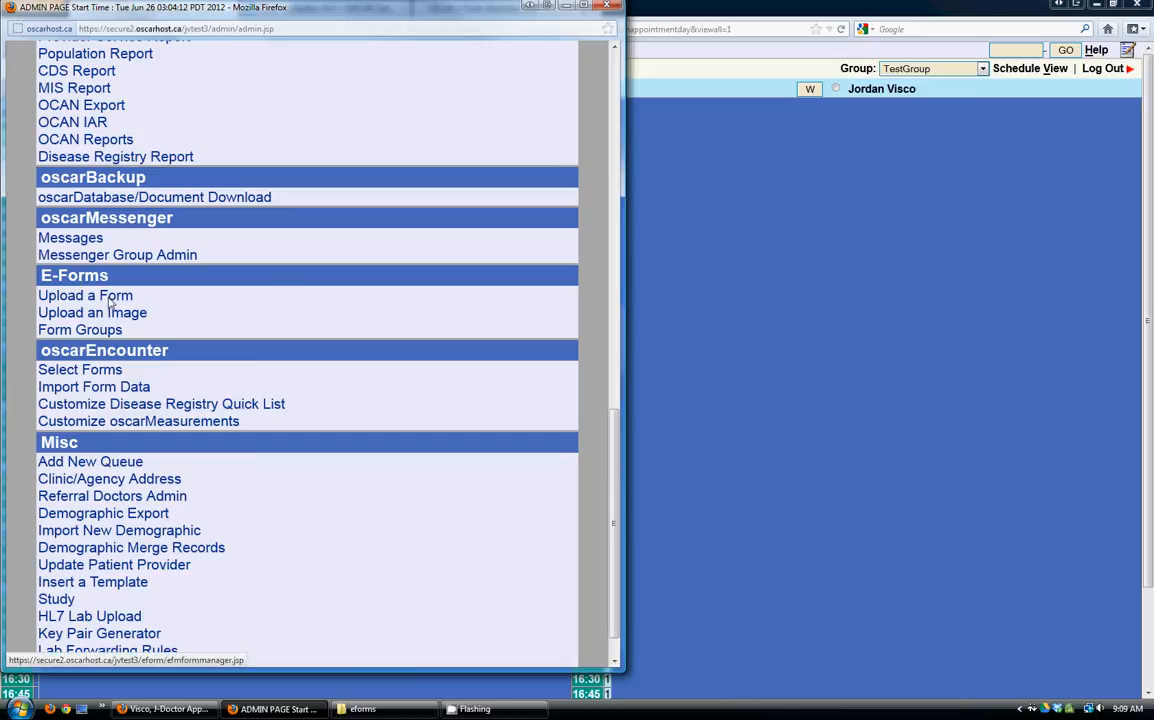
left_click(84, 296)
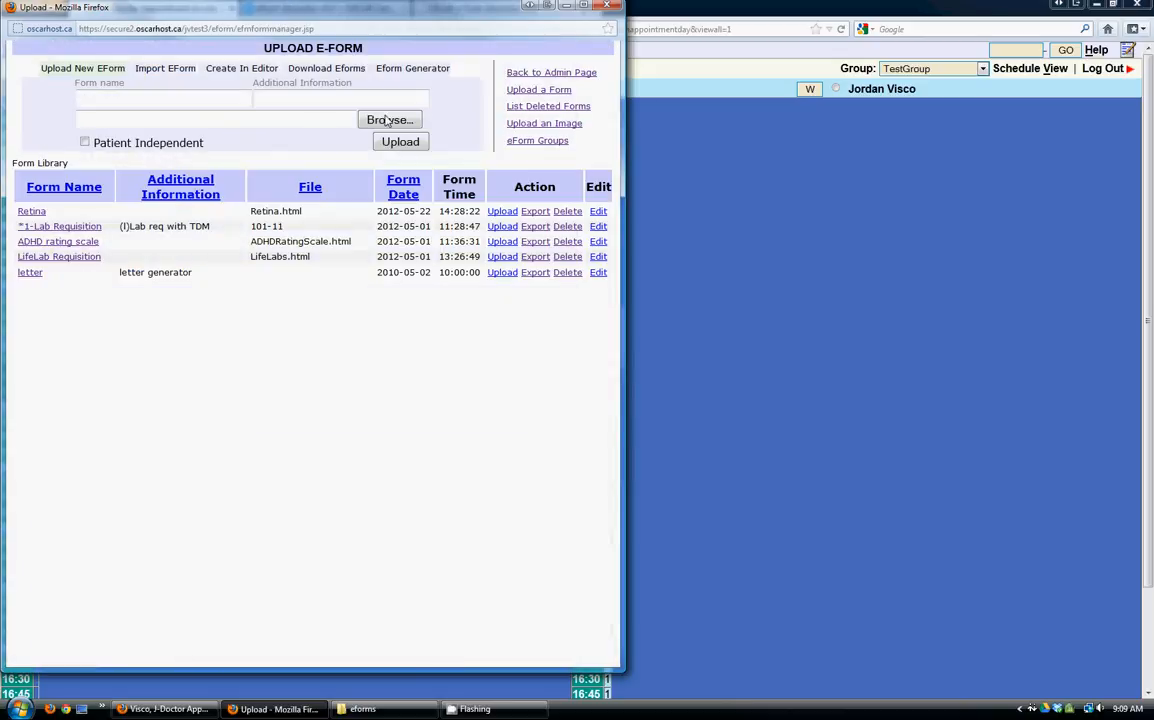
mouse_move(110, 72)
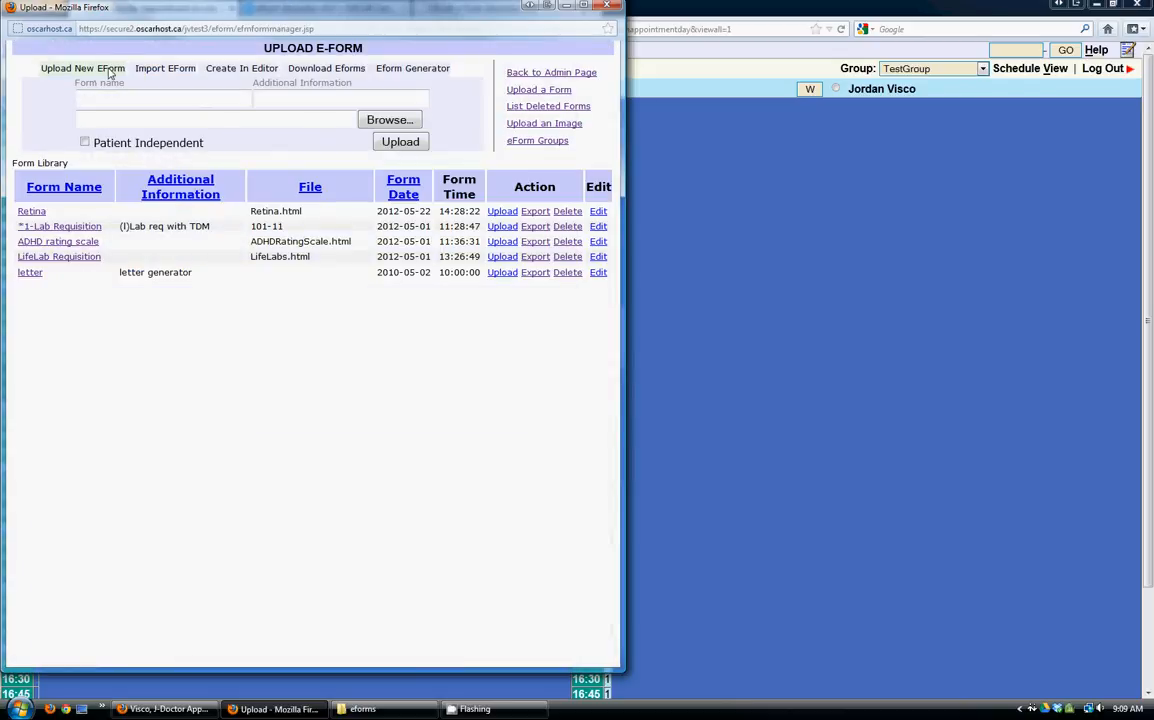
- Submit an upload named LL with LifeLabReq.png; the form clears without adding an entry
left_click(164, 100)
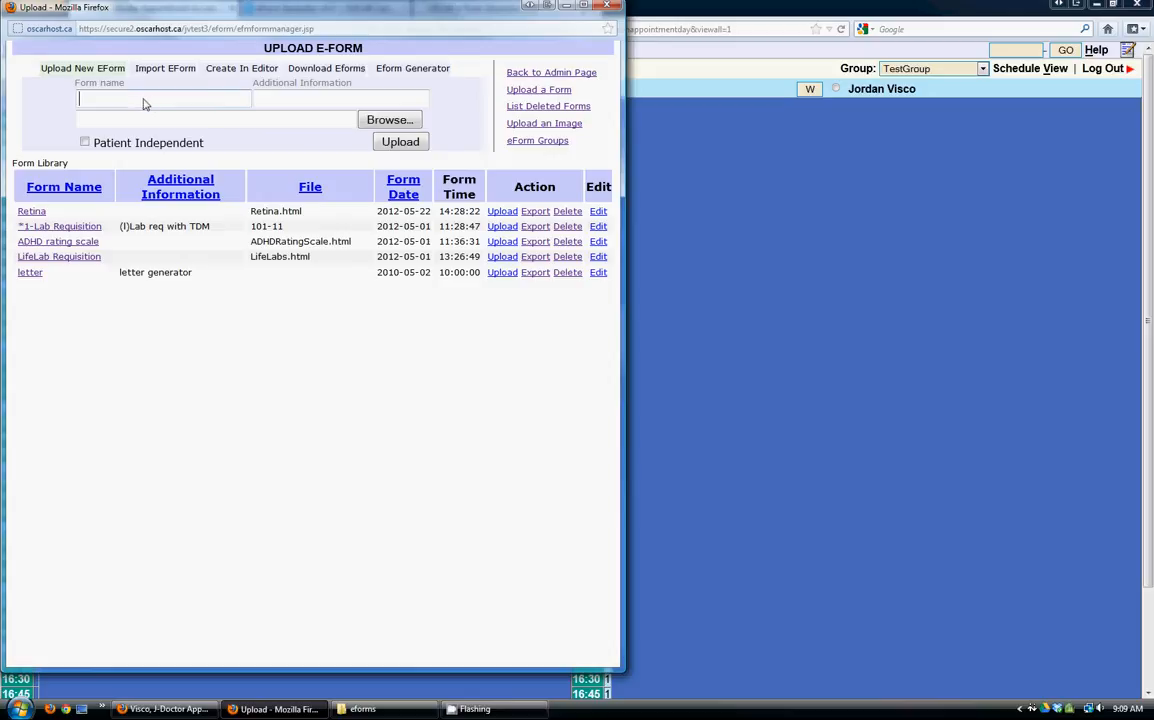
type("LLReq")
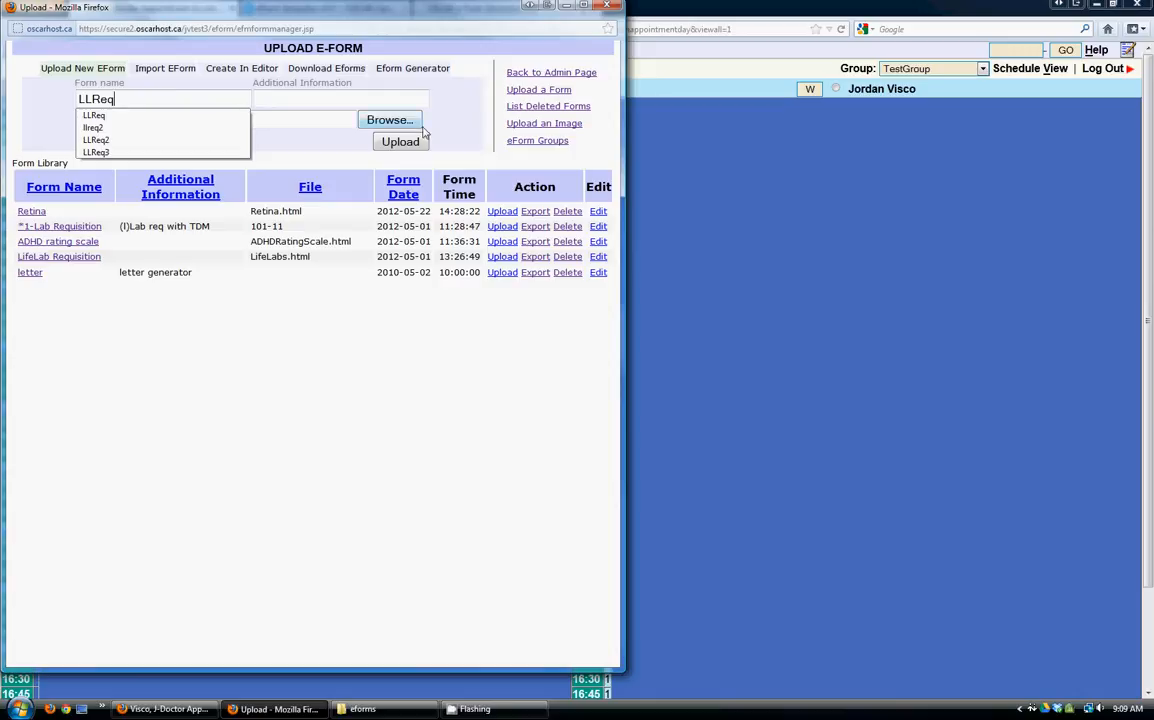
left_click(388, 120)
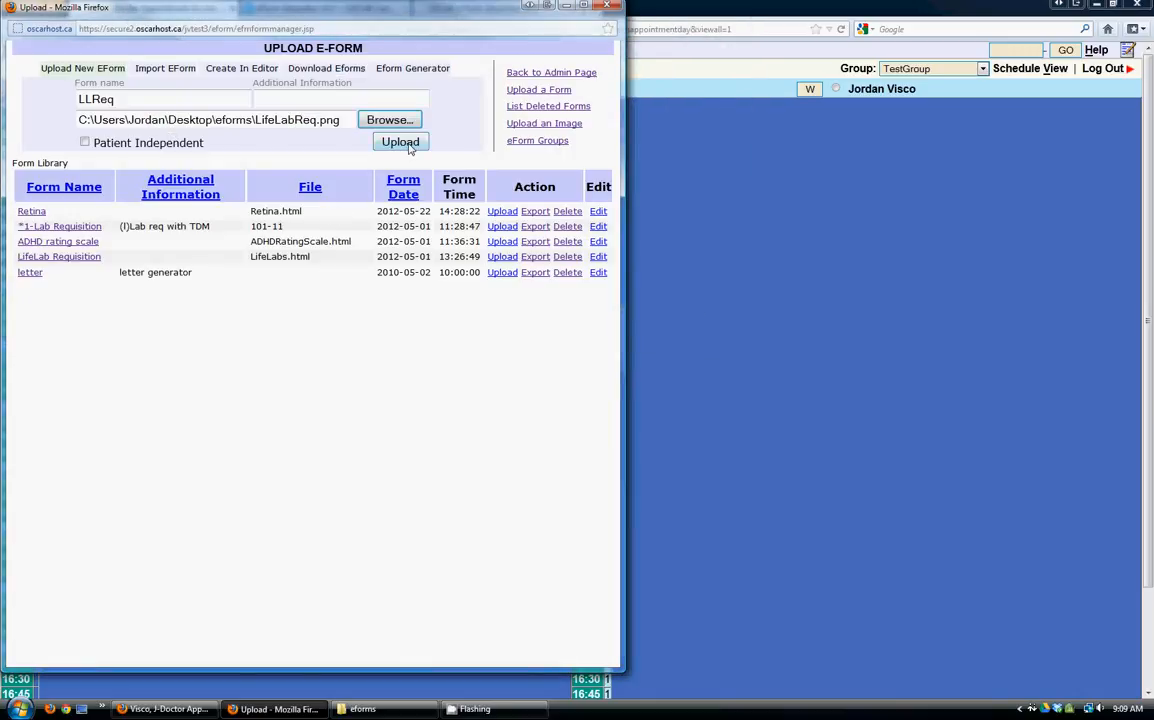
left_click(400, 140)
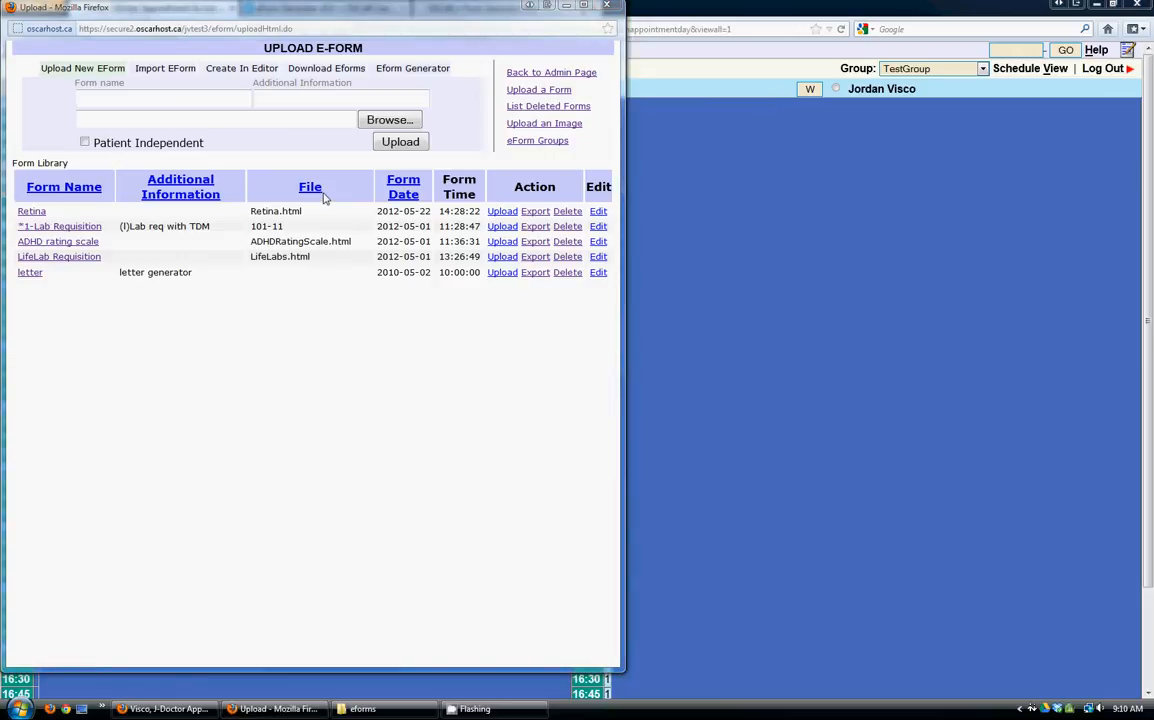
- Enter LLReq as the form name, choose LLReq.html, and upload it to the eForm library
type("L")
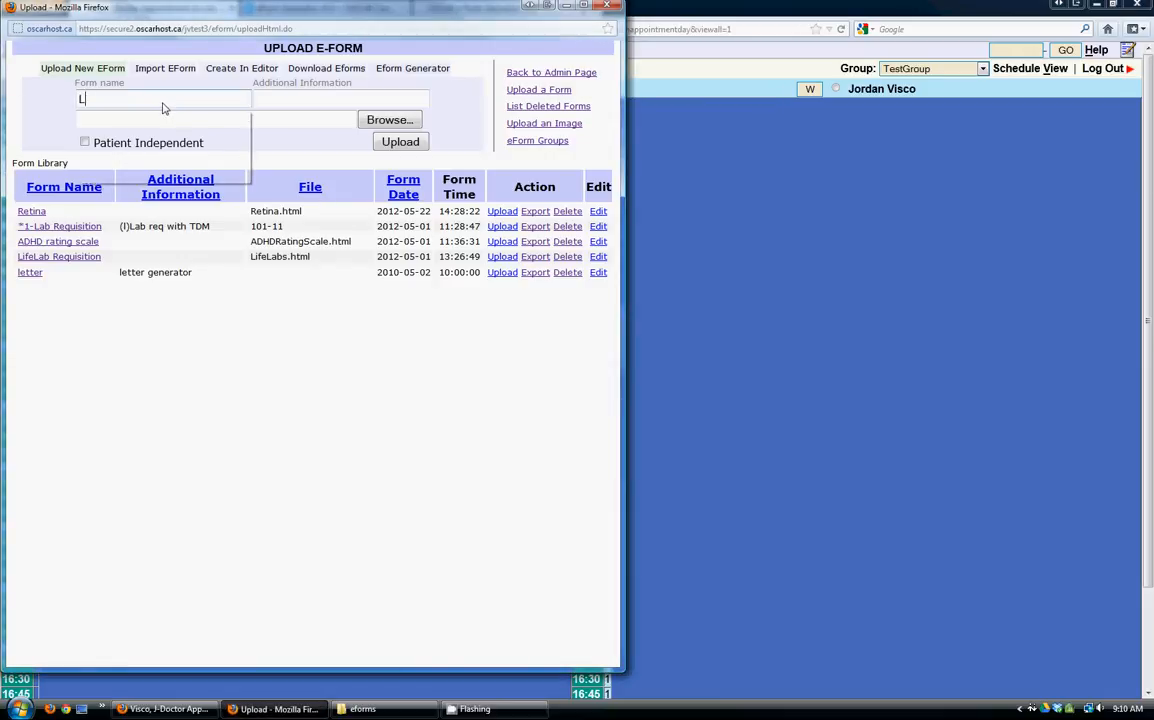
type("LReq")
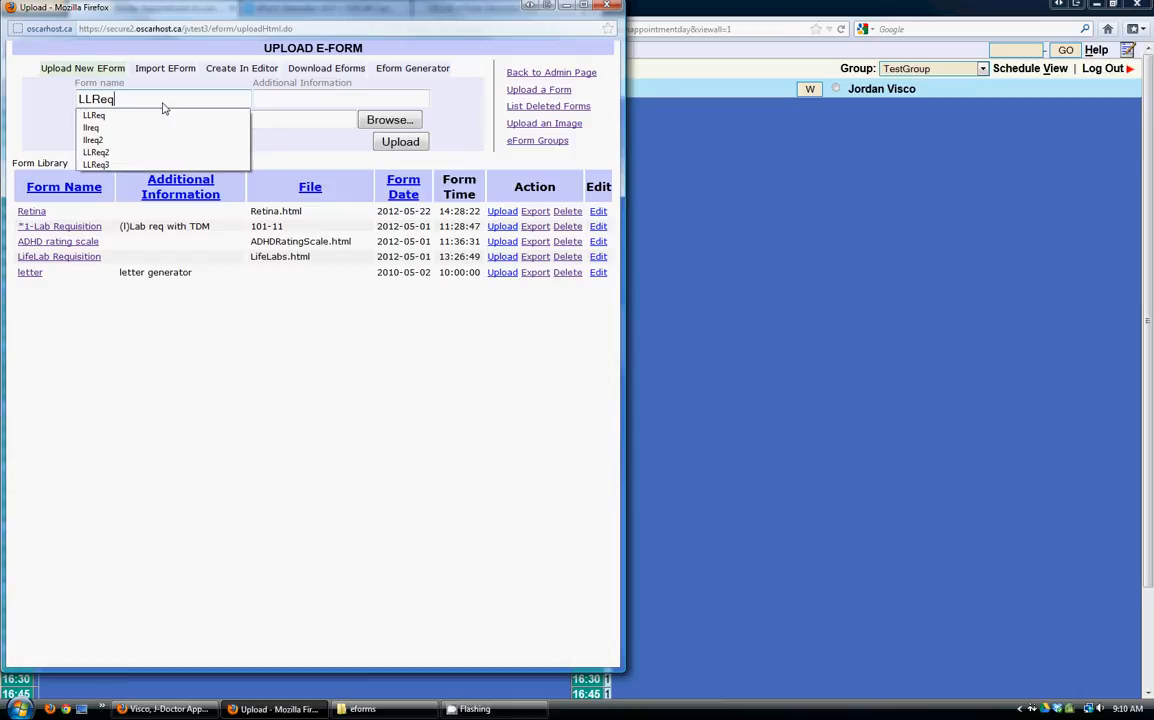
left_click(388, 120)
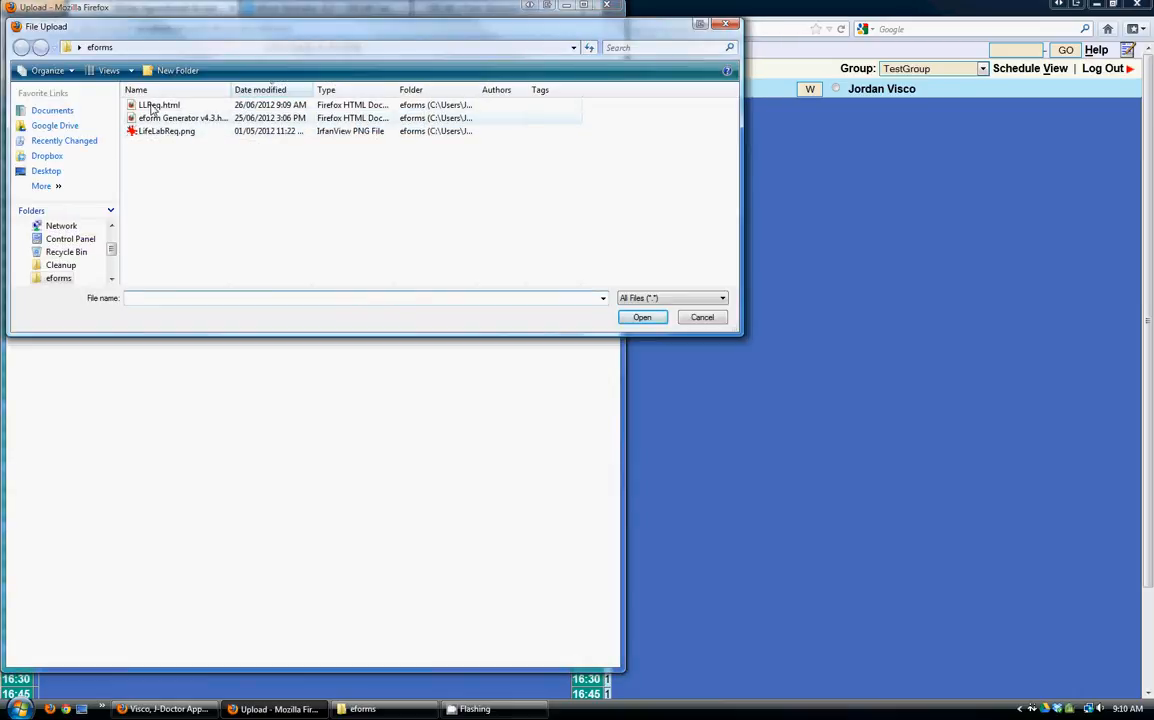
left_click(160, 104)
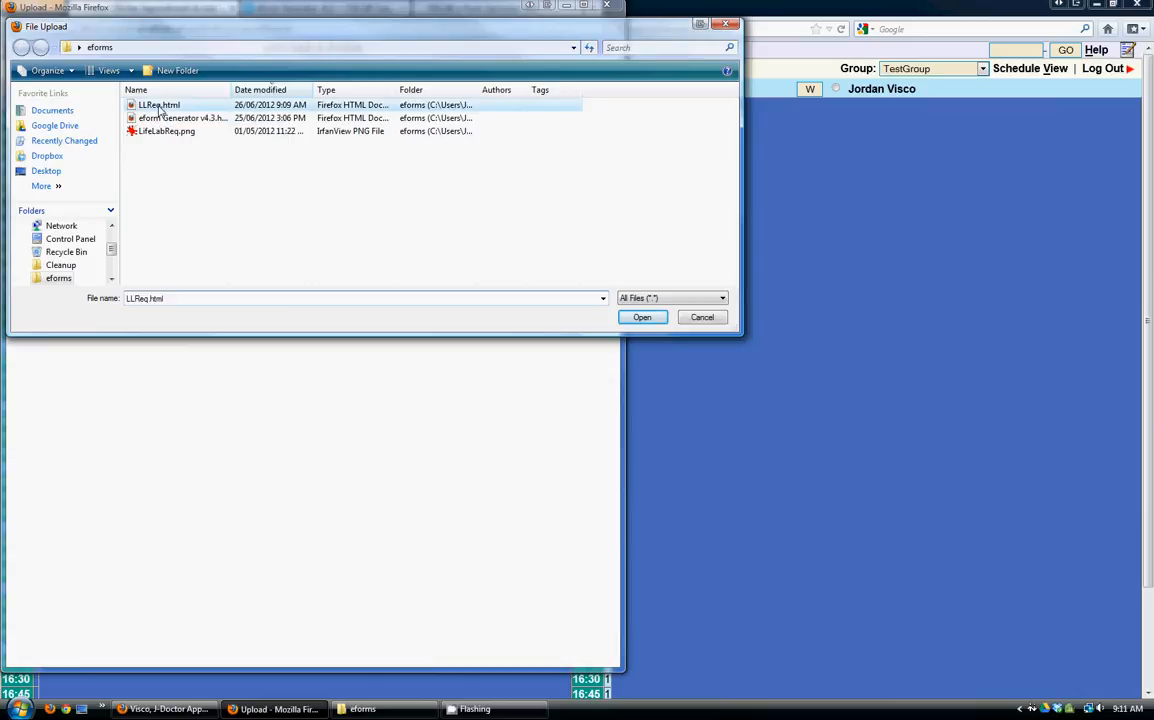
left_click(640, 316)
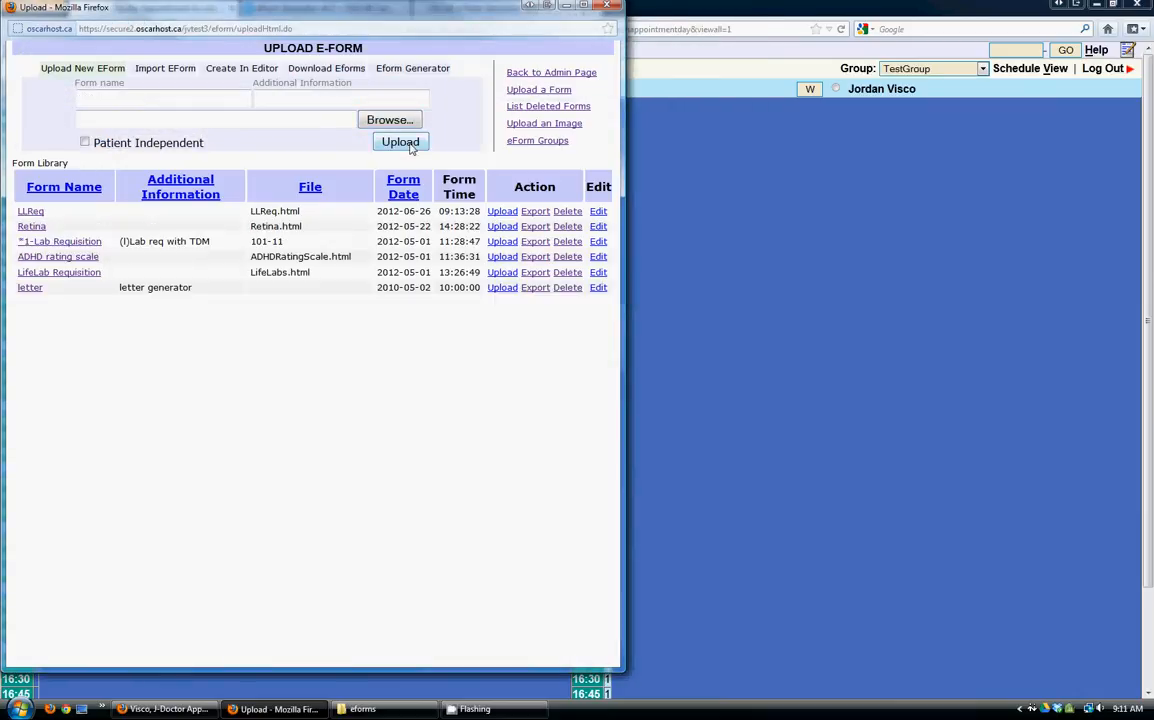
double_click(274, 212)
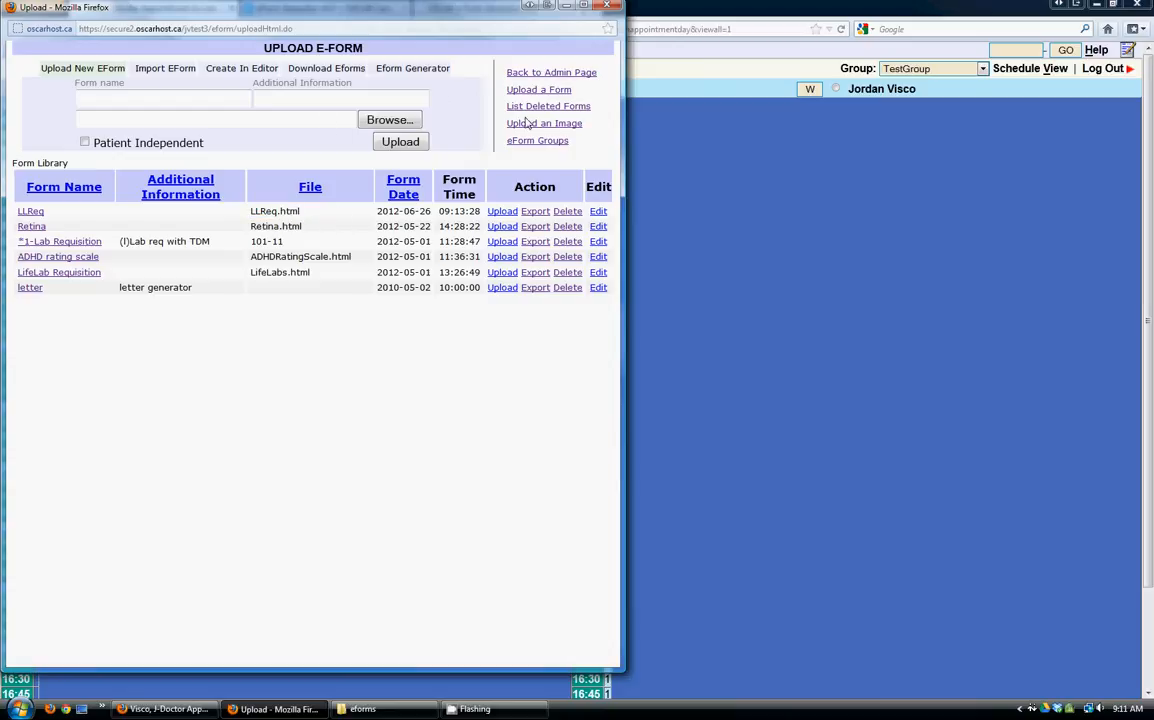
mouse_move(544, 122)
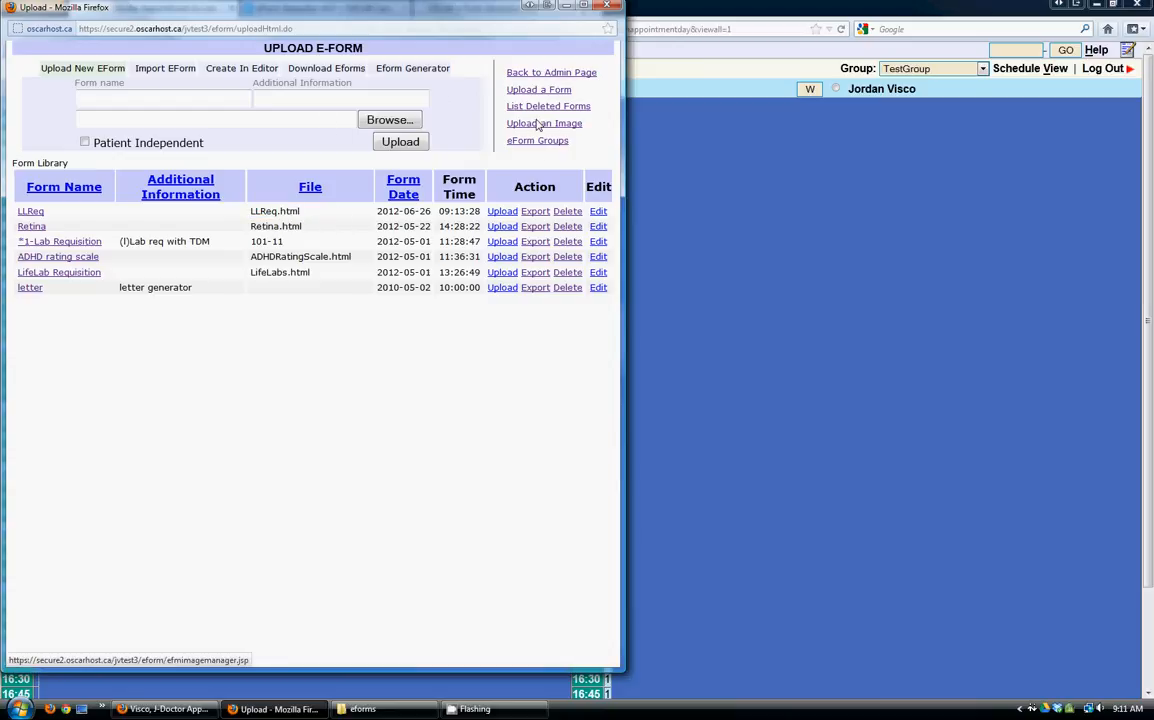
mouse_move(544, 124)
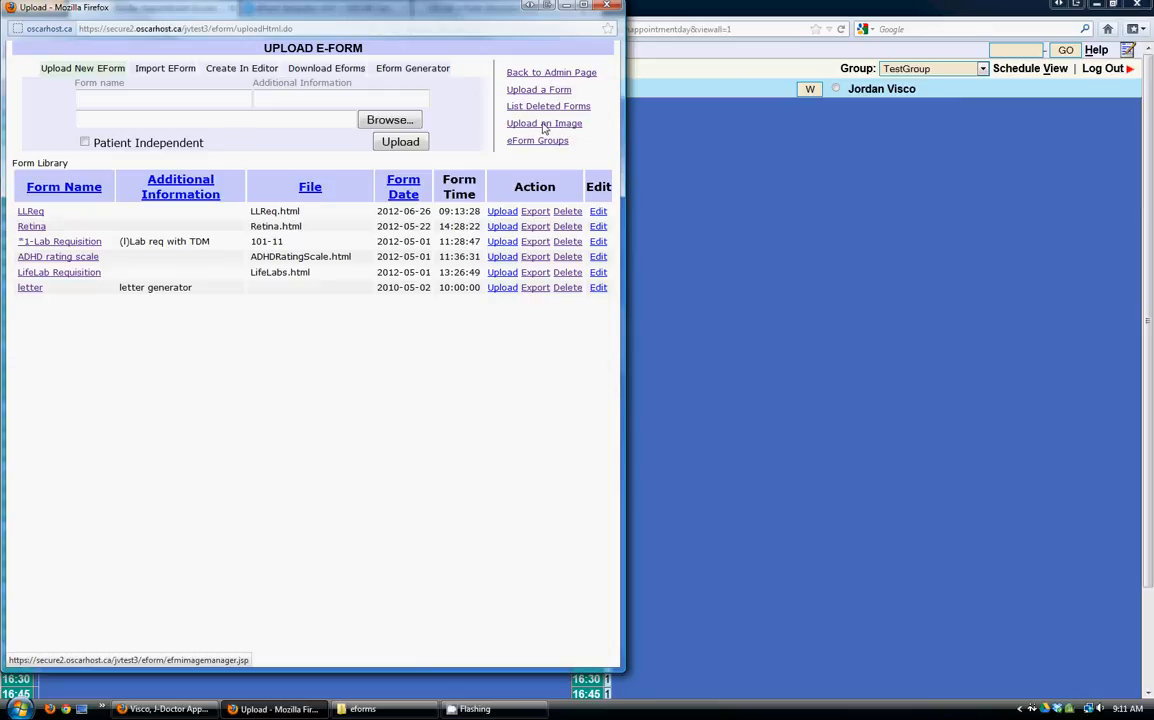
- Upload LifeLabReq.png to the eForm image library, check the list, and return to the eForm upload page
left_click(544, 124)
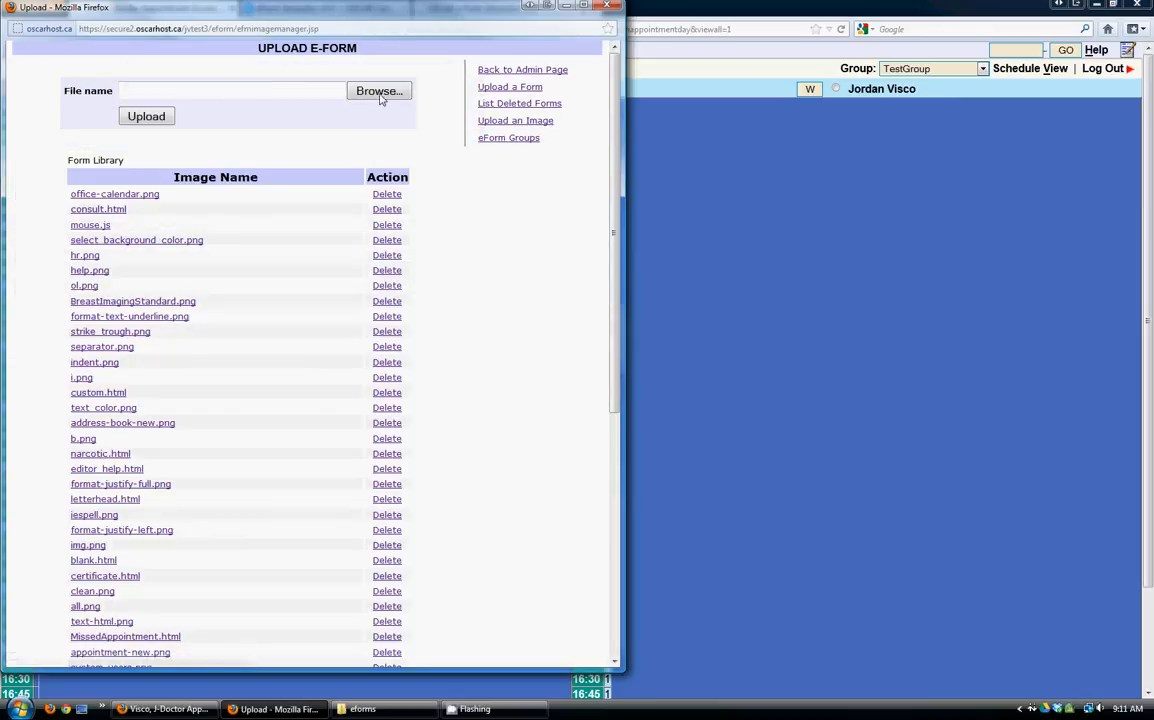
left_click(378, 92)
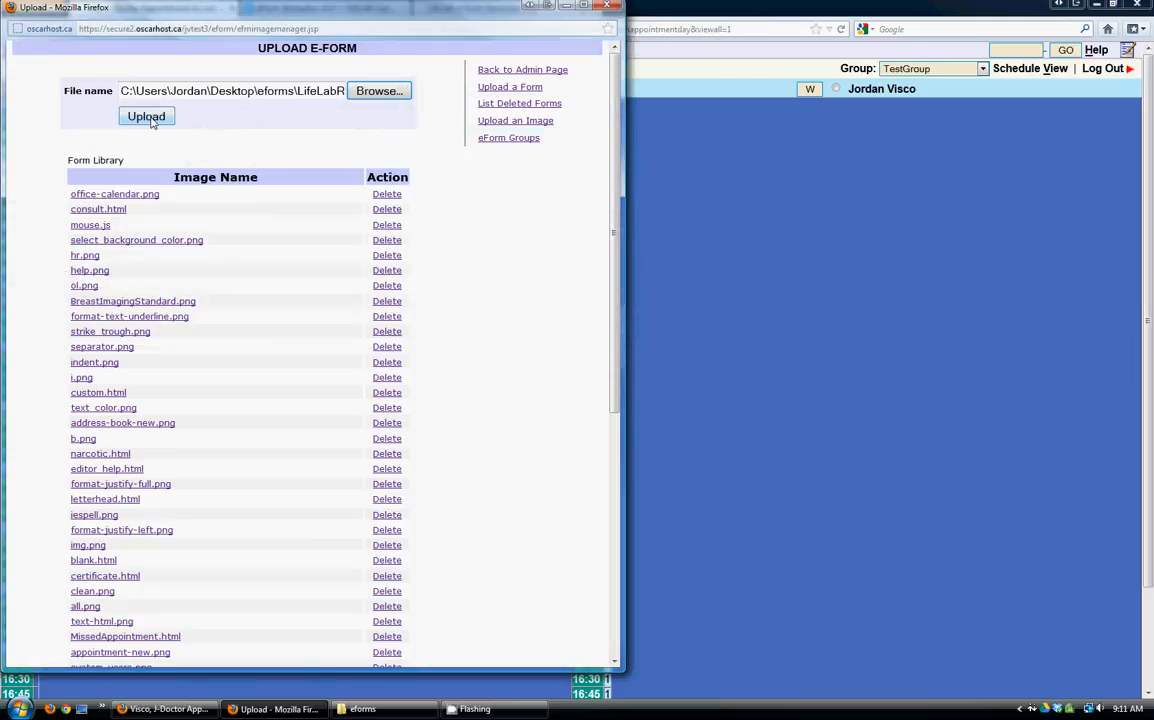
scroll("down", 3)
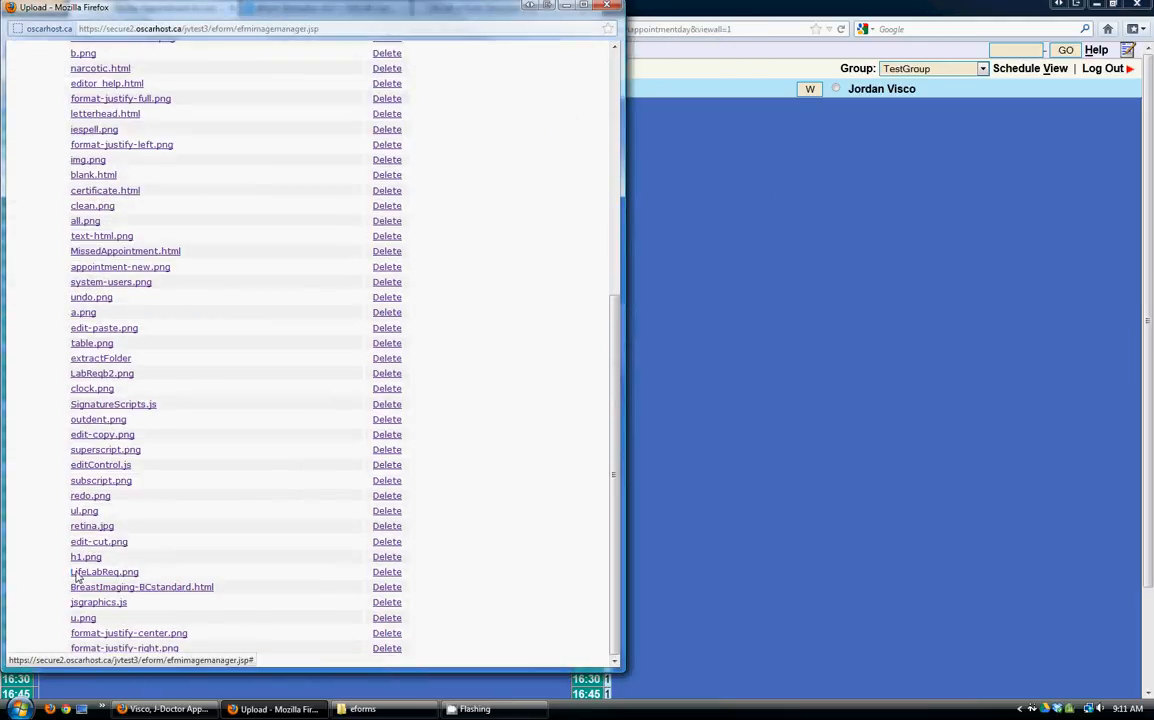
scroll("up", 3)
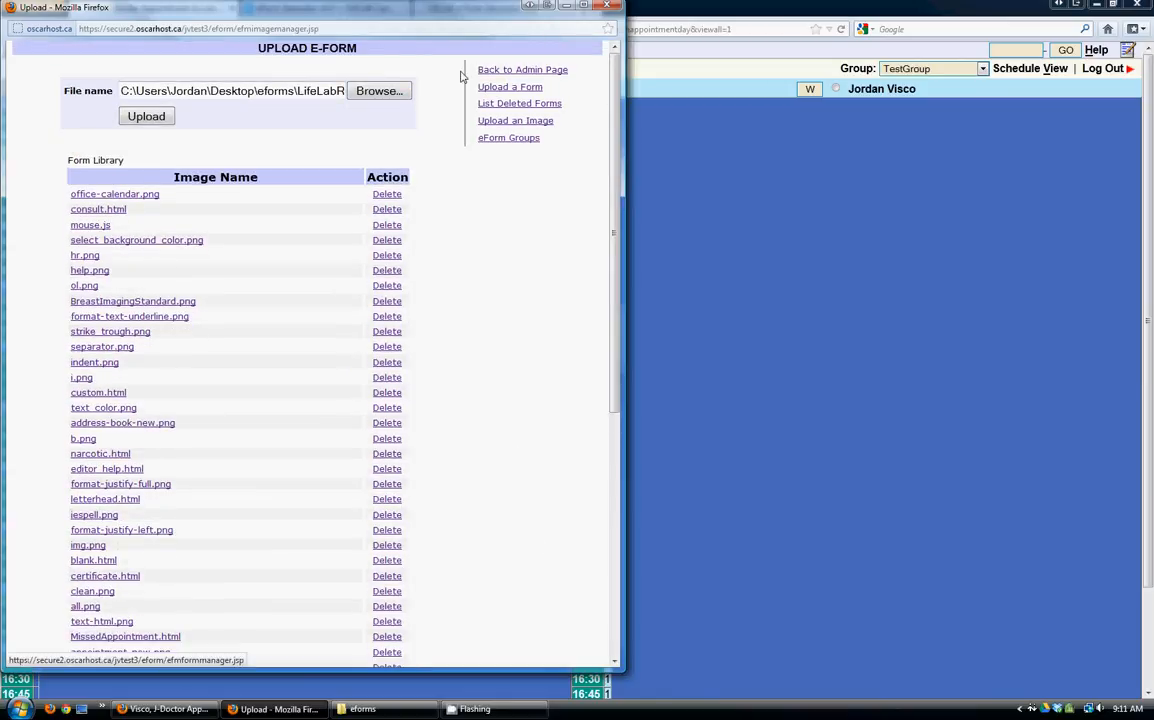
left_click(510, 86)
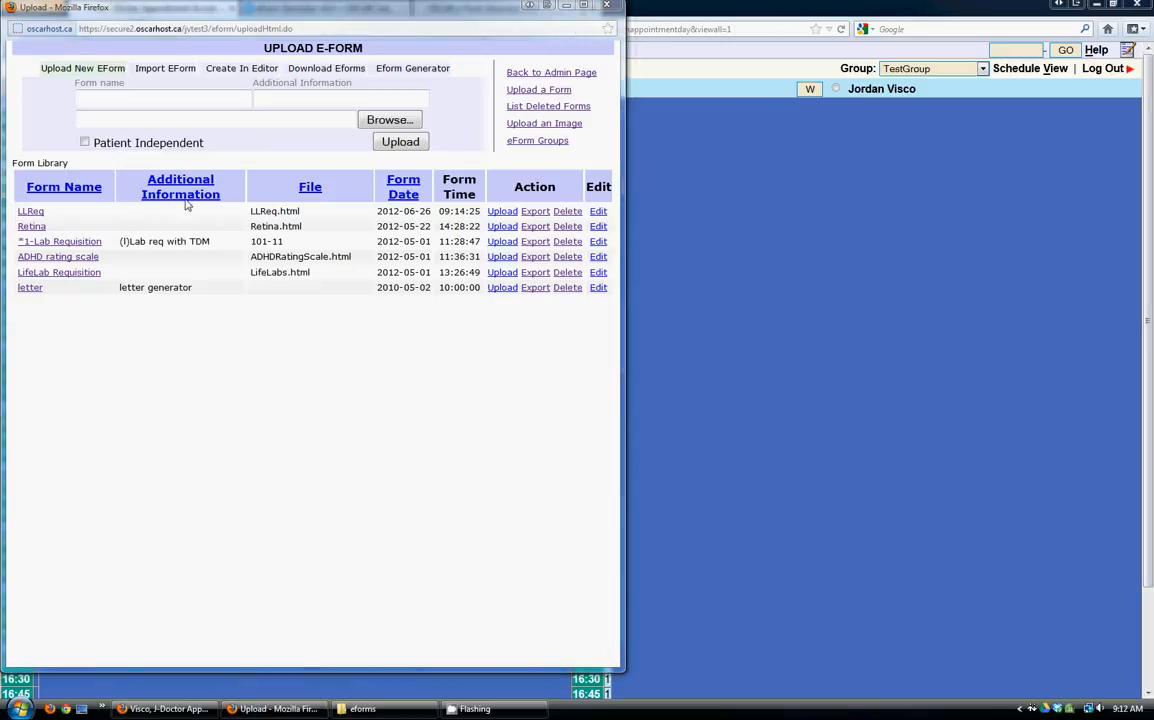
- Preview the uploaded LLReq form, scrolling through the full LifeLabs requisition
left_click(60, 272)
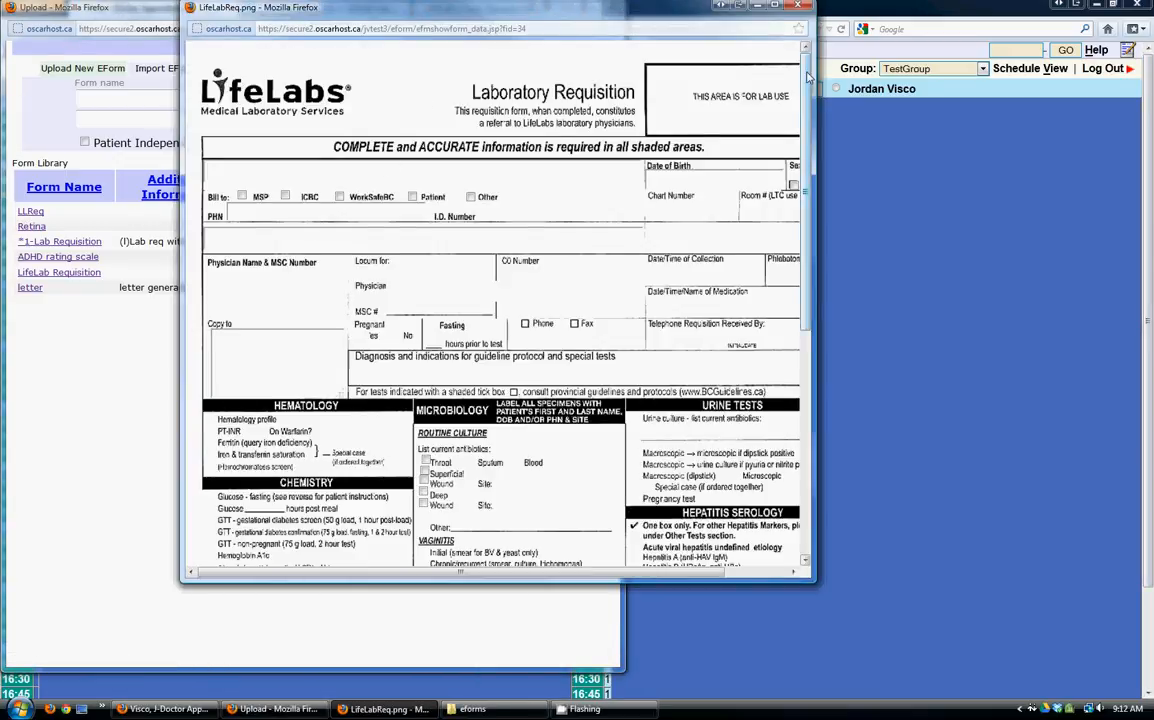
scroll("down", 3)
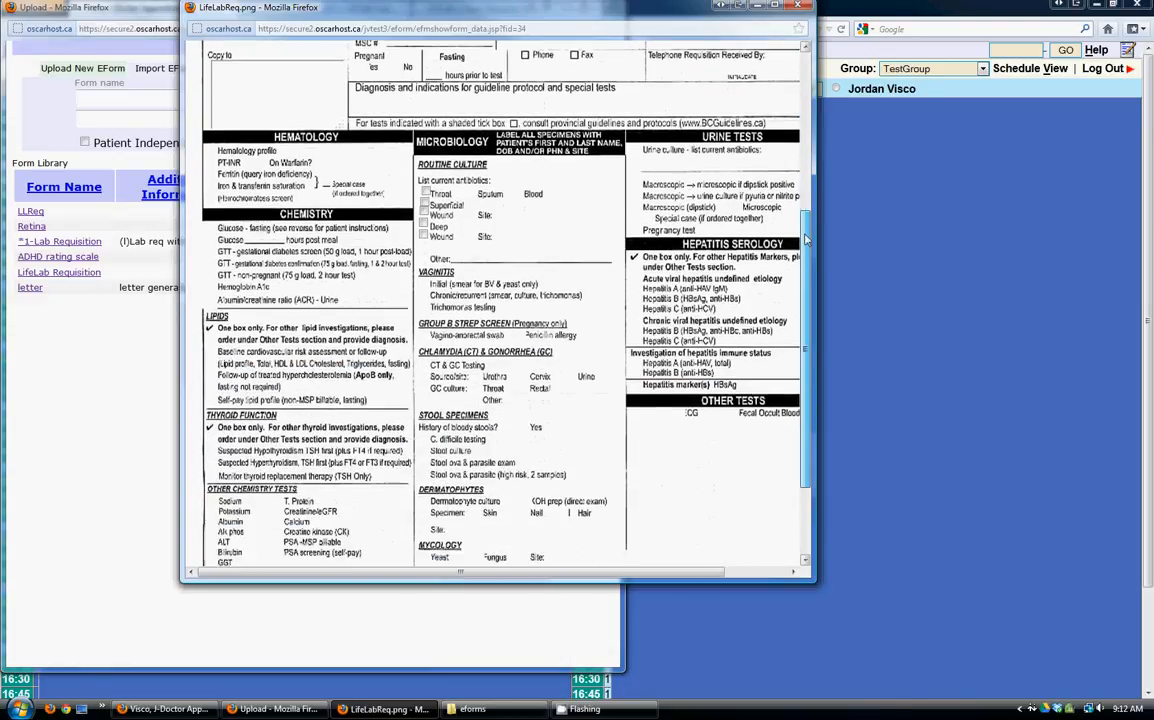
scroll("down", 3)
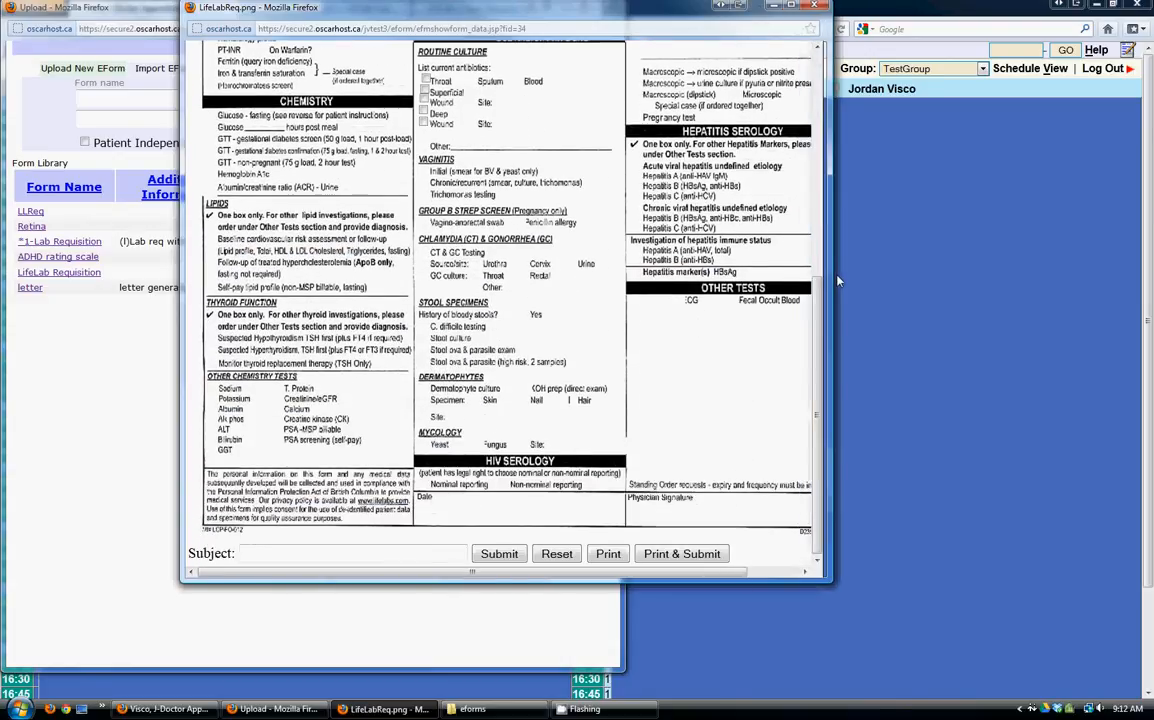
scroll("up", 3)
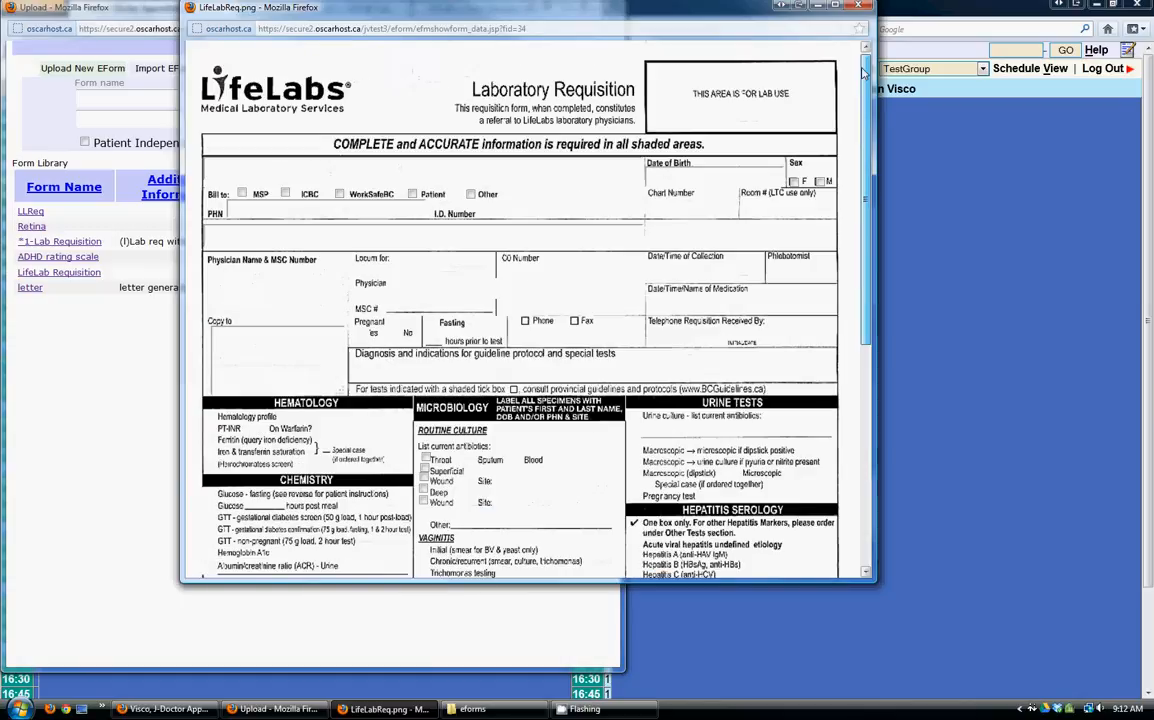
scroll("up", 3)
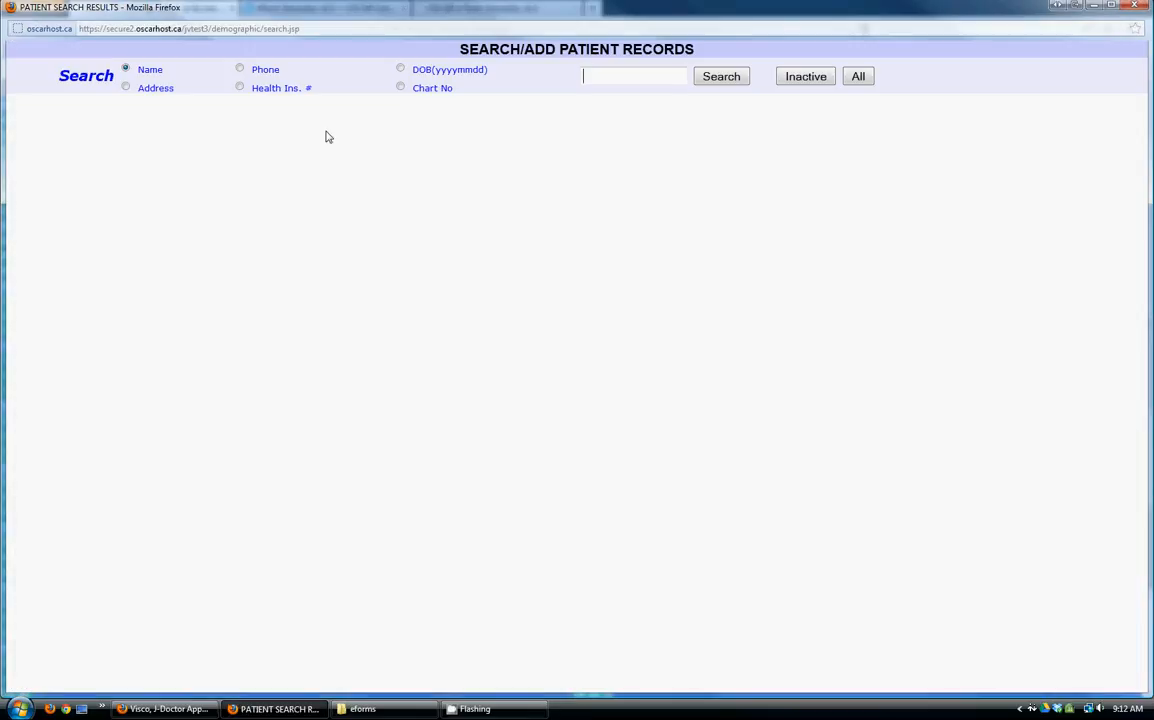
- List all patients, open the first patient's encounter chart, and show its eForm library
left_click(856, 76)
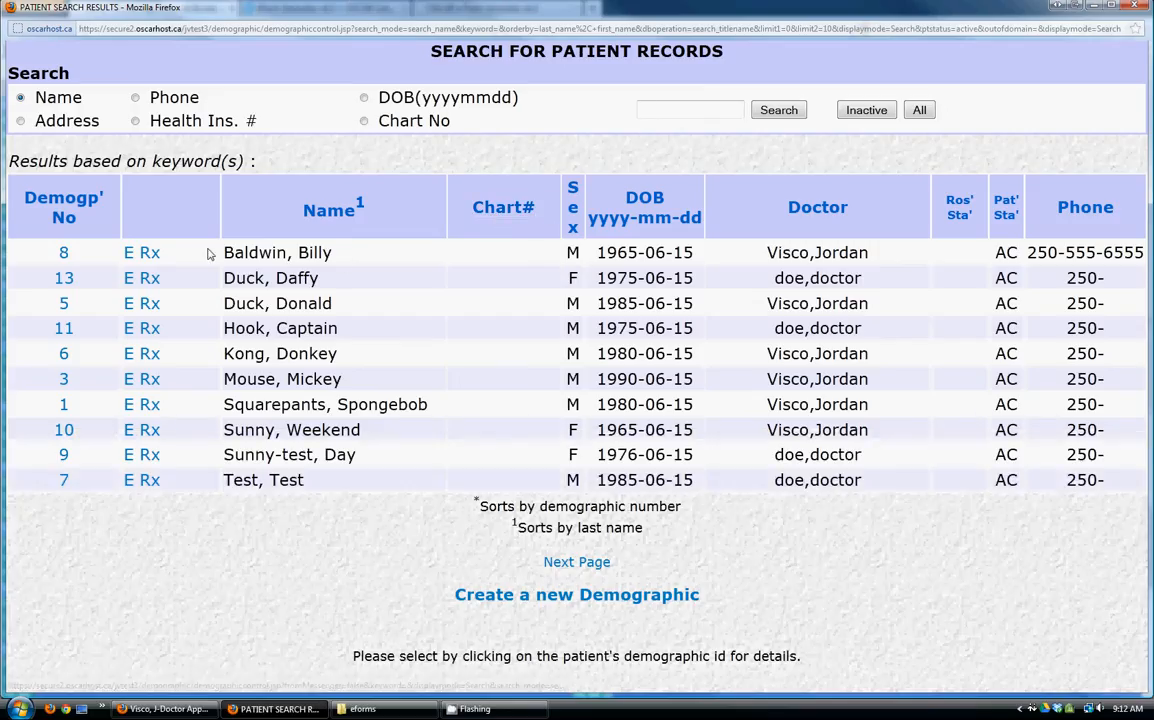
left_click(64, 252)
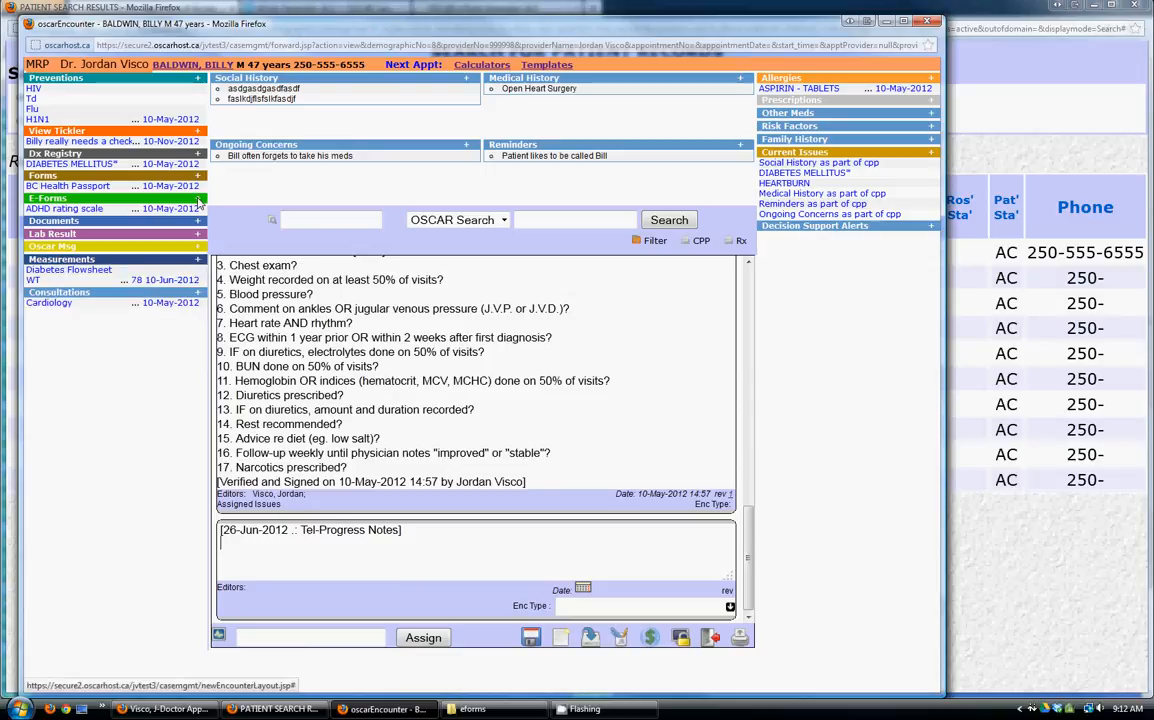
left_click(46, 198)
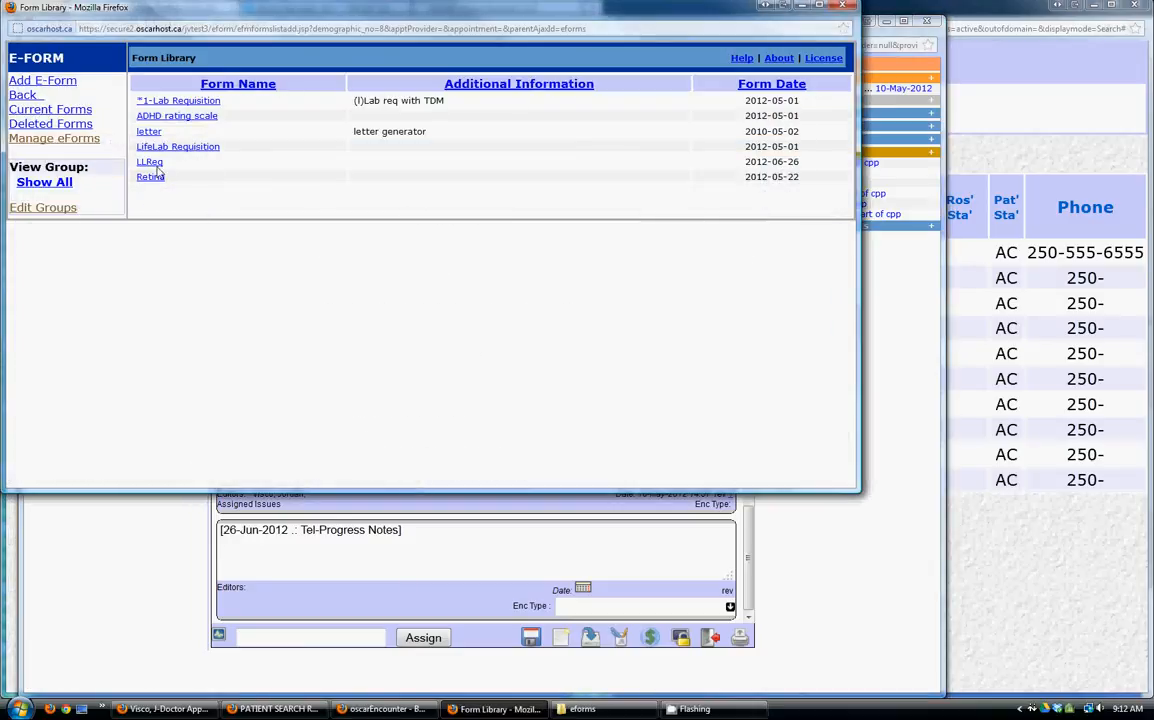
- Open LLReq for the patient and check the prefilled Date of Birth, then close the form
left_click(178, 146)
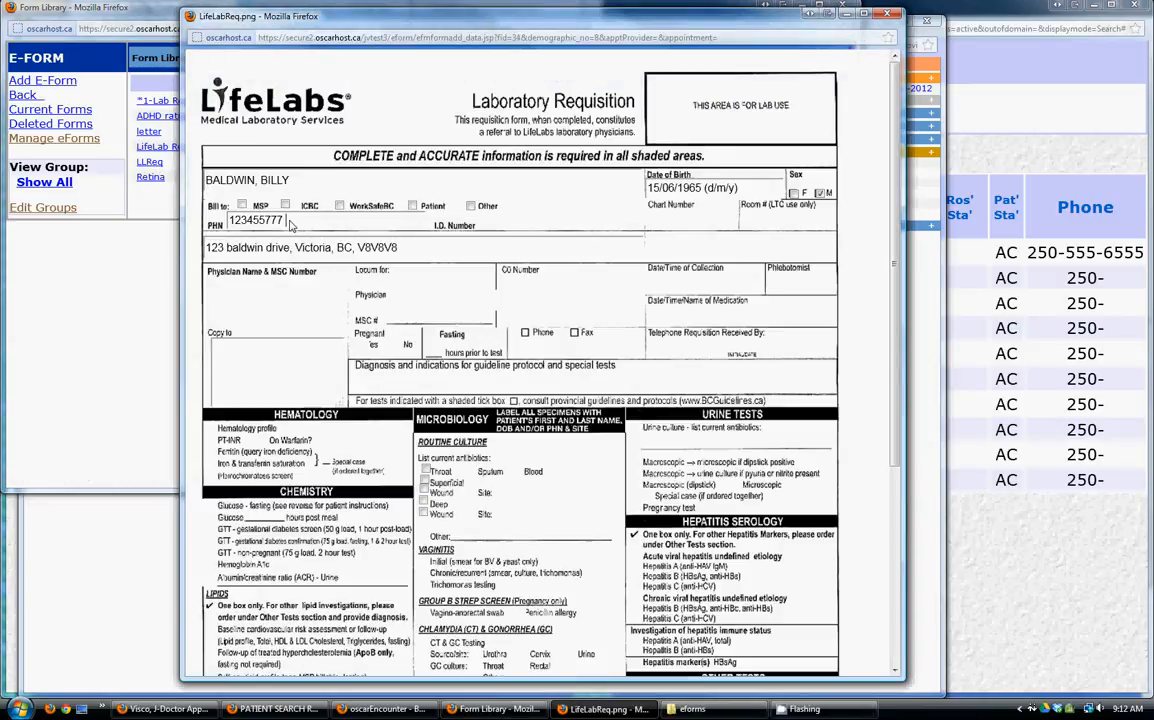
triple_click(300, 248)
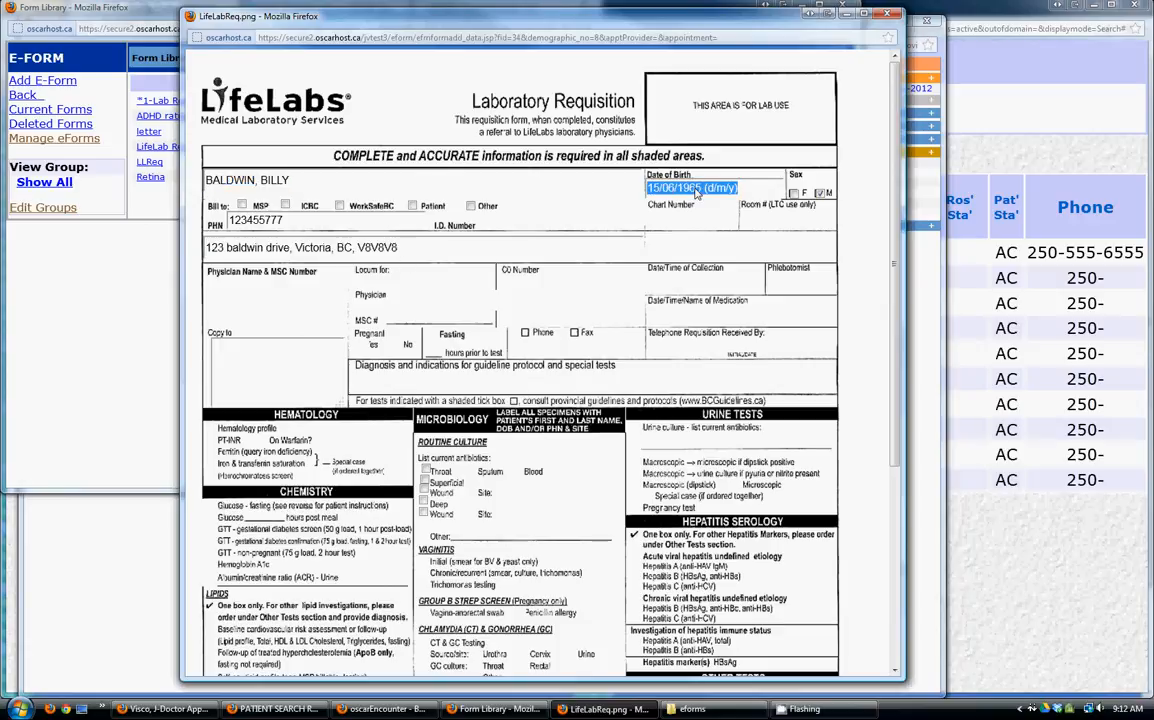
mouse_move(890, 16)
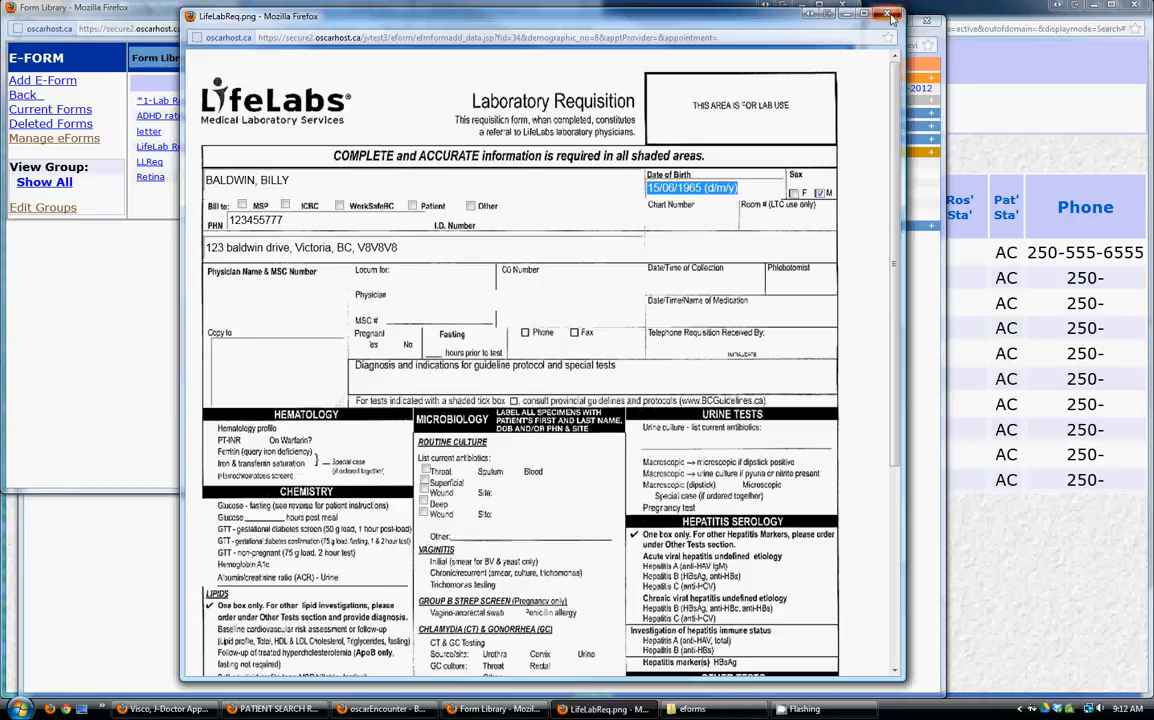
left_click(890, 18)
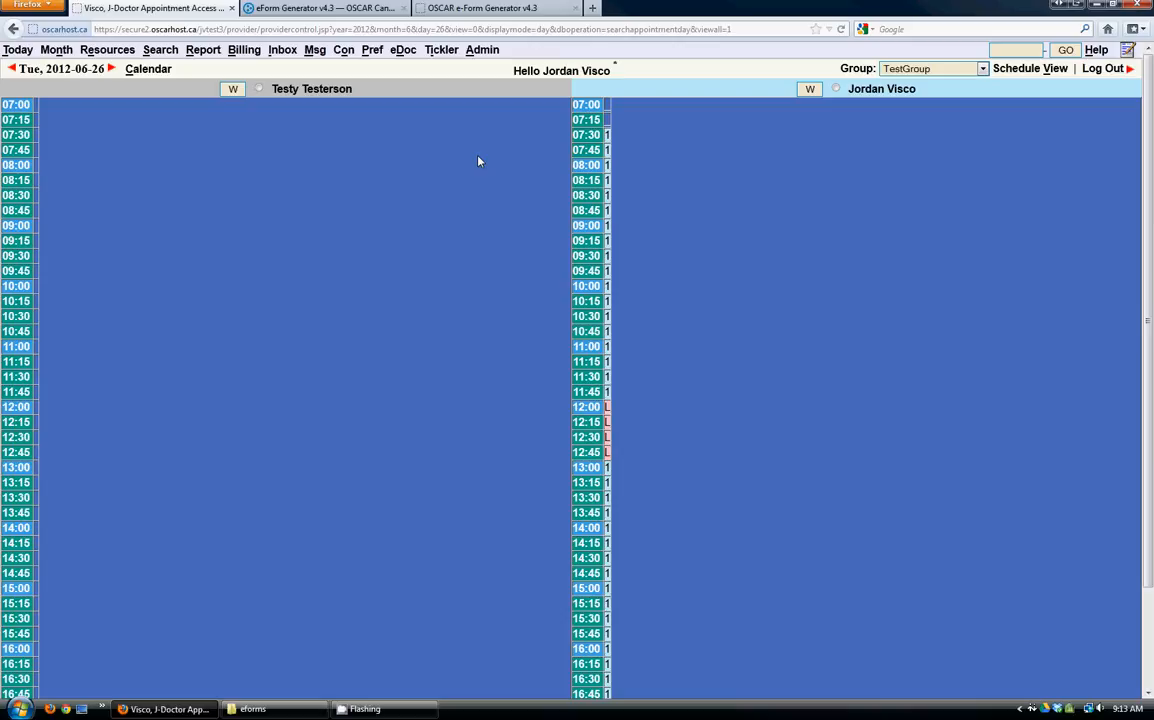
mouse_move(484, 156)
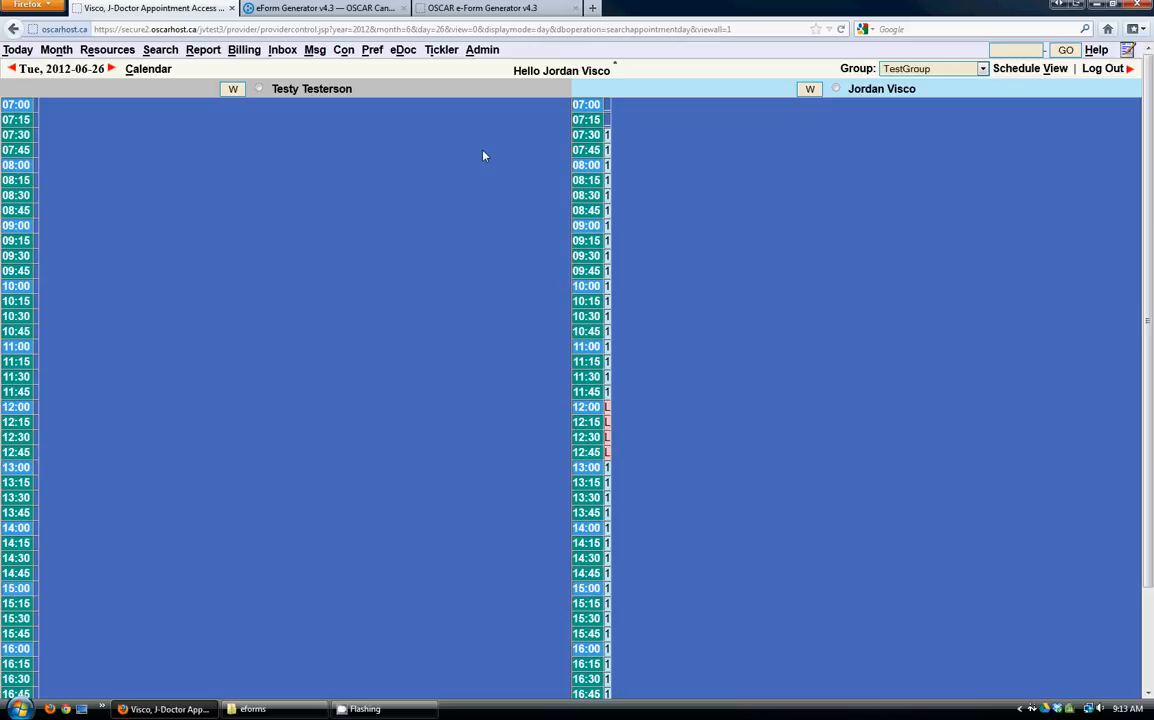
mouse_move(476, 156)
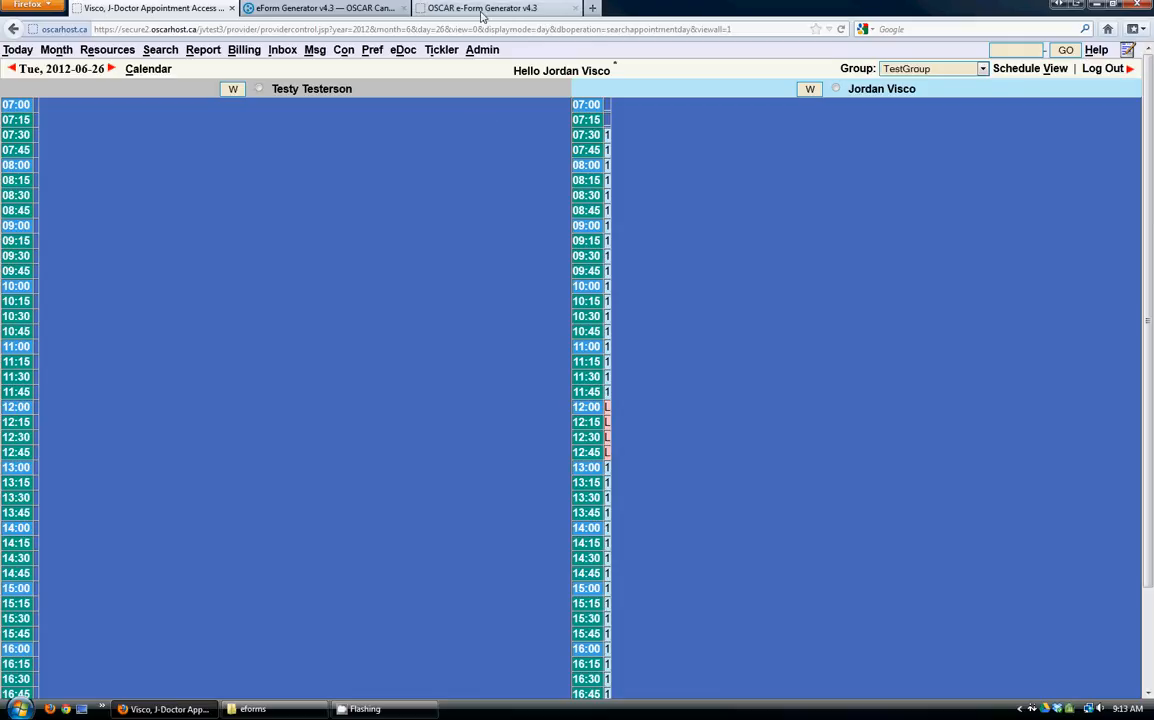
- Switch to the oscarcanada.org eForm Generator v4.3 browser tab
left_click(324, 8)
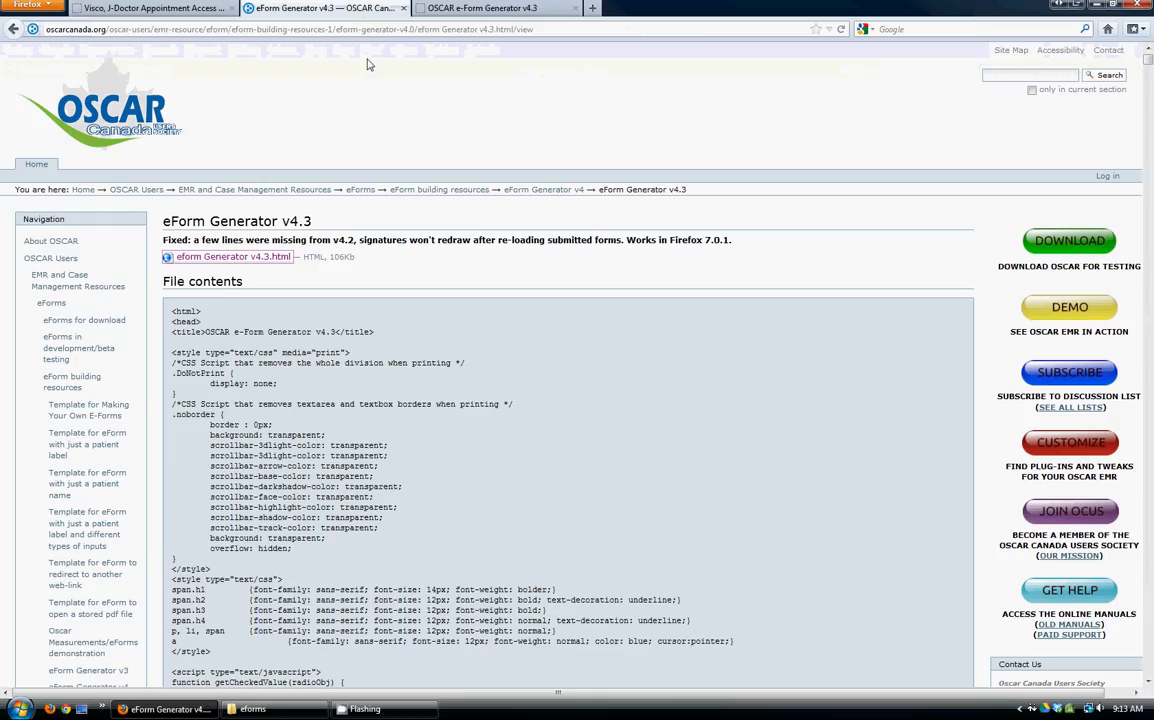